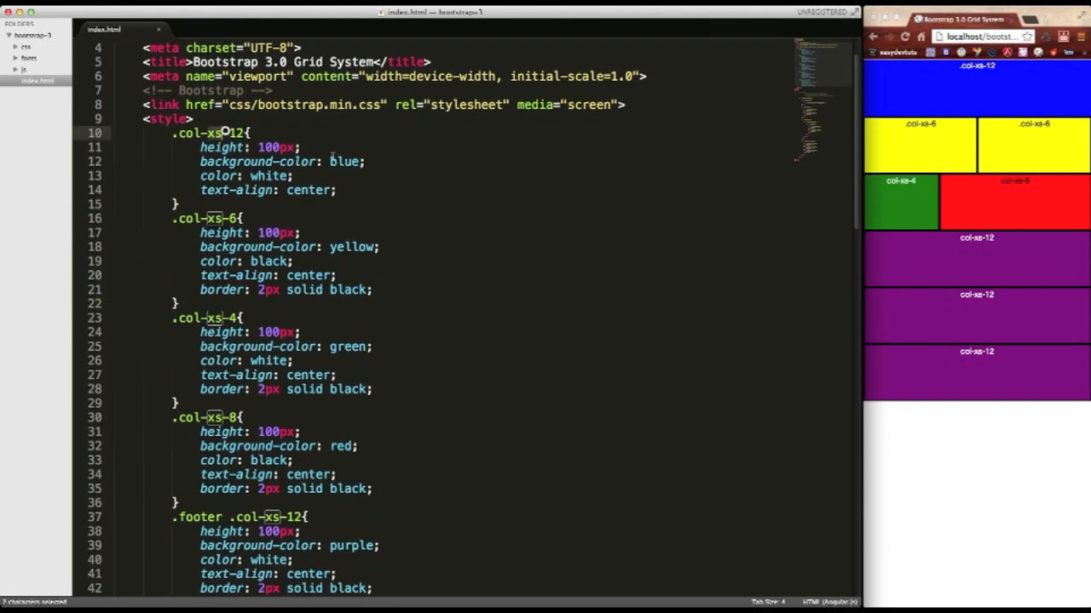
Step: Scroll through index.html's grid markup and widen the Chrome preview beside it
{"action": "scroll", "scroll_direction": "down", "scroll_amount": 3}
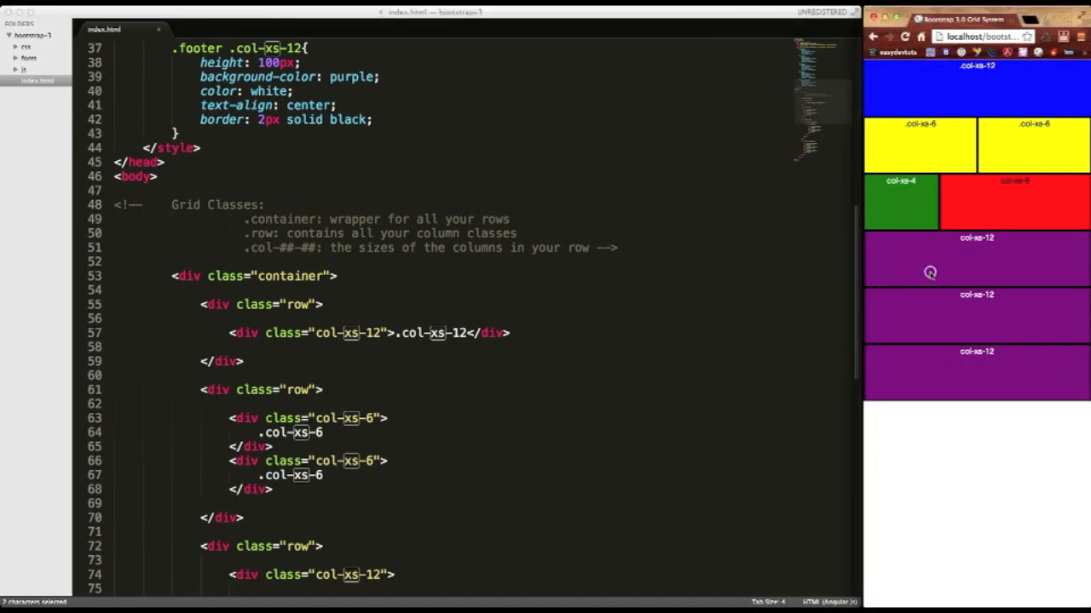
{"action": "mouse_move", "coordinate": [862, 254]}
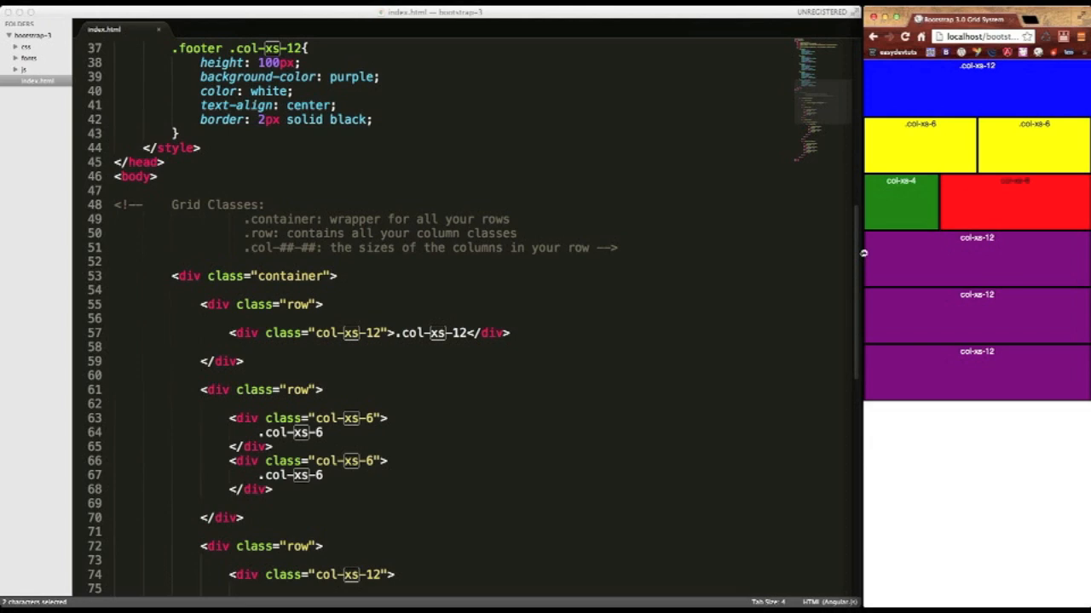
{"action": "left_click_drag", "start_coordinate": [863, 256], "coordinate": [658, 255]}
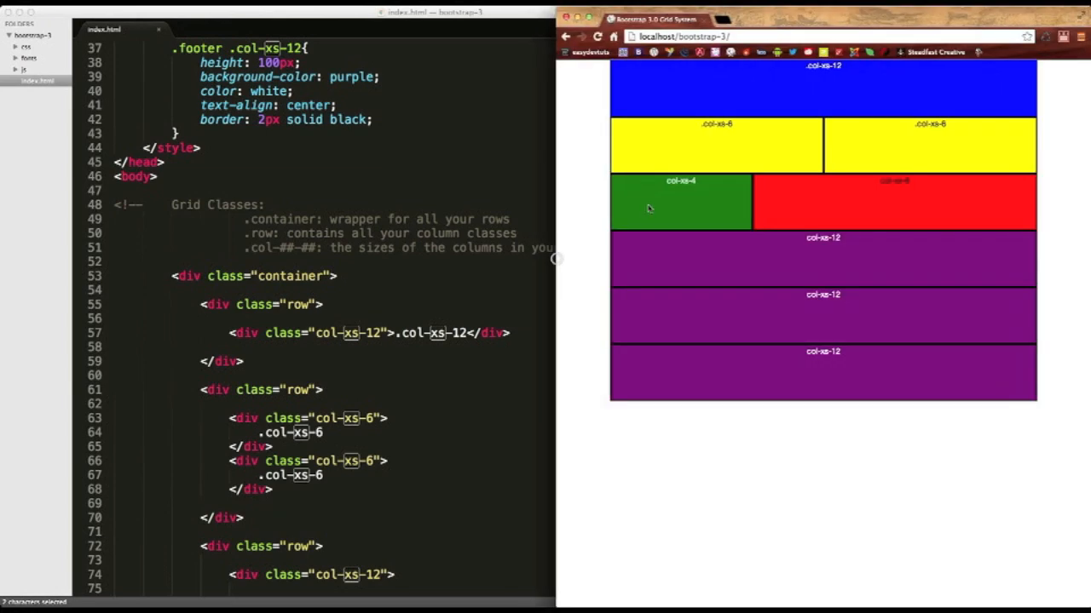
Step: Scroll down to the footer row with its three col-xs-12 columns
{"action": "scroll", "scroll_direction": "down", "scroll_amount": 3}
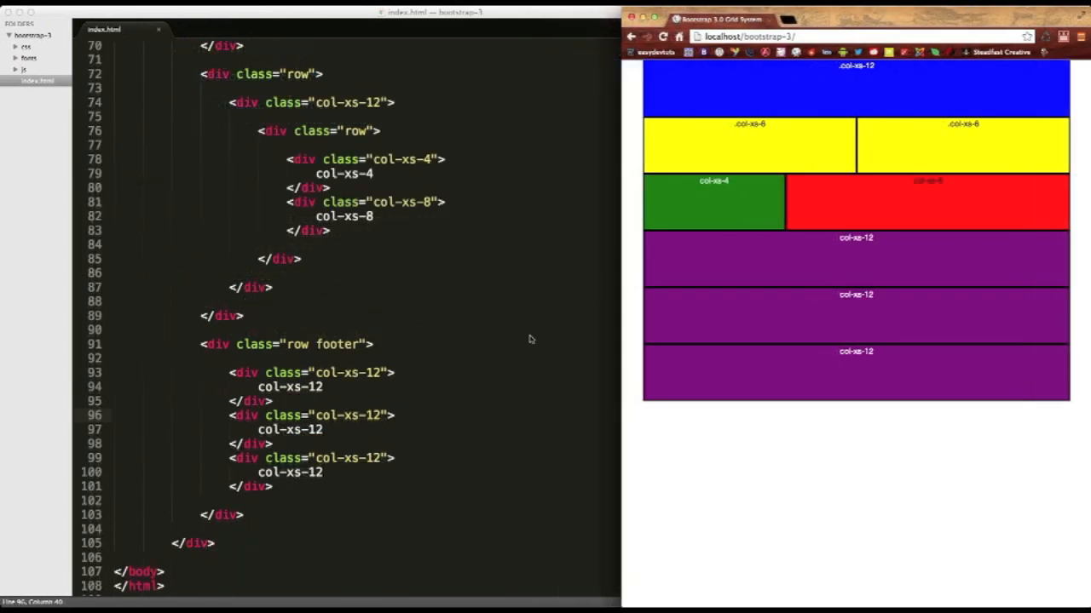
{"action": "scroll", "scroll_direction": "down", "scroll_amount": 3}
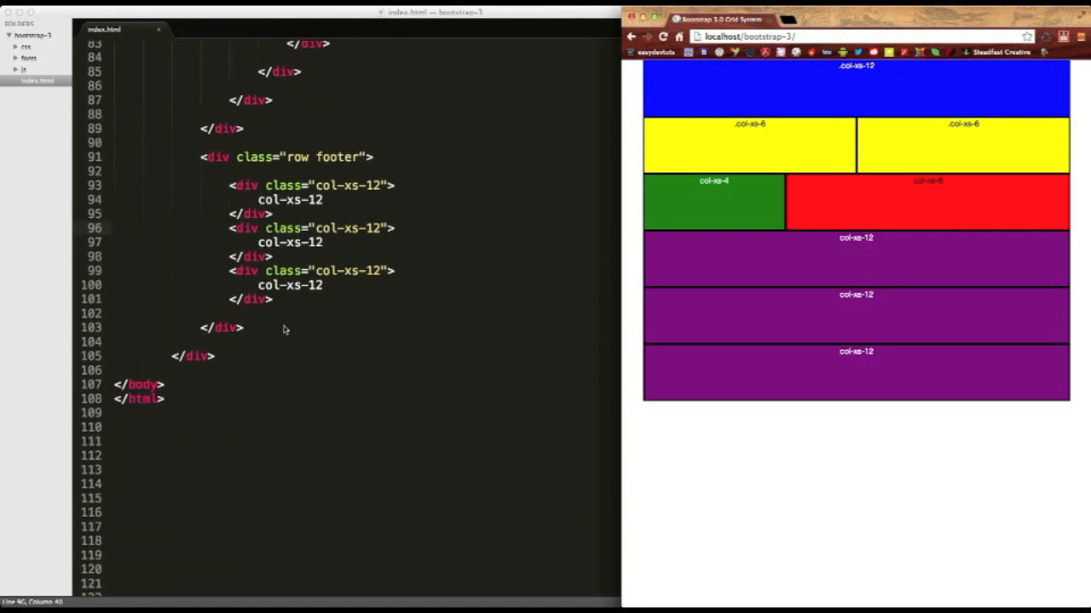
{"action": "mouse_move", "coordinate": [281, 198]}
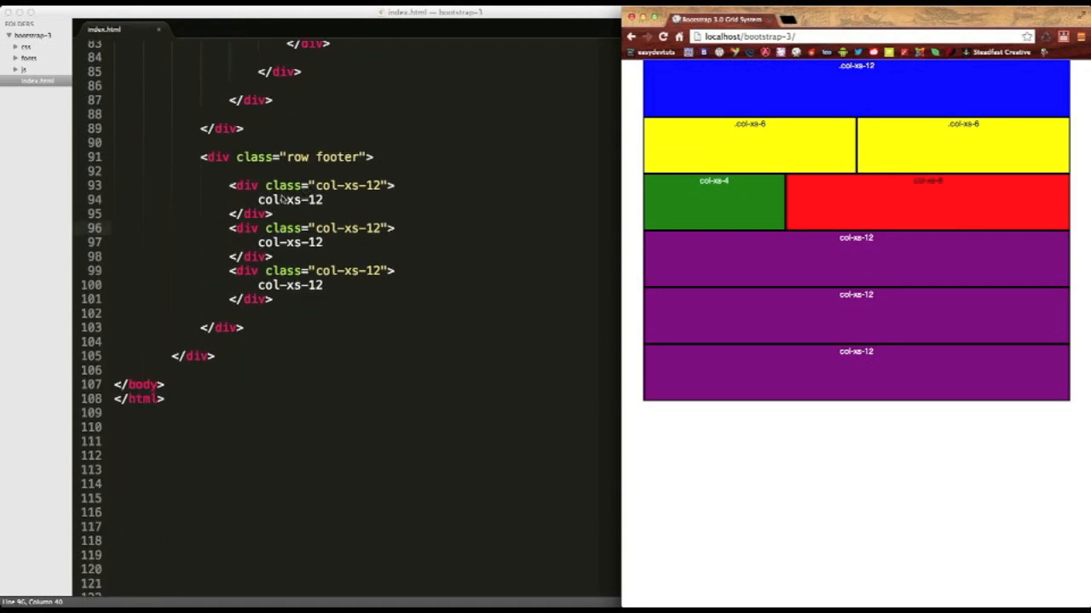
{"action": "mouse_move", "coordinate": [355, 221]}
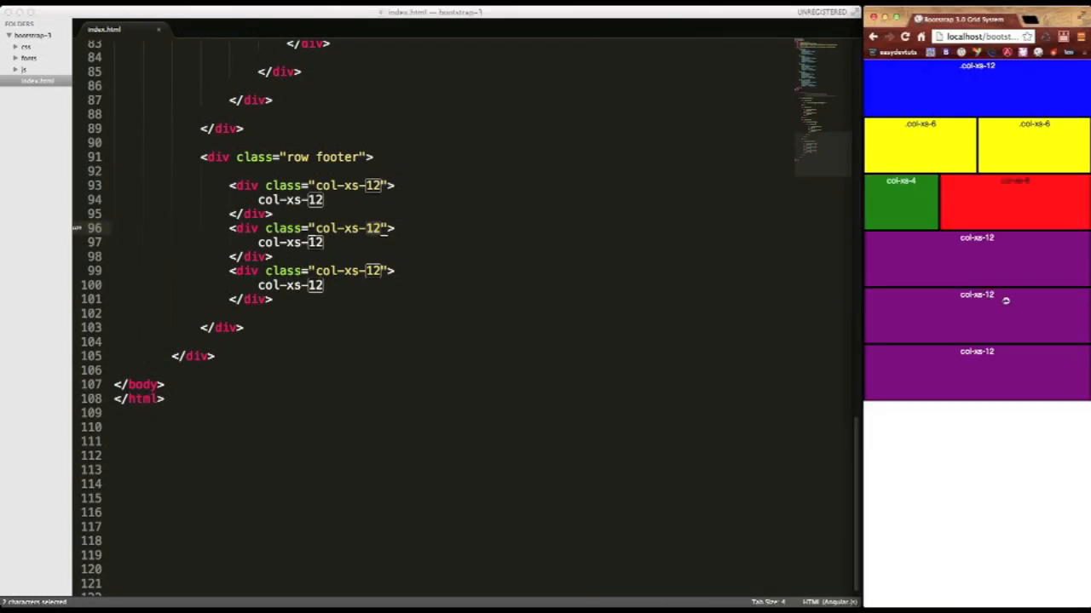
{"action": "mouse_move", "coordinate": [948, 378]}
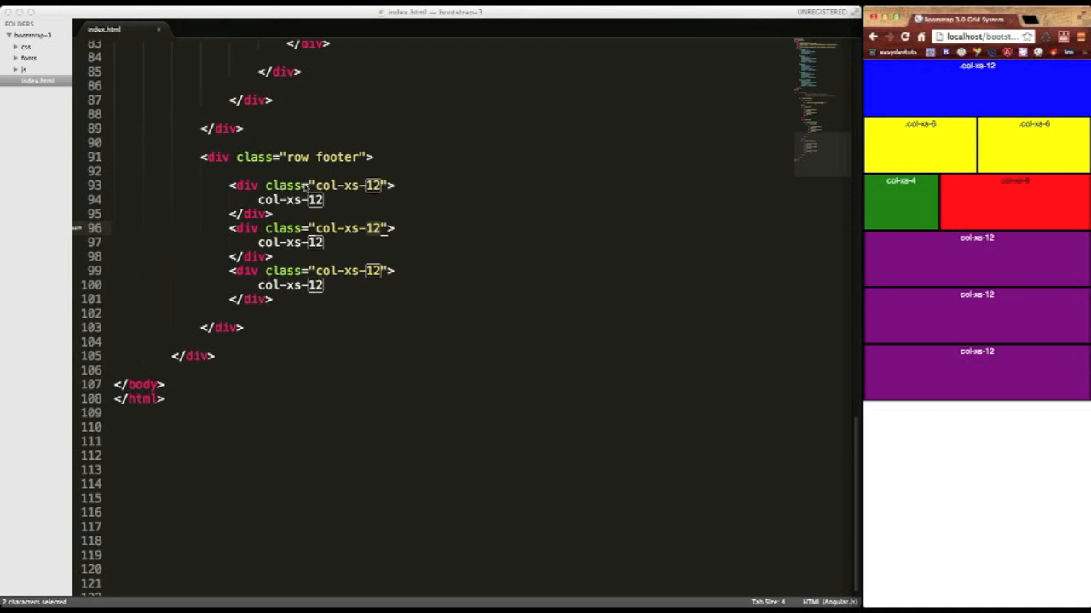
{"action": "mouse_move", "coordinate": [327, 218]}
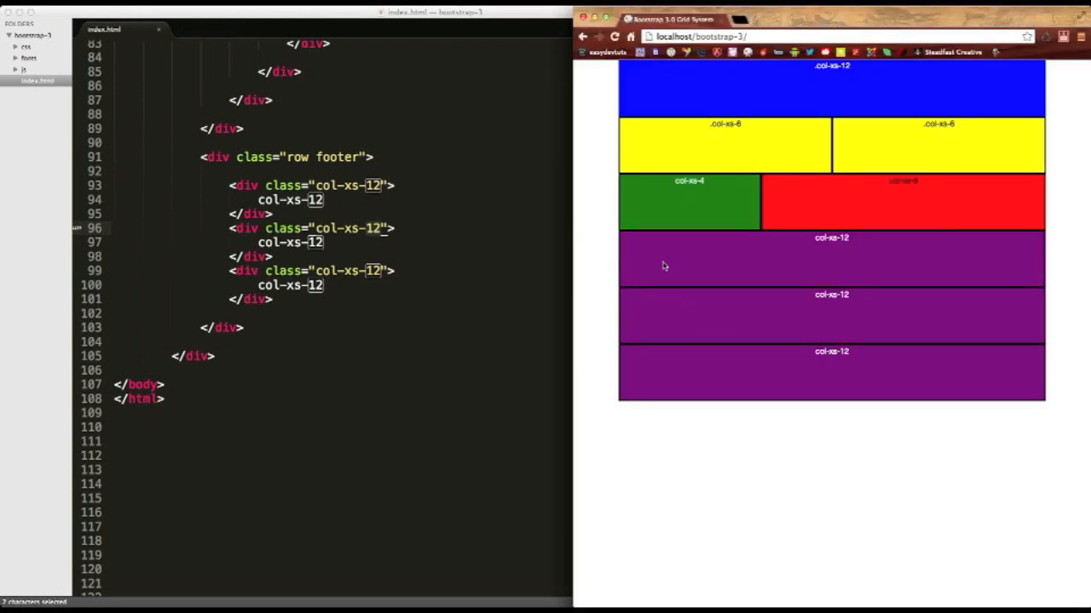
{"action": "mouse_move", "coordinate": [782, 315]}
{"action": "type", "text": "m"}
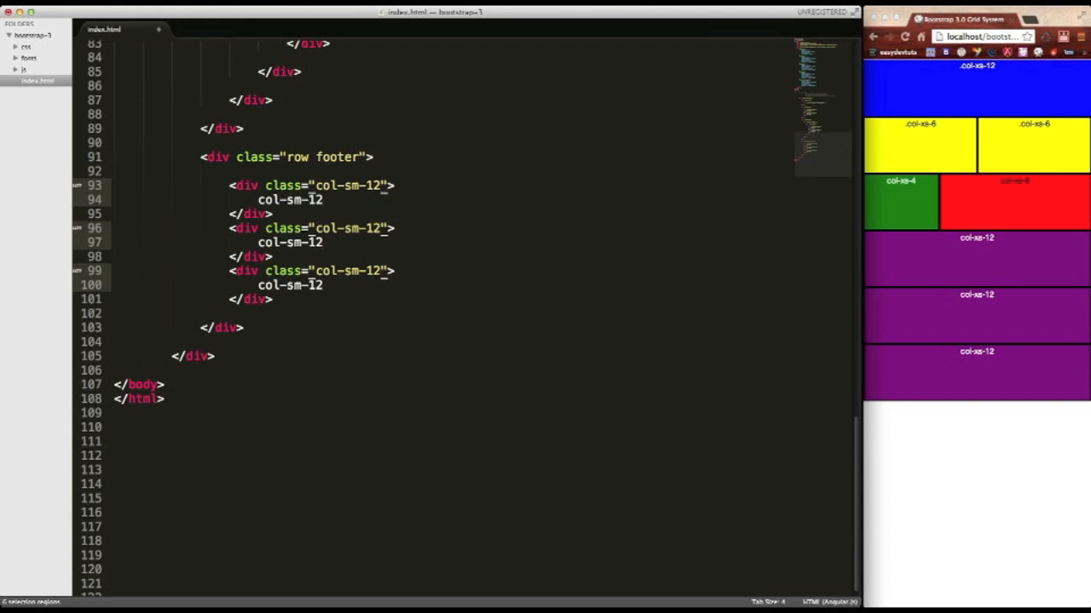
Step: Replace the 12 in all selected footer classes and labels with 4, giving col-sm-4 columns
{"action": "key", "text": "backspace"}
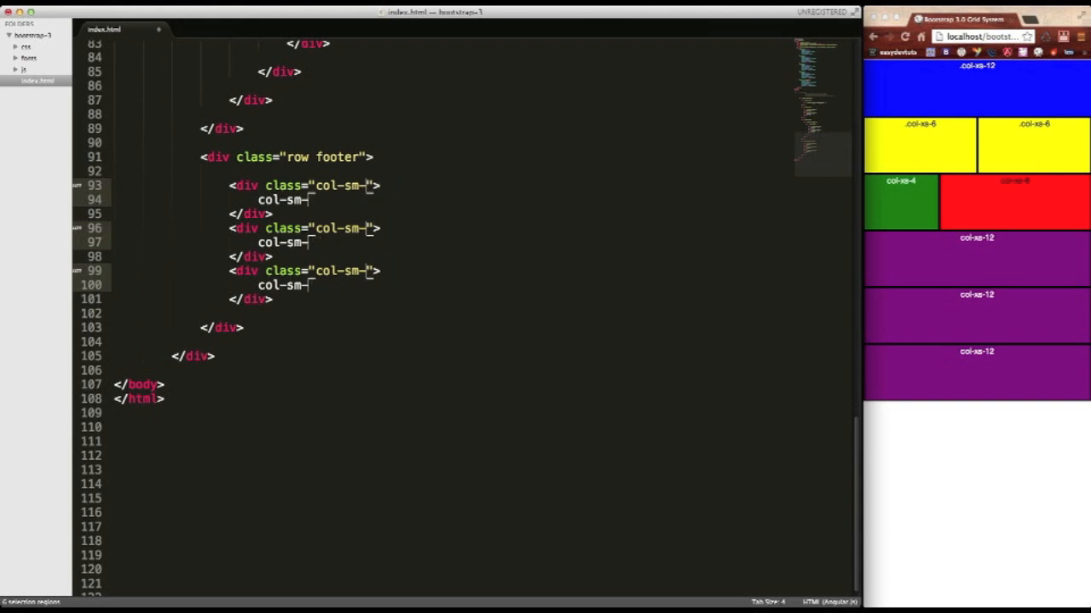
{"action": "type", "text": "4"}
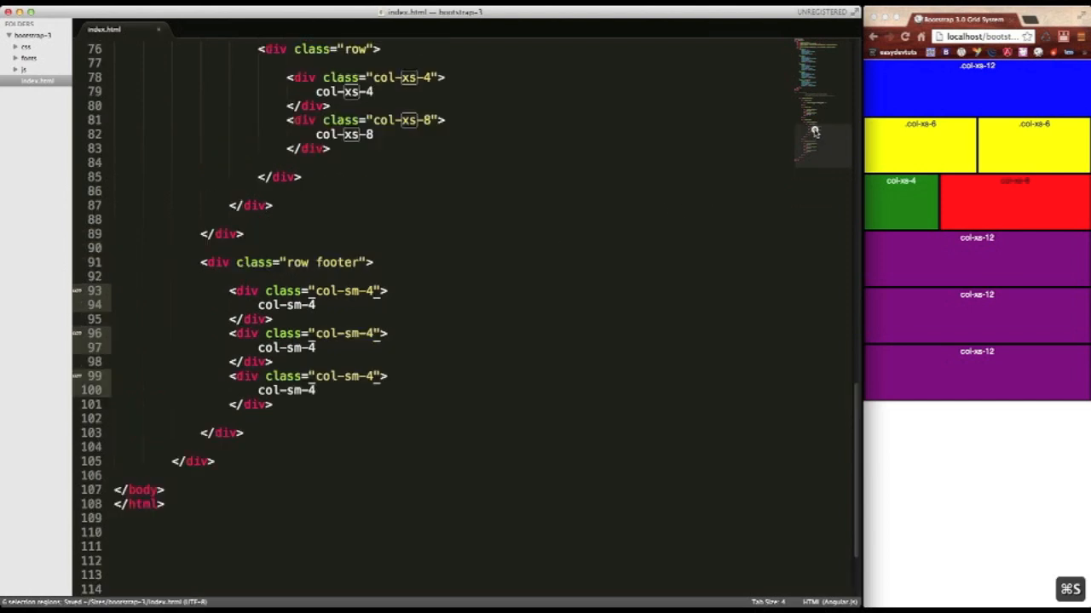
{"action": "scroll", "scroll_direction": "up", "scroll_amount": 3}
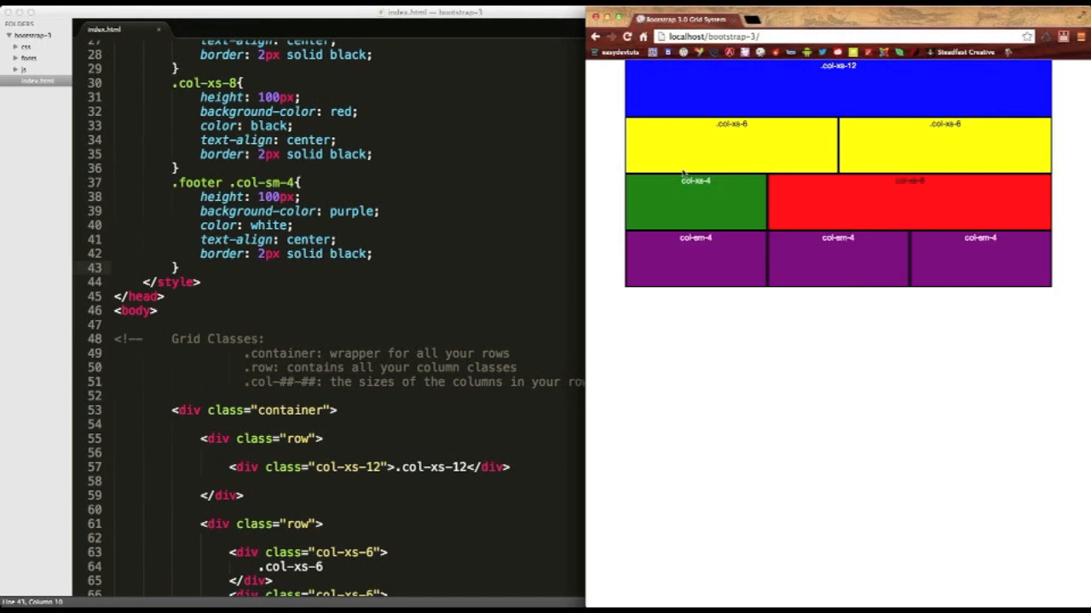
{"action": "mouse_move", "coordinate": [672, 256]}
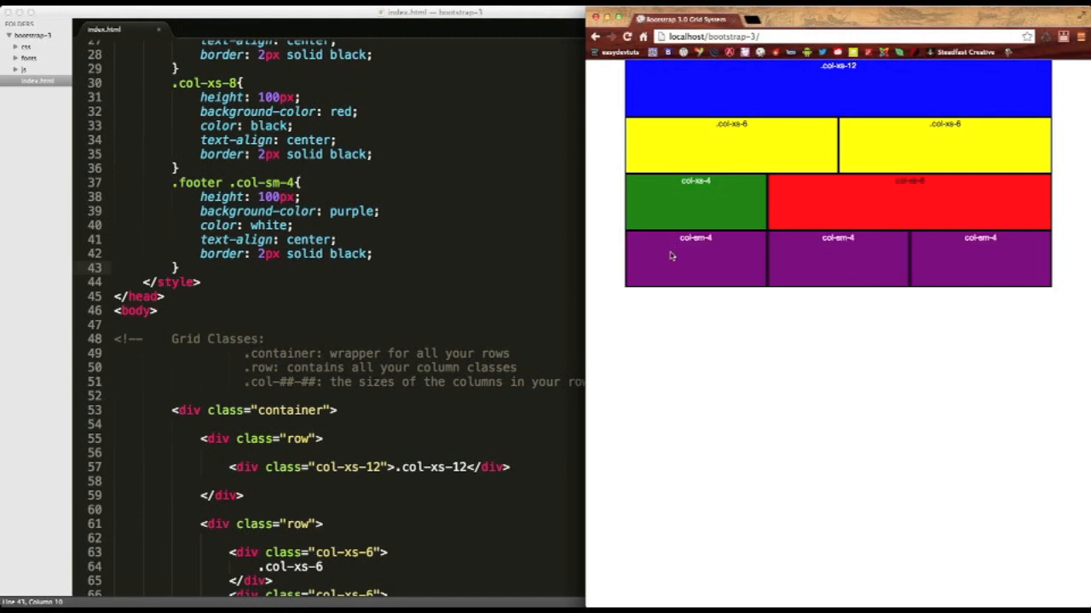
{"action": "mouse_move", "coordinate": [658, 245]}
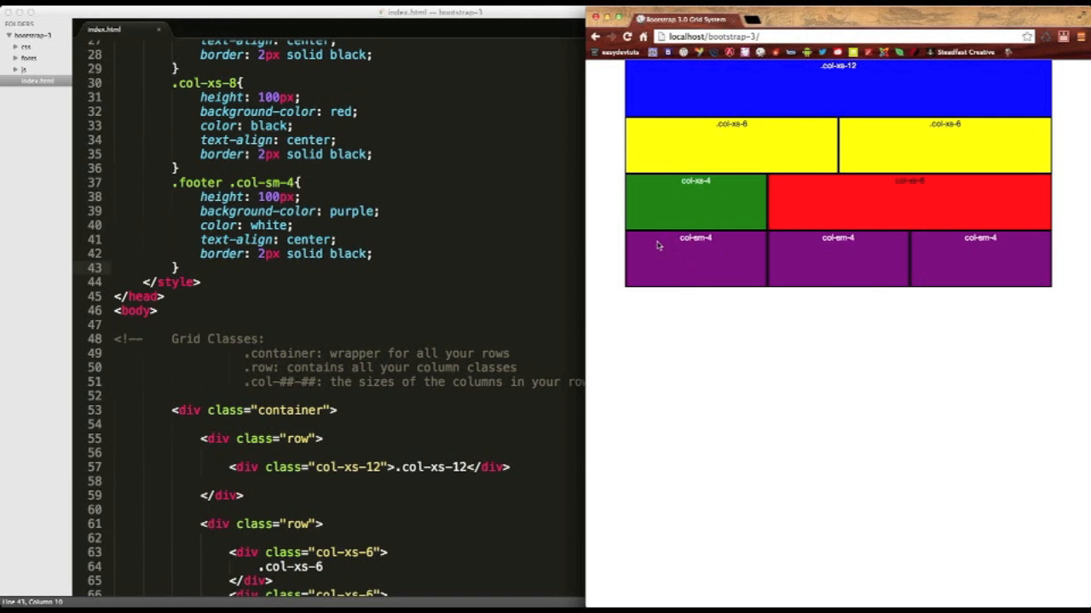
{"action": "mouse_move", "coordinate": [723, 257]}
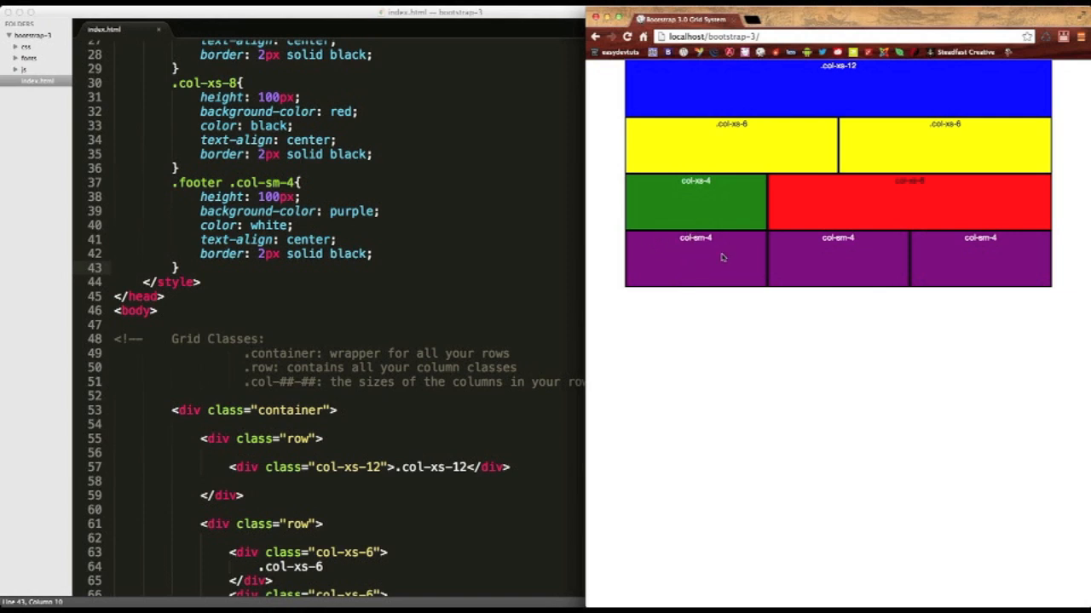
{"action": "mouse_move", "coordinate": [708, 269]}
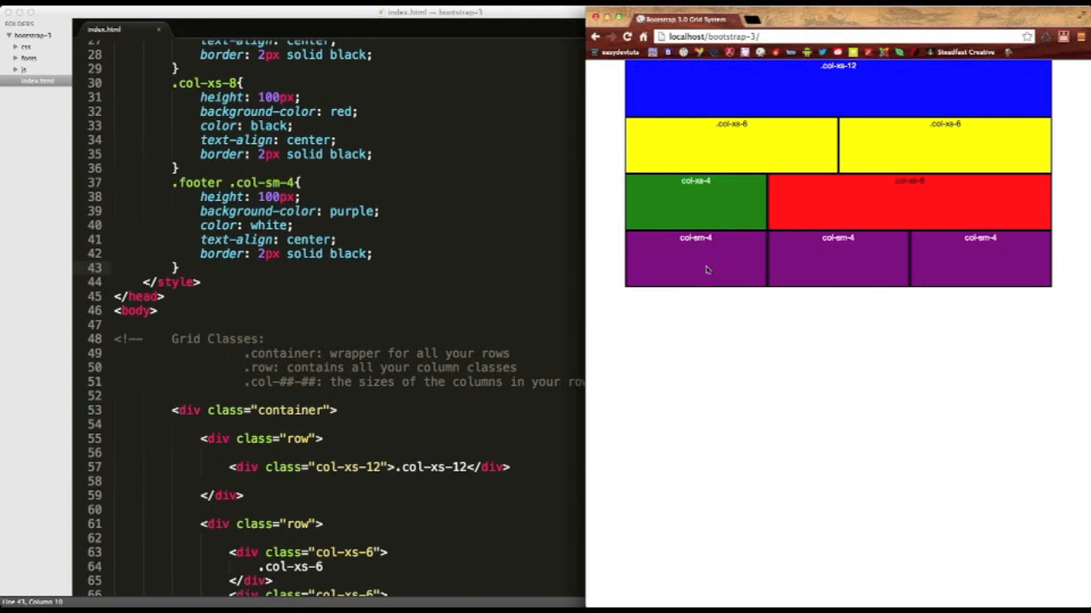
{"action": "mouse_move", "coordinate": [678, 252]}
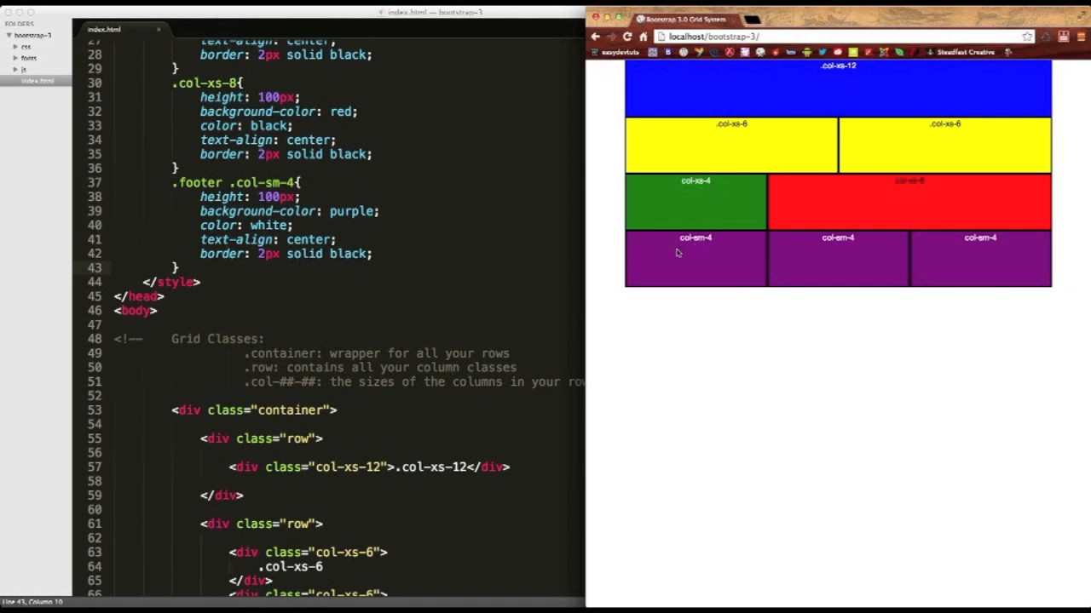
{"action": "mouse_move", "coordinate": [716, 262]}
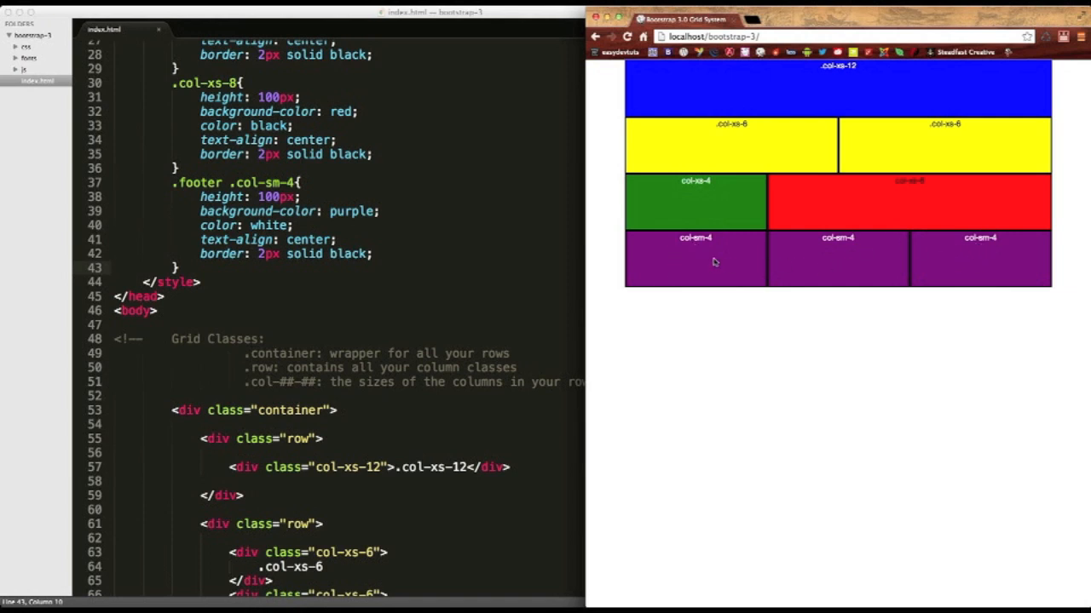
{"action": "mouse_move", "coordinate": [716, 262]}
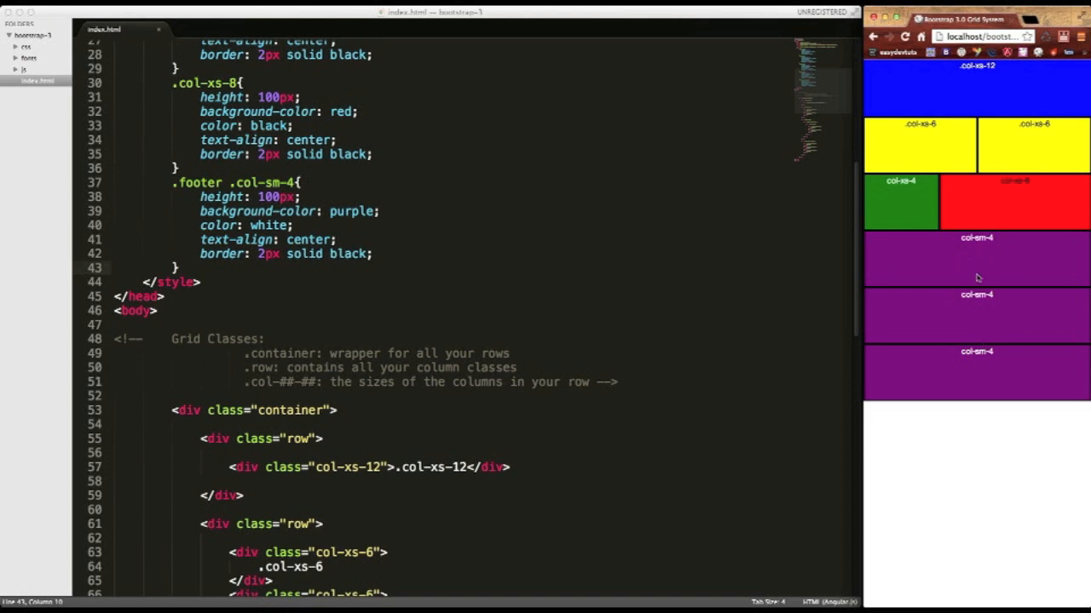
{"action": "mouse_move", "coordinate": [971, 332]}
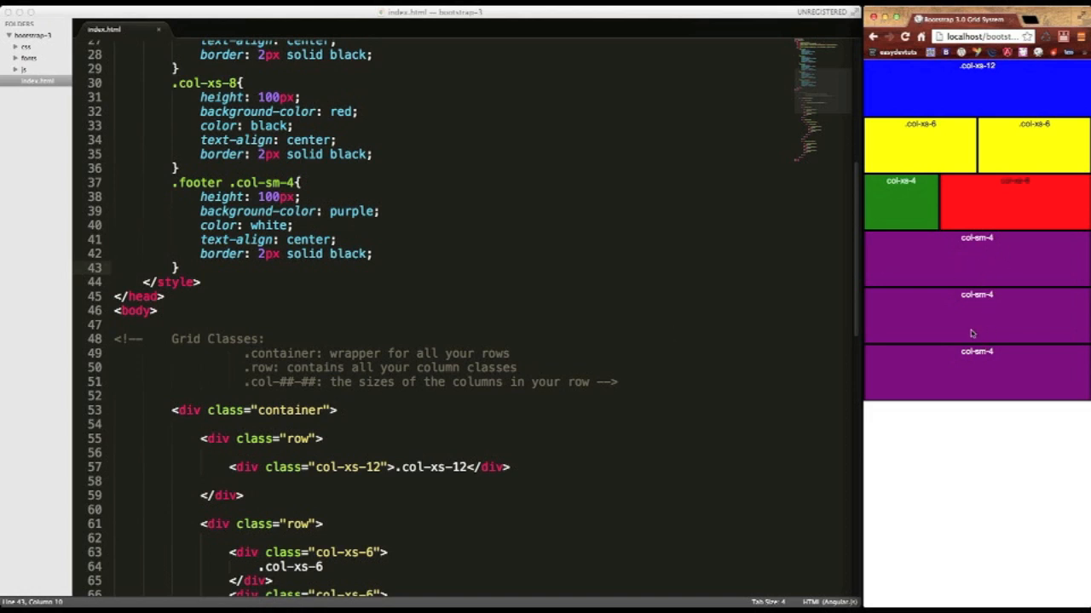
{"action": "mouse_move", "coordinate": [889, 278]}
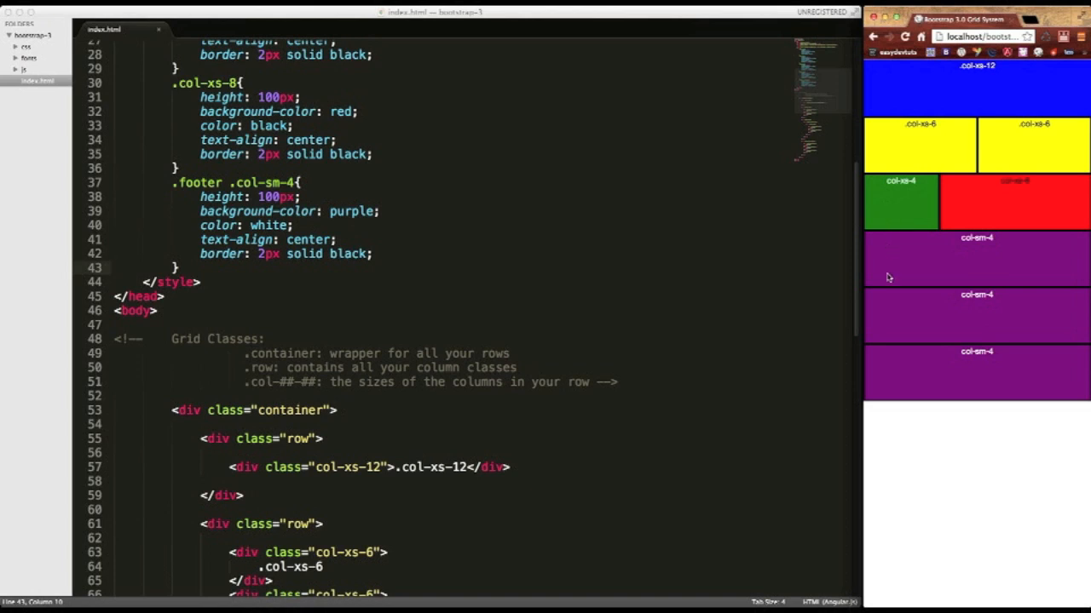
{"action": "mouse_move", "coordinate": [908, 244]}
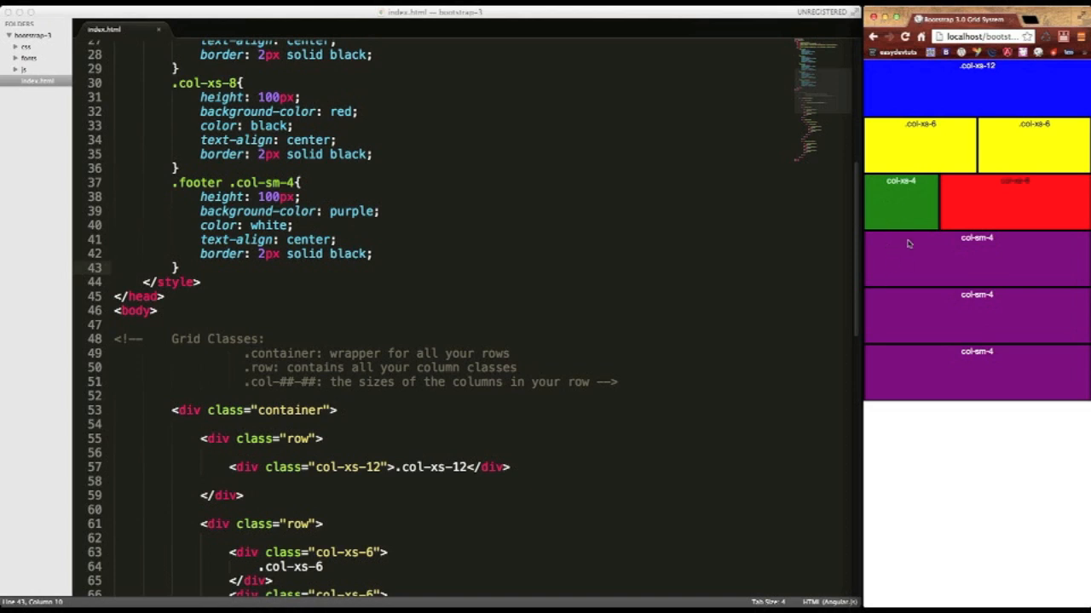
{"action": "mouse_move", "coordinate": [1048, 230]}
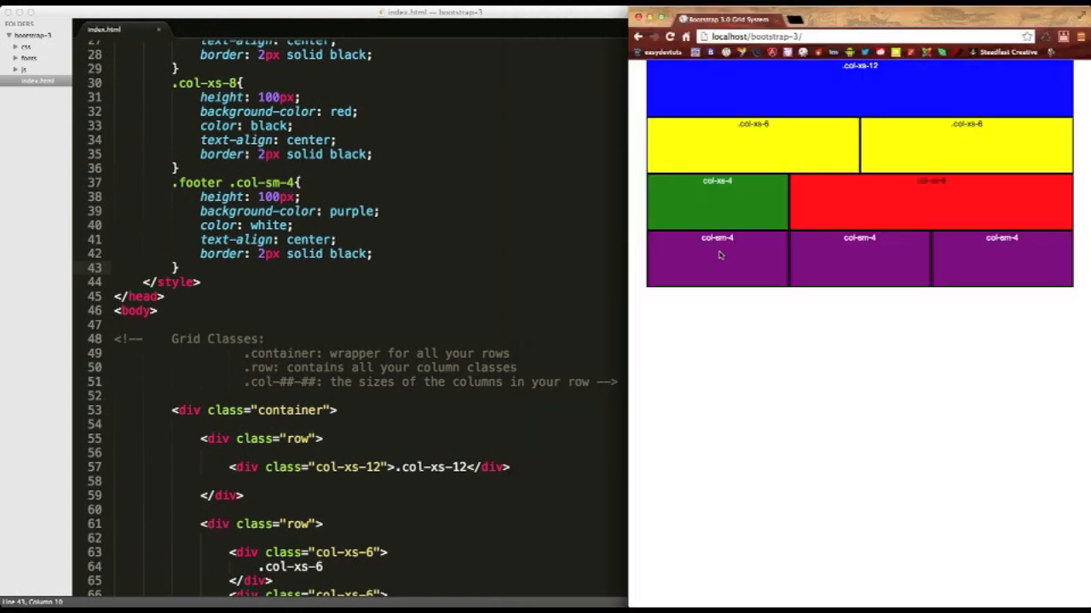
{"action": "mouse_move", "coordinate": [719, 249]}
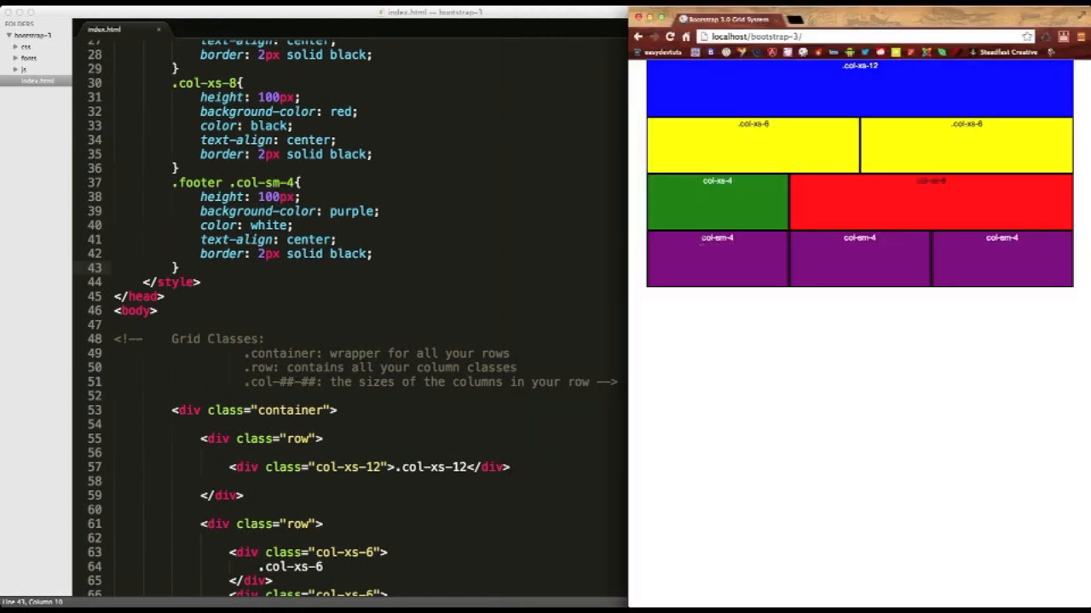
{"action": "mouse_move", "coordinate": [987, 258]}
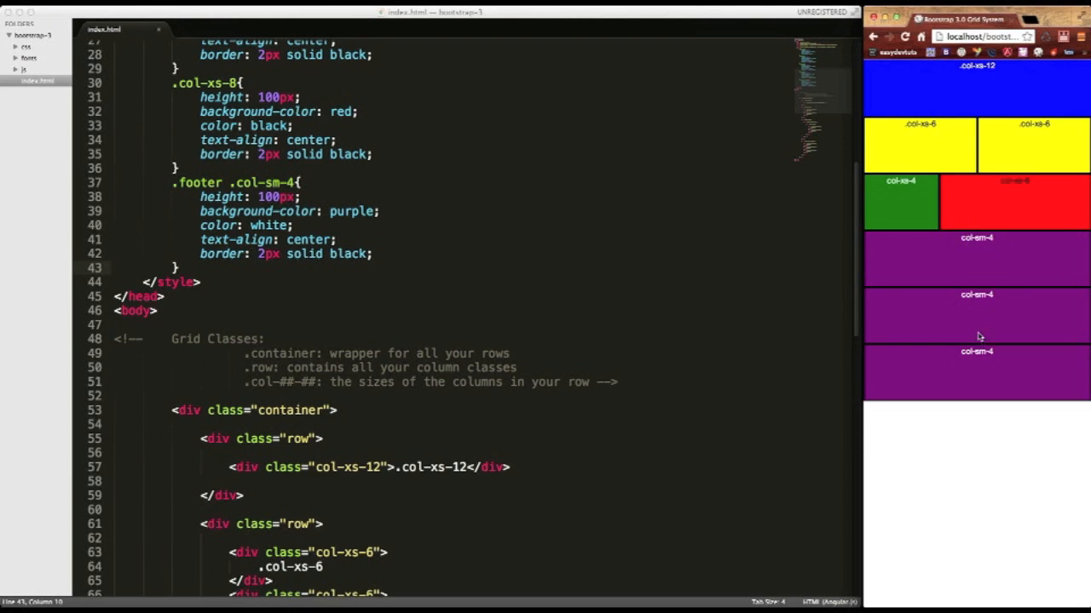
Step: Scroll the reloaded page to check the footer's purple col-sm-4 boxes
{"action": "scroll", "scroll_direction": "down", "scroll_amount": 3}
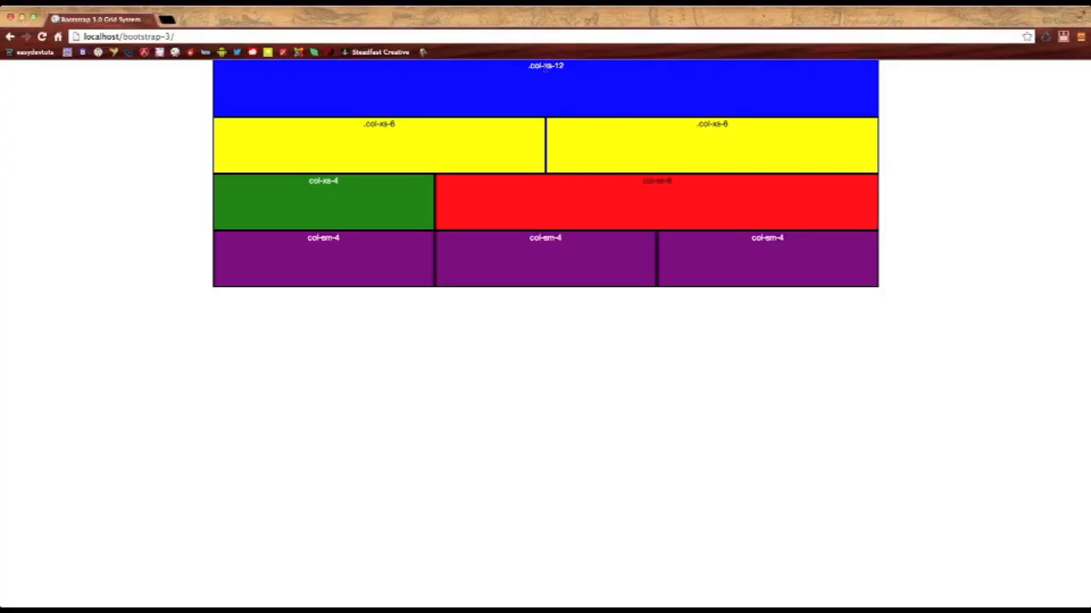
{"action": "mouse_move", "coordinate": [384, 143]}
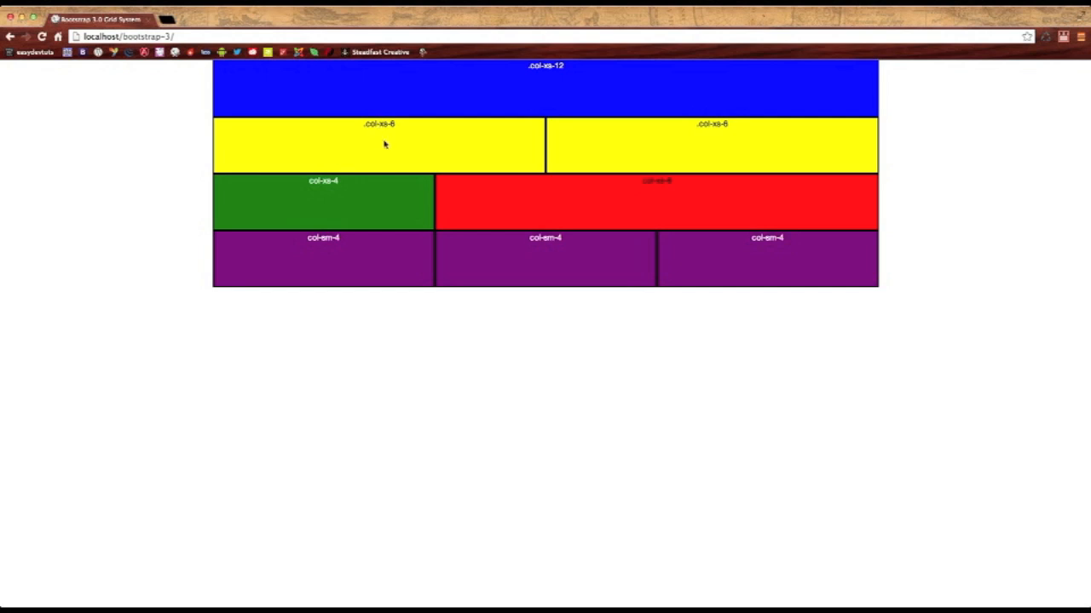
{"action": "mouse_move", "coordinate": [31, 191]}
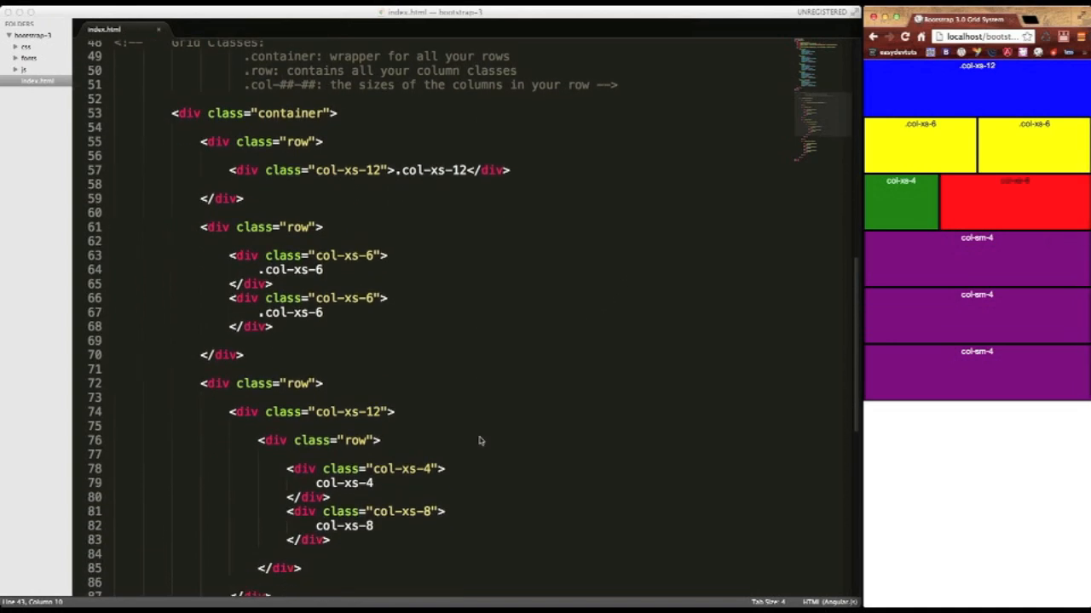
Step: Select the size part of the first column class and scroll up to the matching CSS rules
{"action": "scroll", "scroll_direction": "up", "scroll_amount": 3}
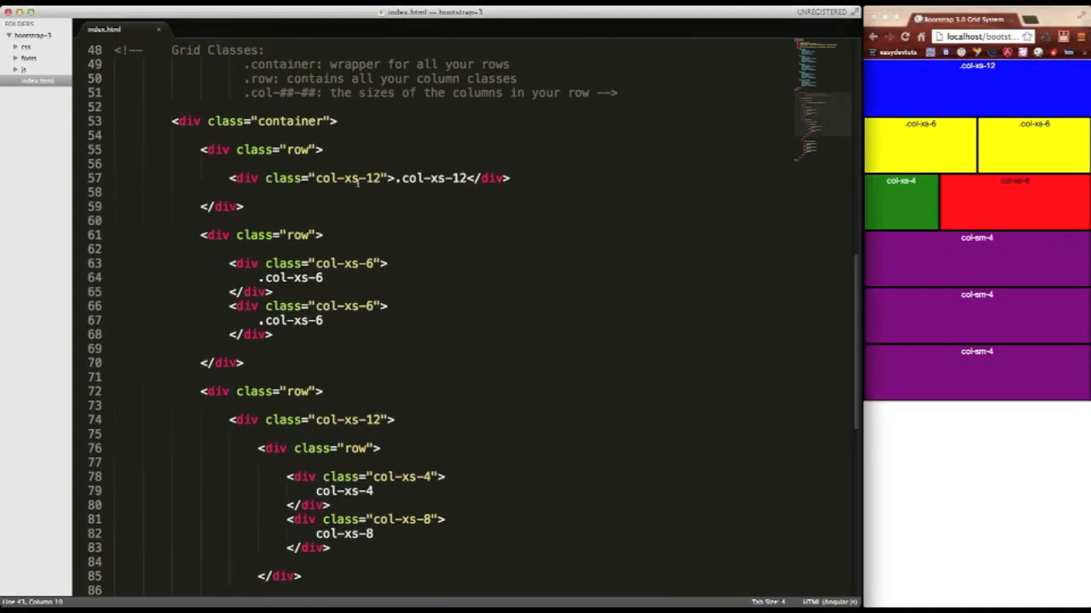
{"action": "double_click", "coordinate": [347, 179]}
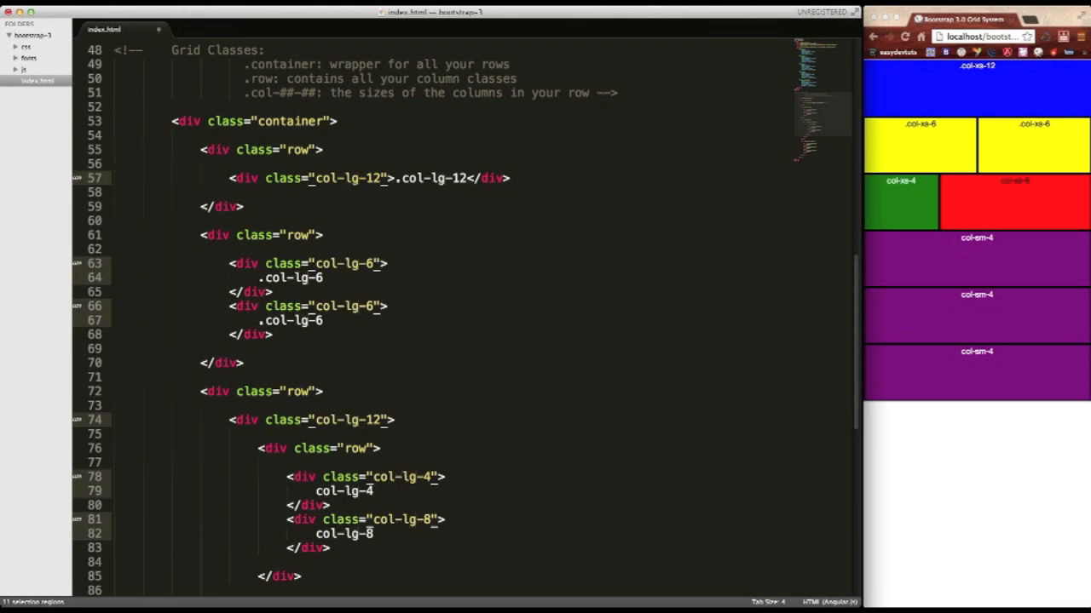
{"action": "scroll", "scroll_direction": "up", "scroll_amount": 3}
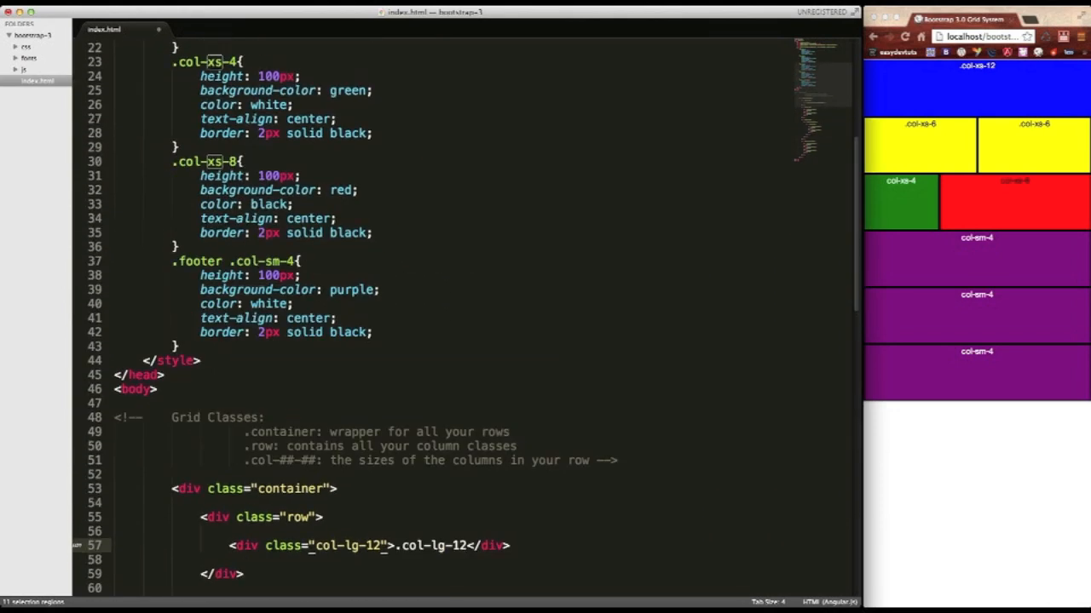
{"action": "scroll", "scroll_direction": "up", "scroll_amount": 3}
{"action": "type", "text": "lg"}
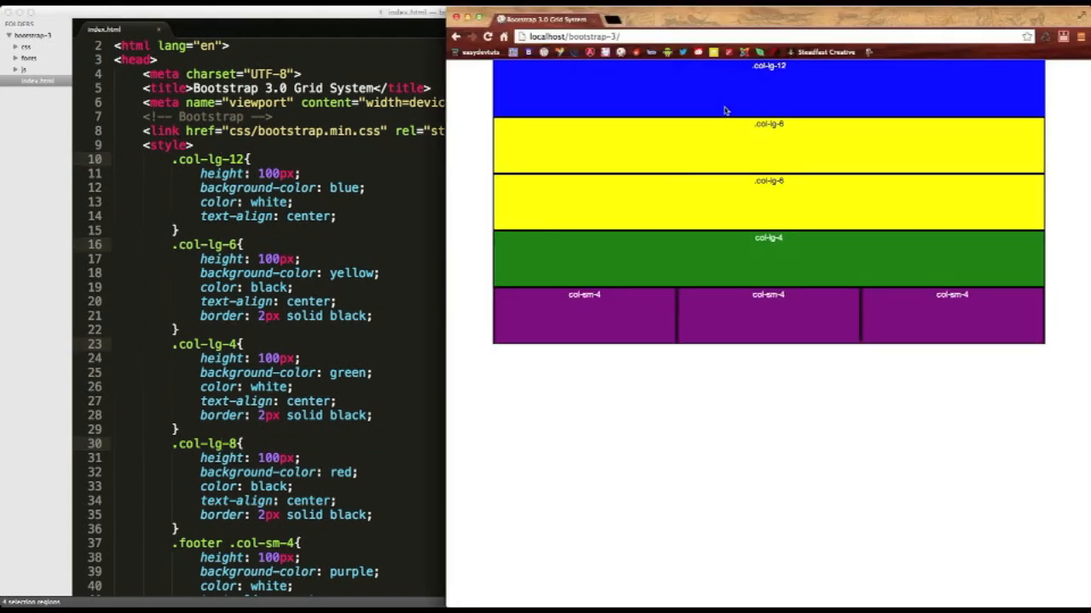
{"action": "mouse_move", "coordinate": [443, 181]}
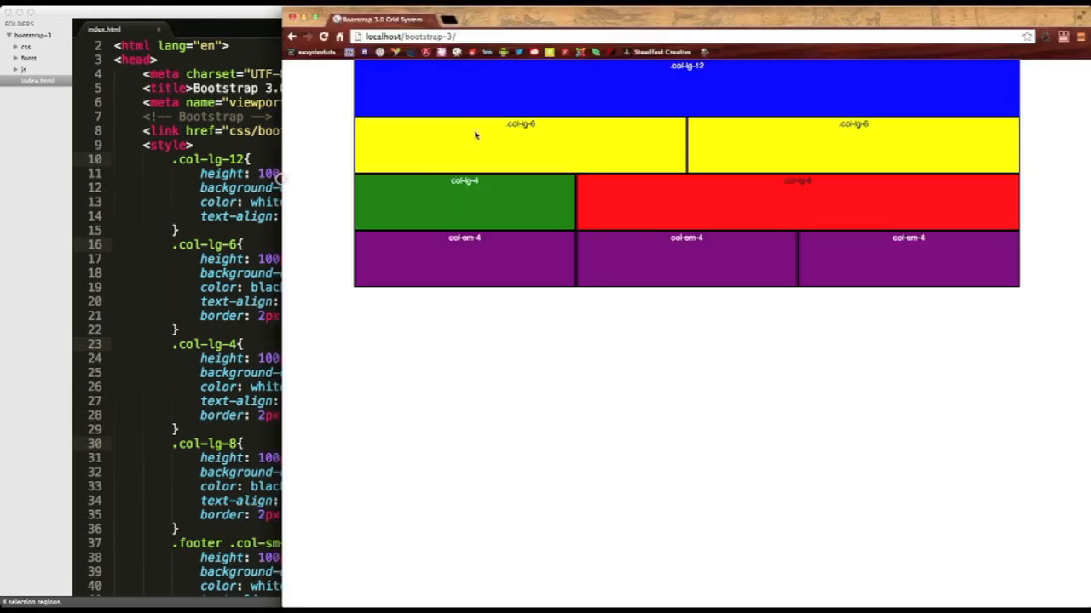
{"action": "mouse_move", "coordinate": [293, 204]}
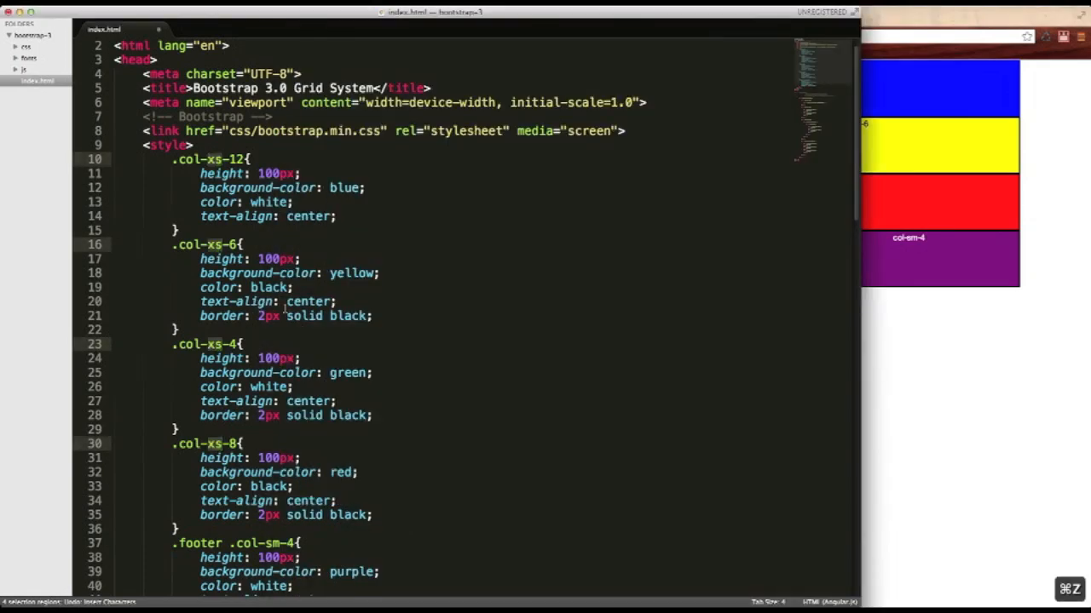
Step: Scroll down the full-width page to compare the col-xs columns with the col-sm-4 footer
{"action": "scroll", "scroll_direction": "down", "scroll_amount": 3}
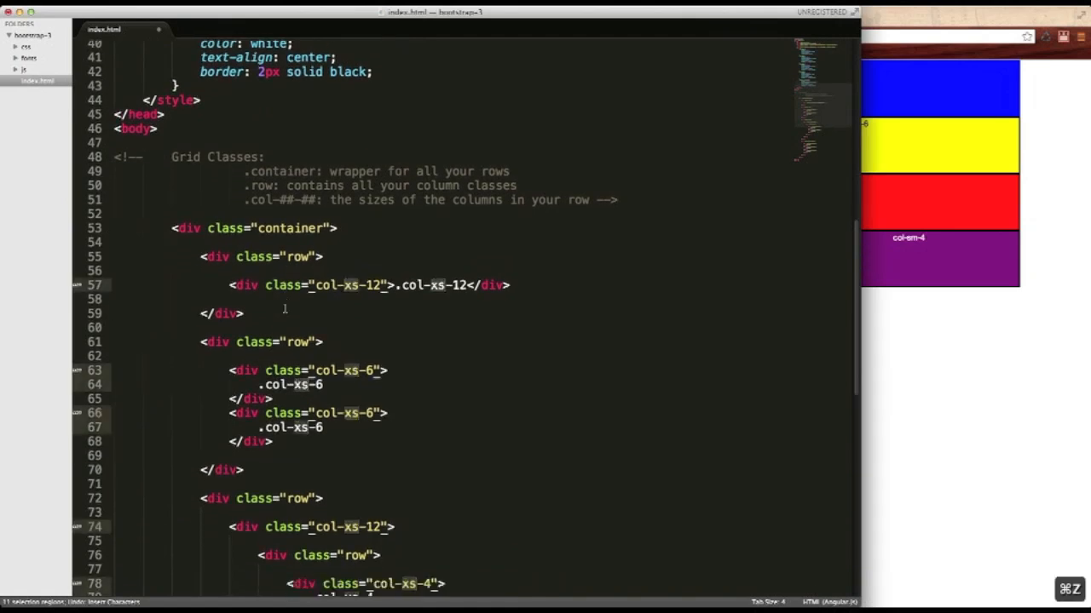
{"action": "scroll", "scroll_direction": "down", "scroll_amount": 3}
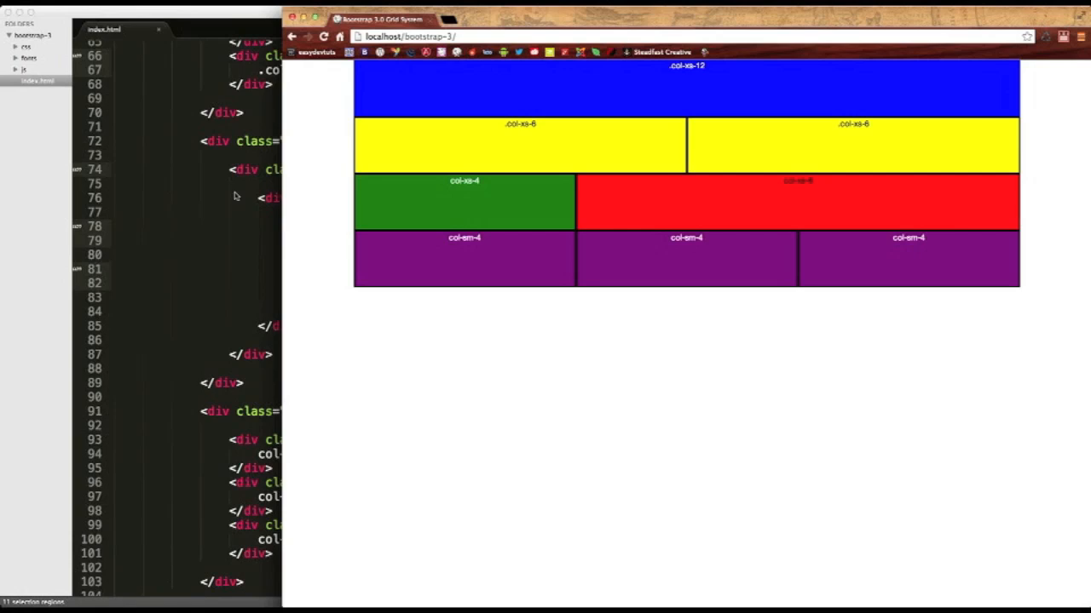
{"action": "mouse_move", "coordinate": [293, 150]}
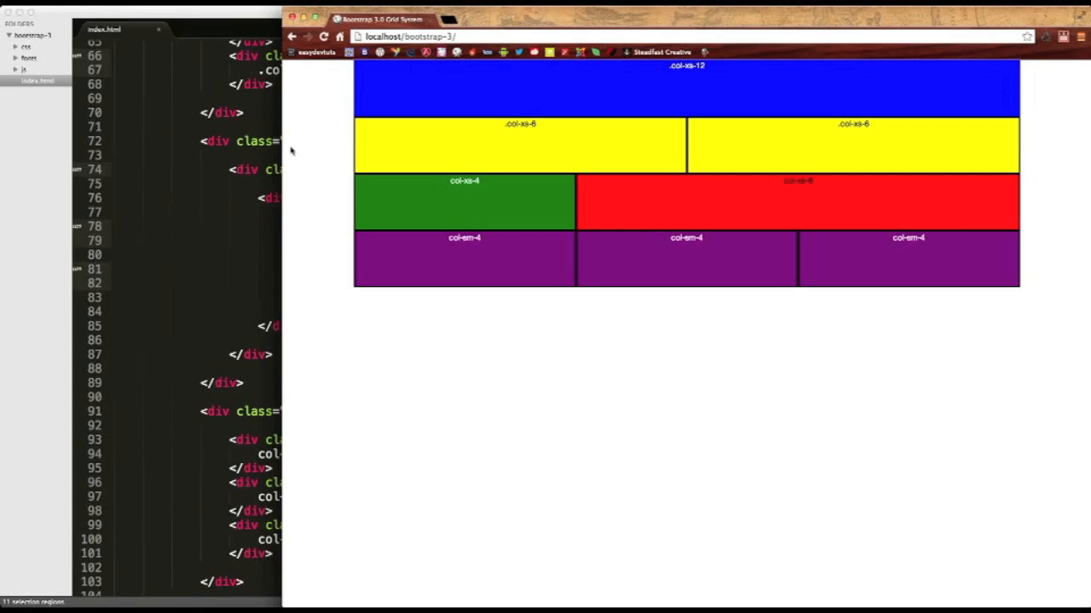
{"action": "mouse_move", "coordinate": [409, 151]}
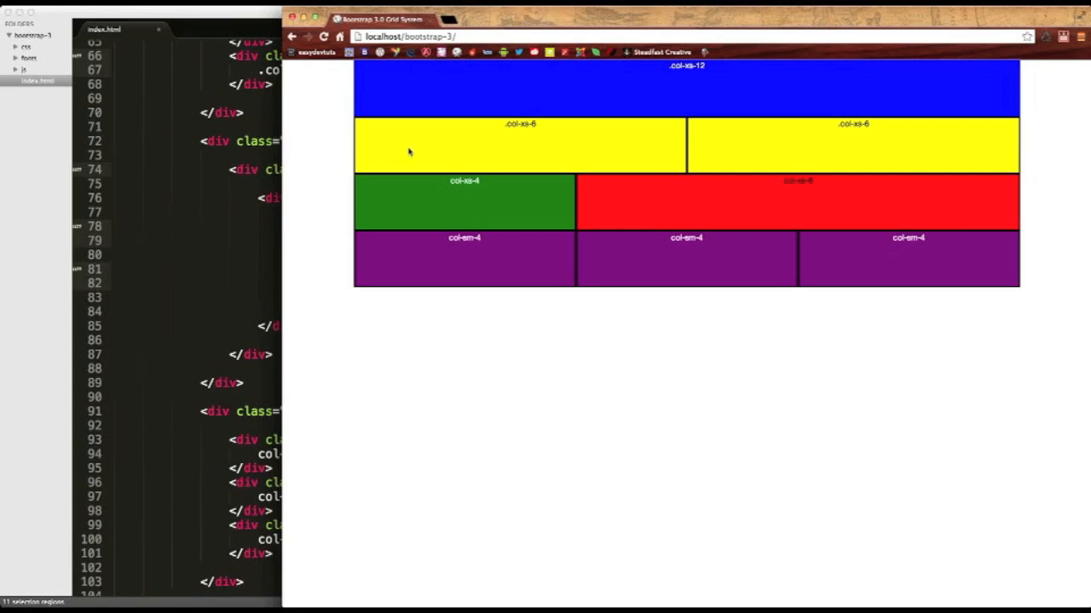
{"action": "mouse_move", "coordinate": [288, 186]}
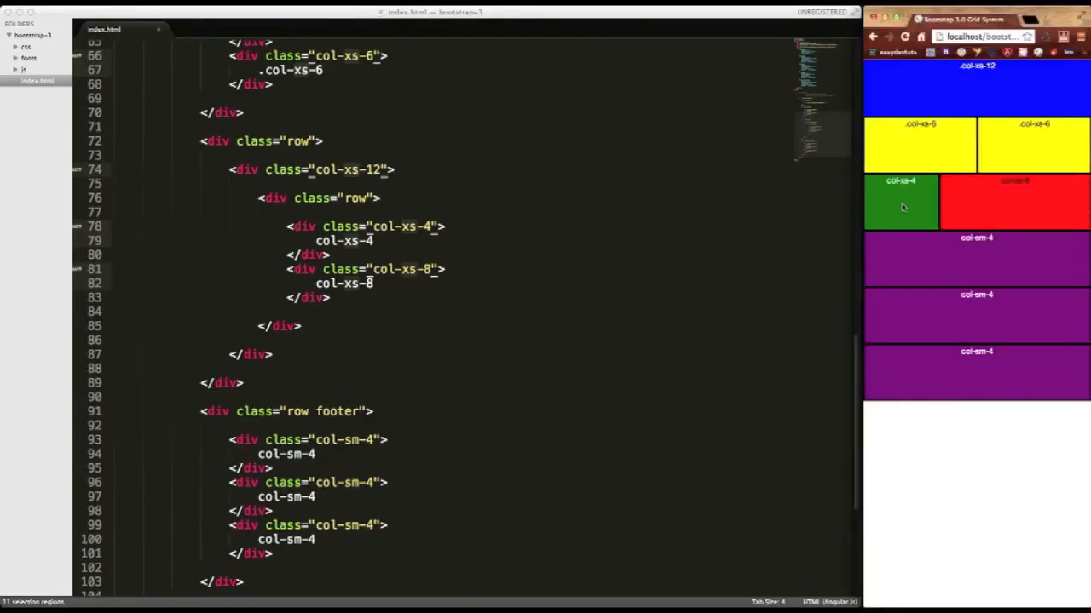
{"action": "mouse_move", "coordinate": [361, 330]}
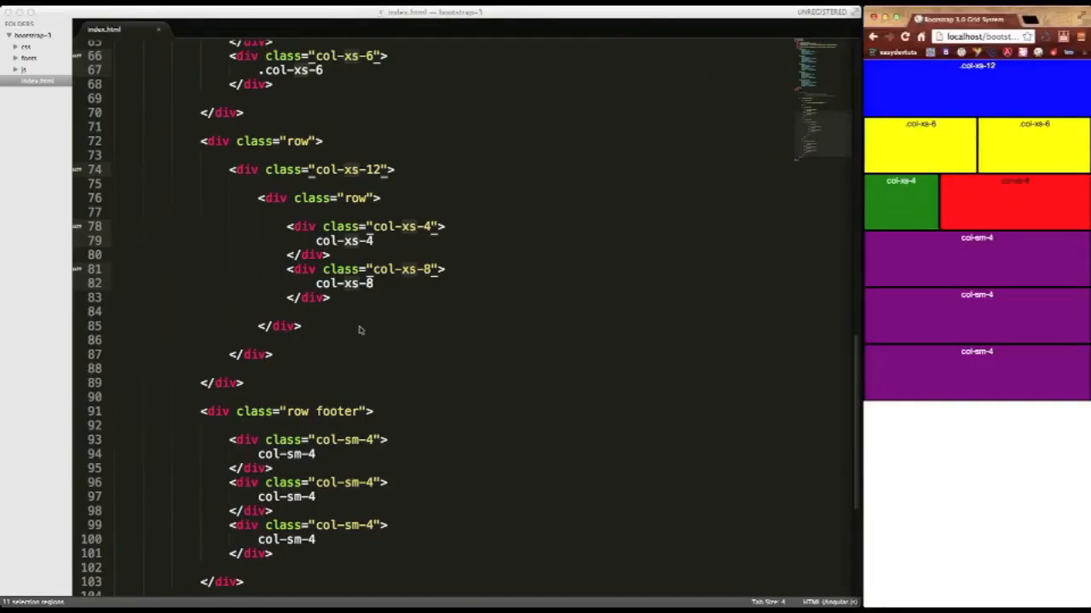
Step: Check the narrowed page's side-by-side col-xs columns and stacked footer, then return to the editor
{"action": "scroll", "scroll_direction": "up", "scroll_amount": 3}
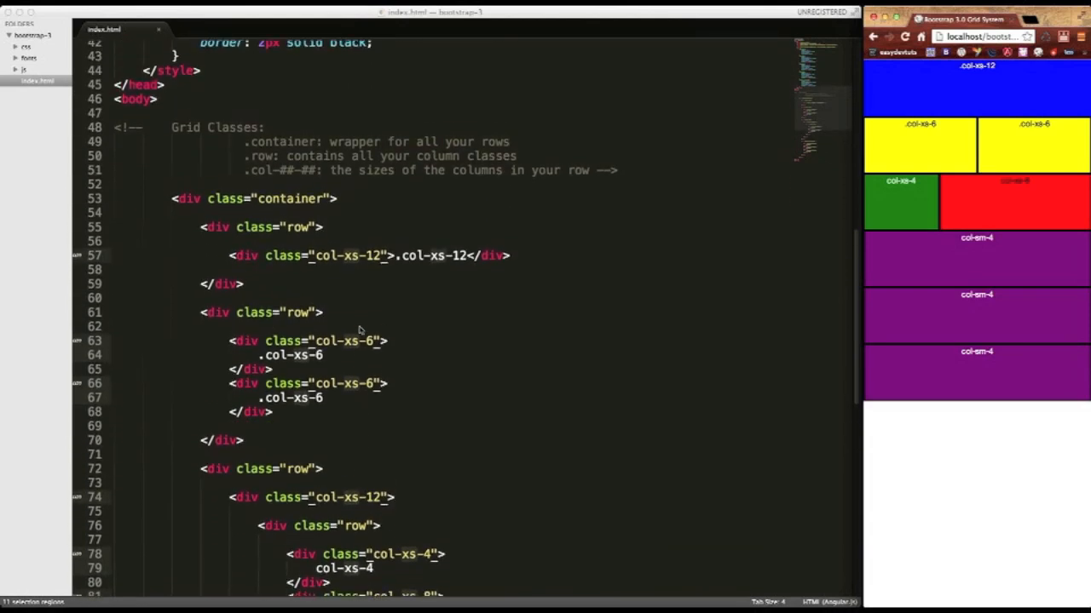
{"action": "scroll", "scroll_direction": "down", "scroll_amount": 3}
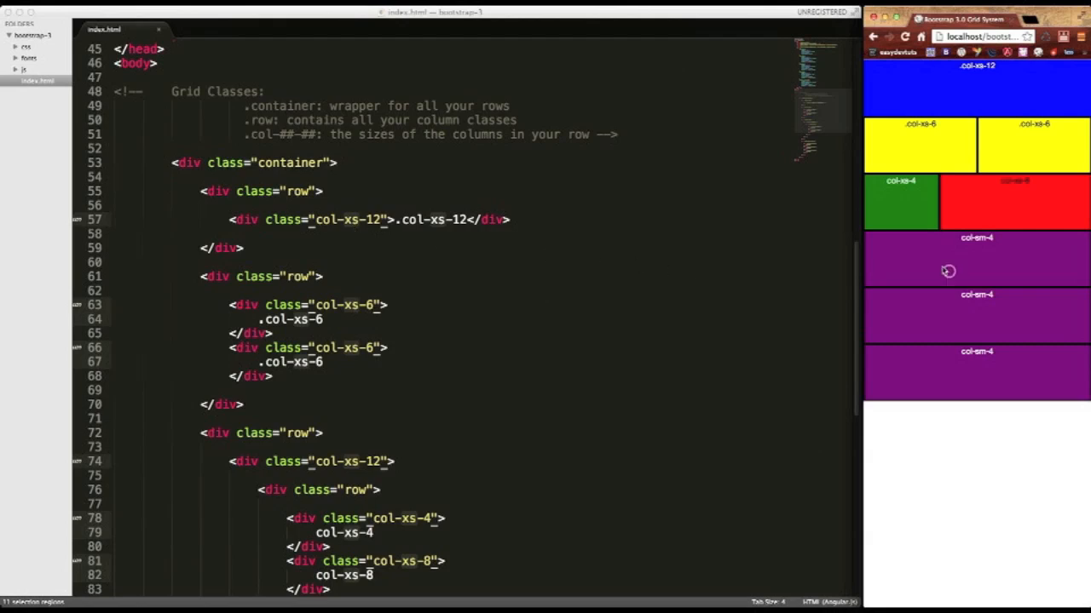
{"action": "mouse_move", "coordinate": [863, 218]}
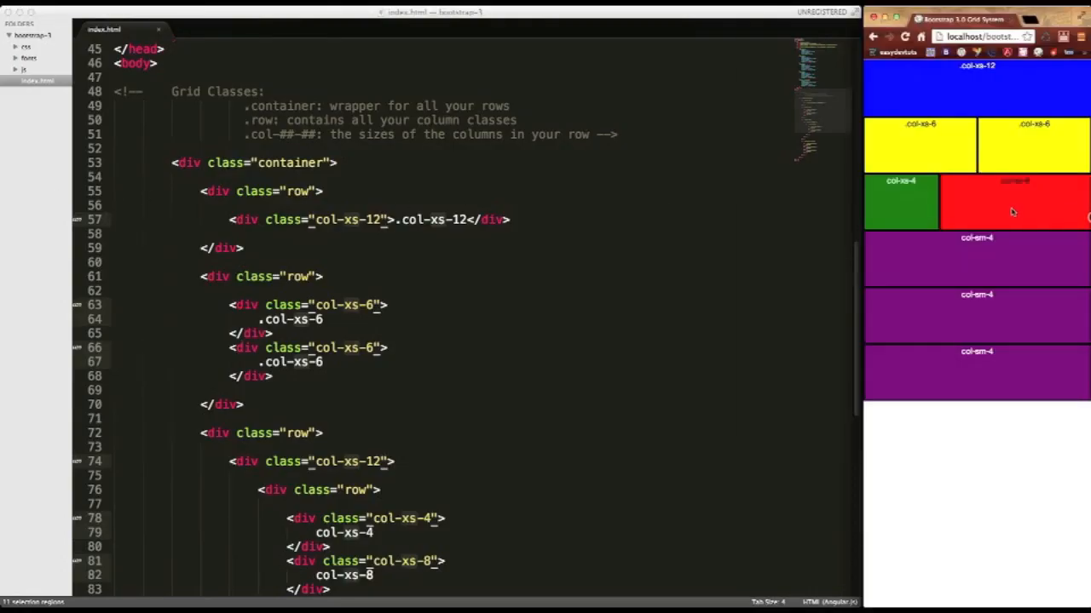
{"action": "mouse_move", "coordinate": [939, 283]}
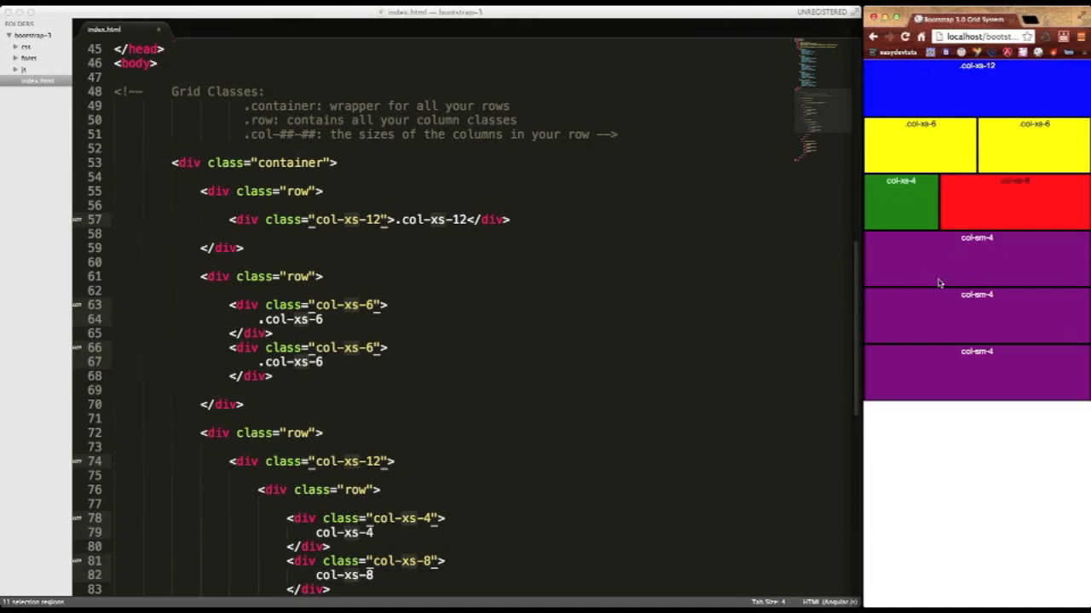
{"action": "mouse_move", "coordinate": [954, 281]}
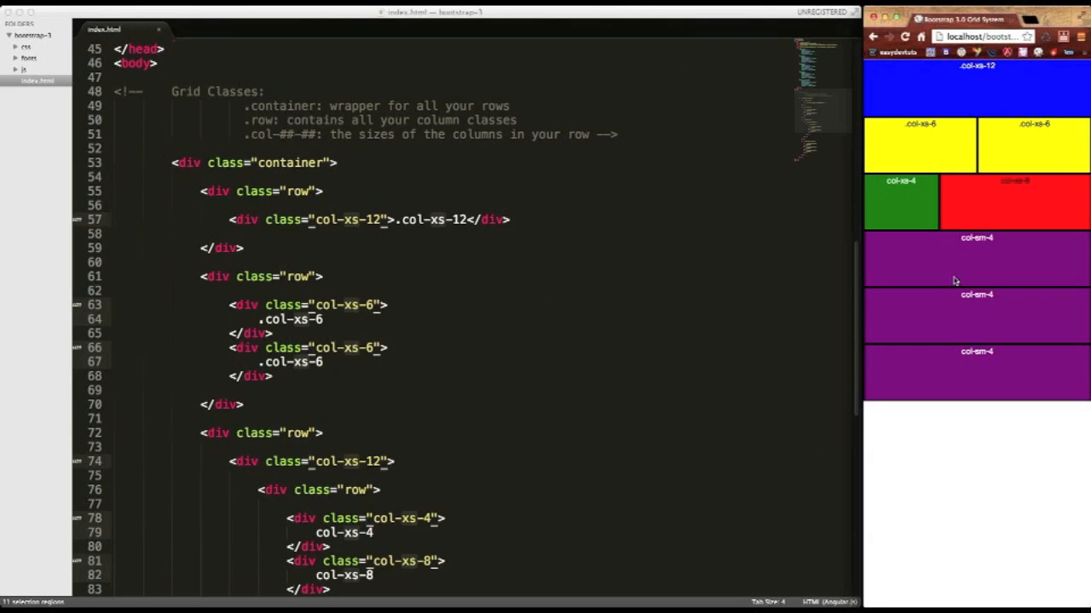
{"action": "mouse_move", "coordinate": [927, 419]}
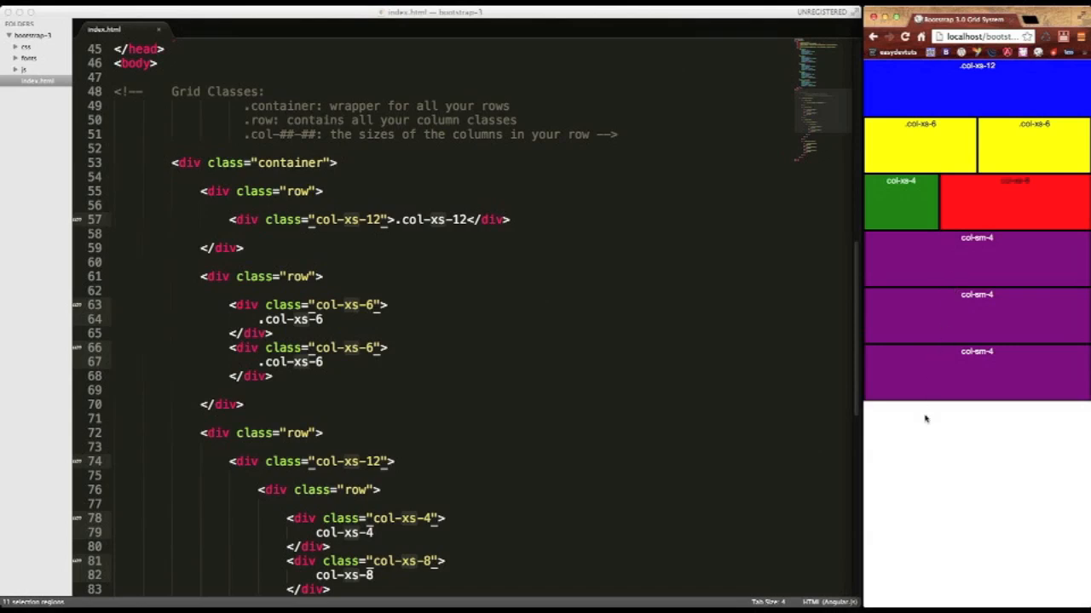
{"action": "mouse_move", "coordinate": [957, 305]}
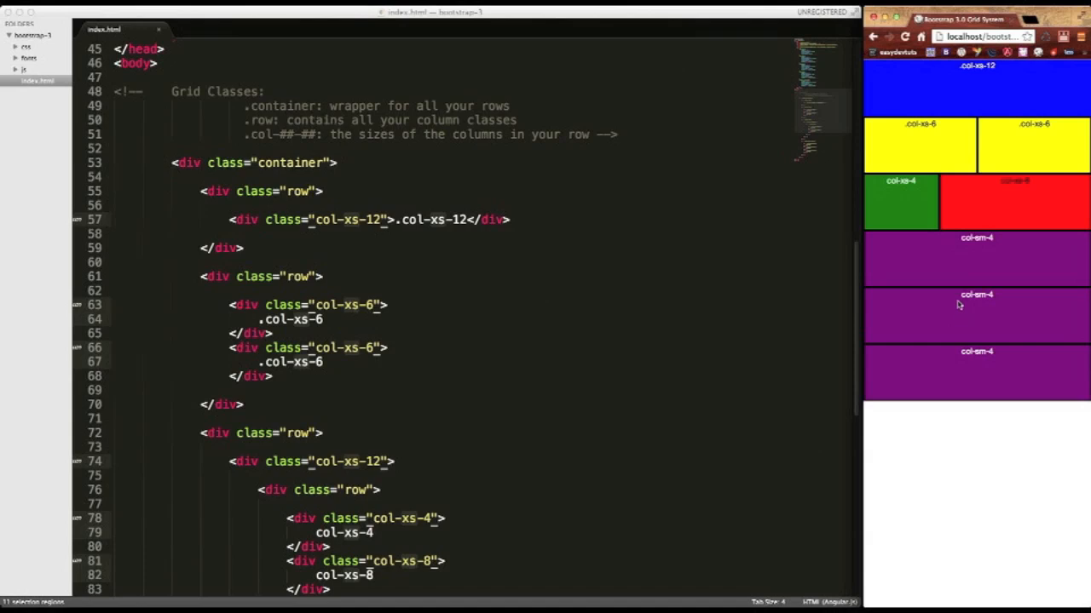
{"action": "left_click", "coordinate": [511, 220]}
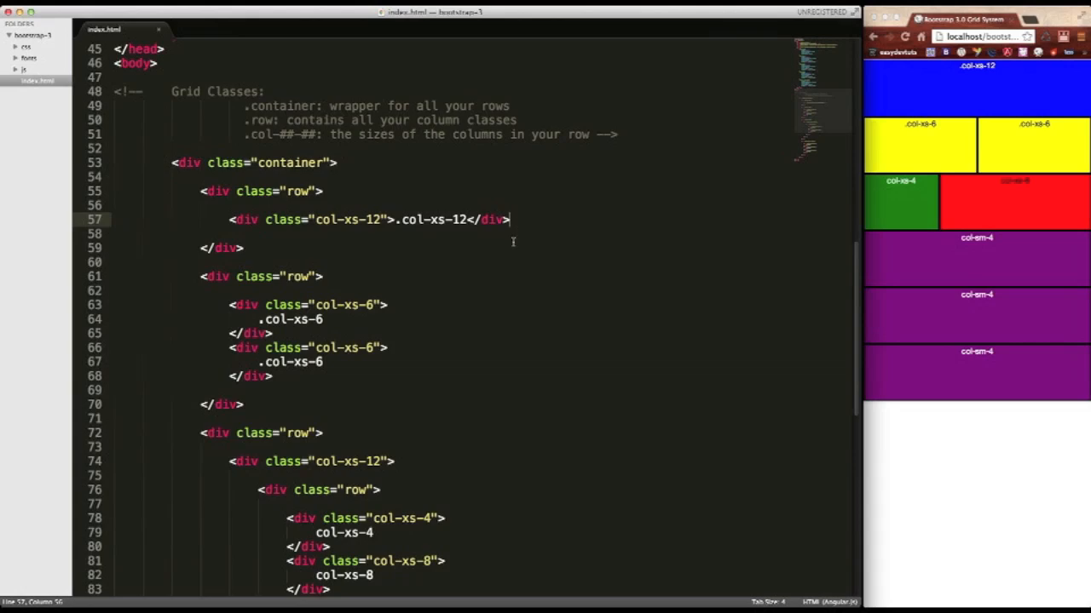
{"action": "scroll", "scroll_direction": "down", "scroll_amount": 3}
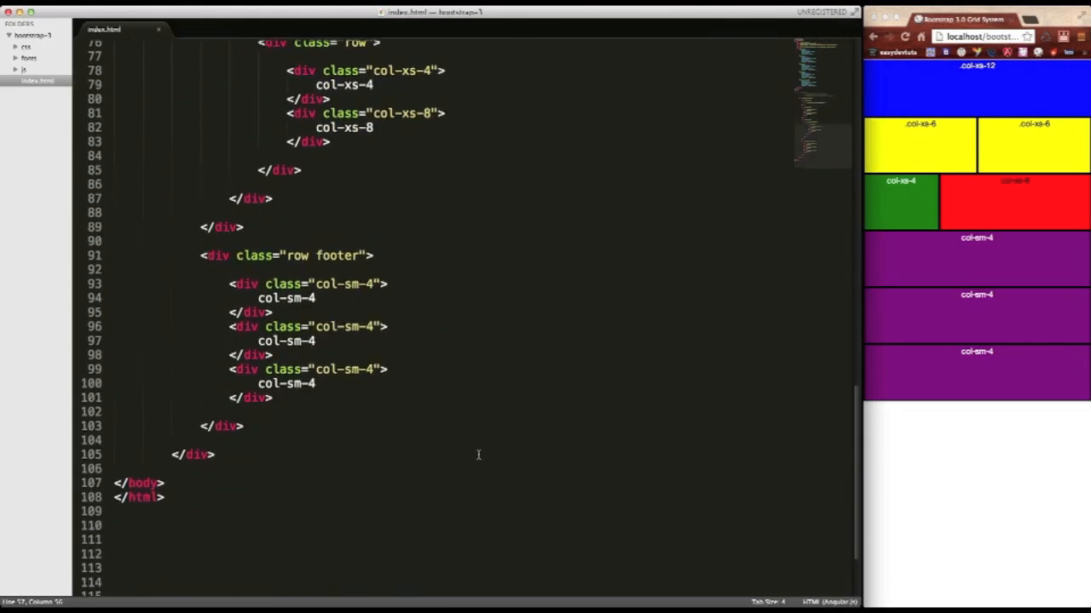
{"action": "scroll", "scroll_direction": "up", "scroll_amount": 3}
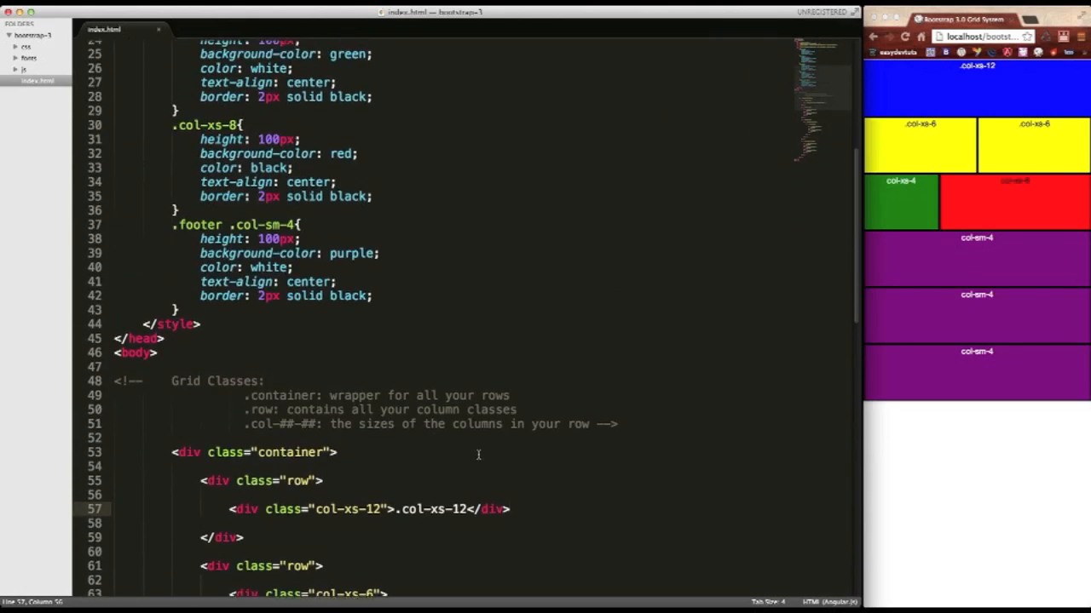
{"action": "scroll", "scroll_direction": "up", "scroll_amount": 3}
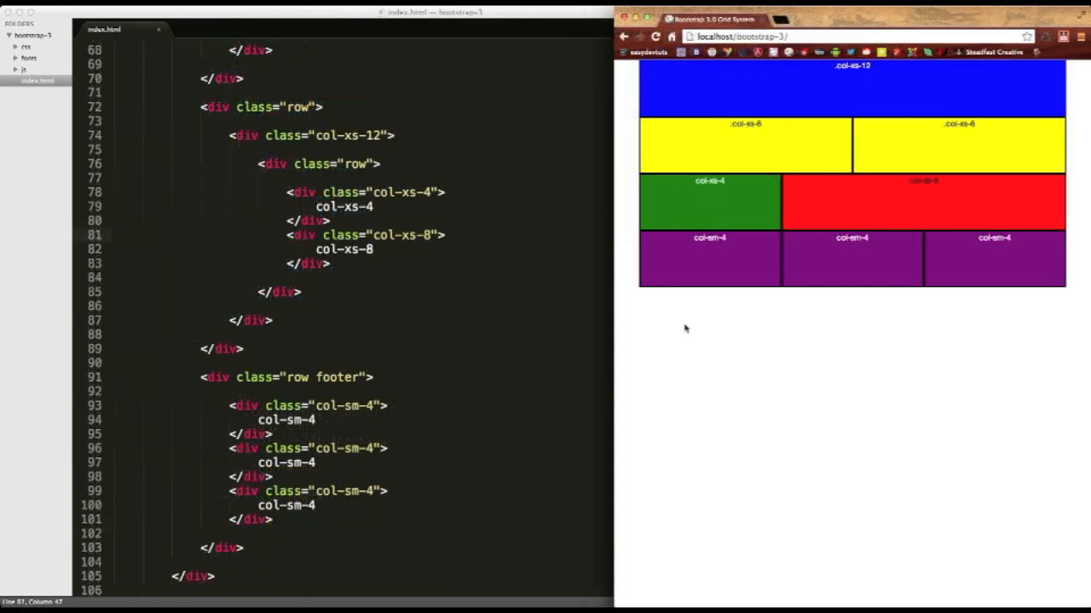
{"action": "mouse_move", "coordinate": [651, 178]}
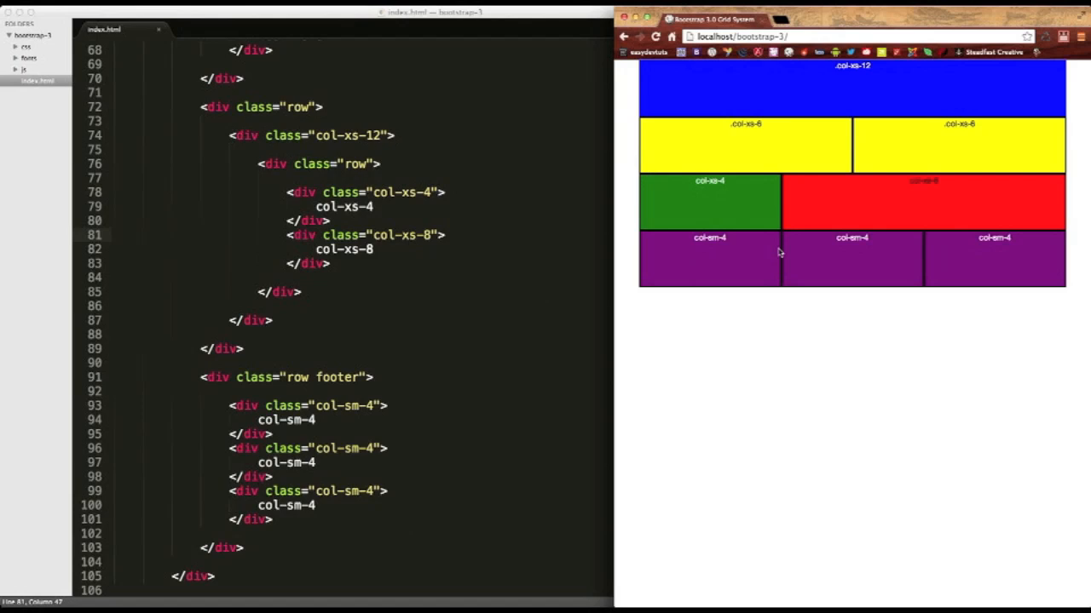
{"action": "mouse_move", "coordinate": [298, 164]}
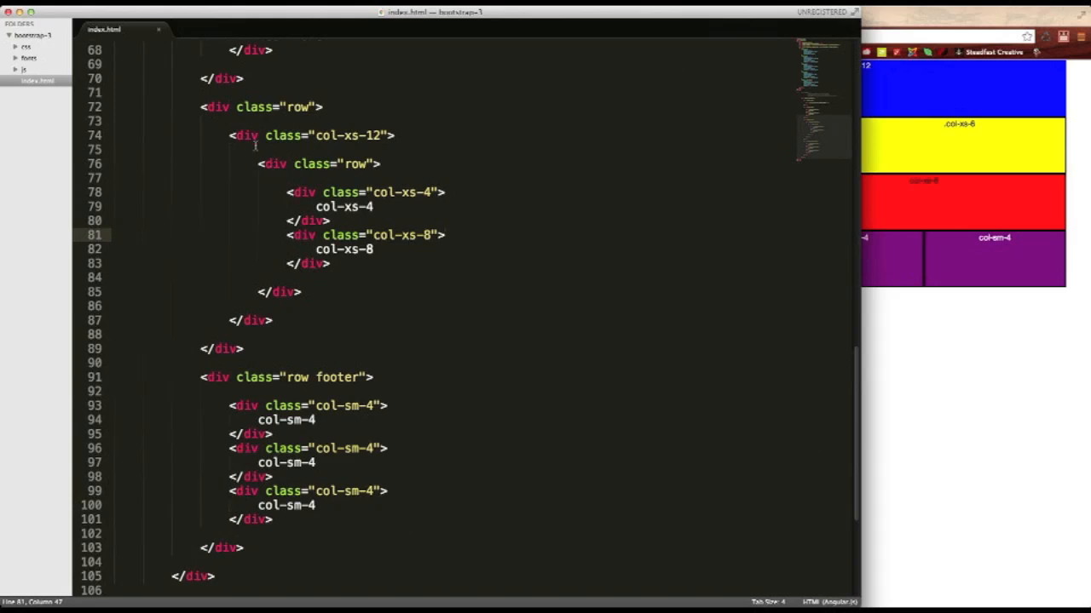
Step: Duplicate the nested col-xs-12 row block and change both wrapper classes to col-sm-6
{"action": "left_click", "coordinate": [339, 136]}
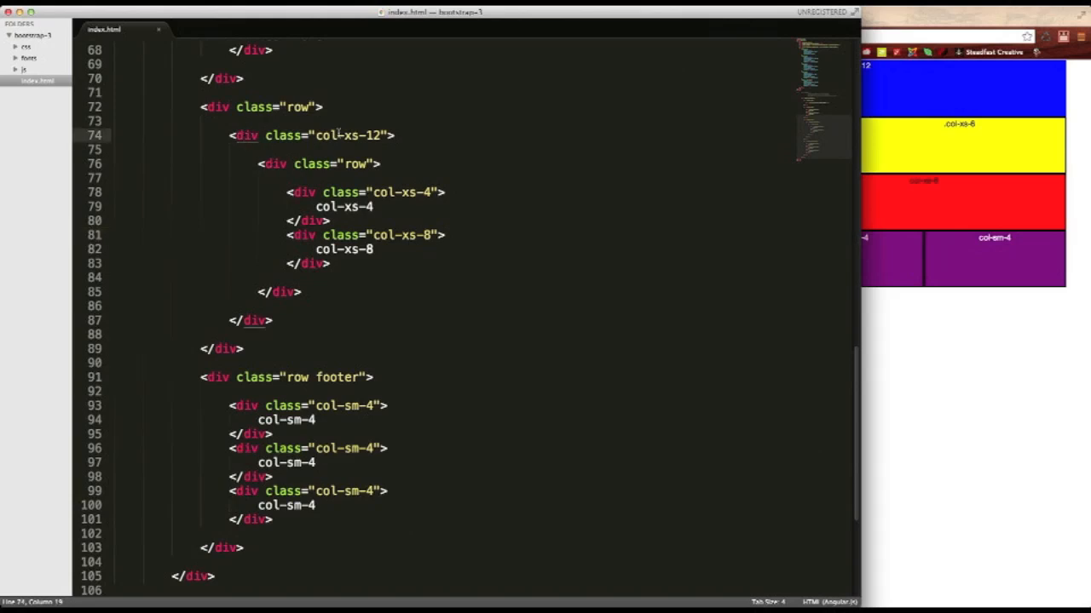
{"action": "double_click", "coordinate": [341, 136]}
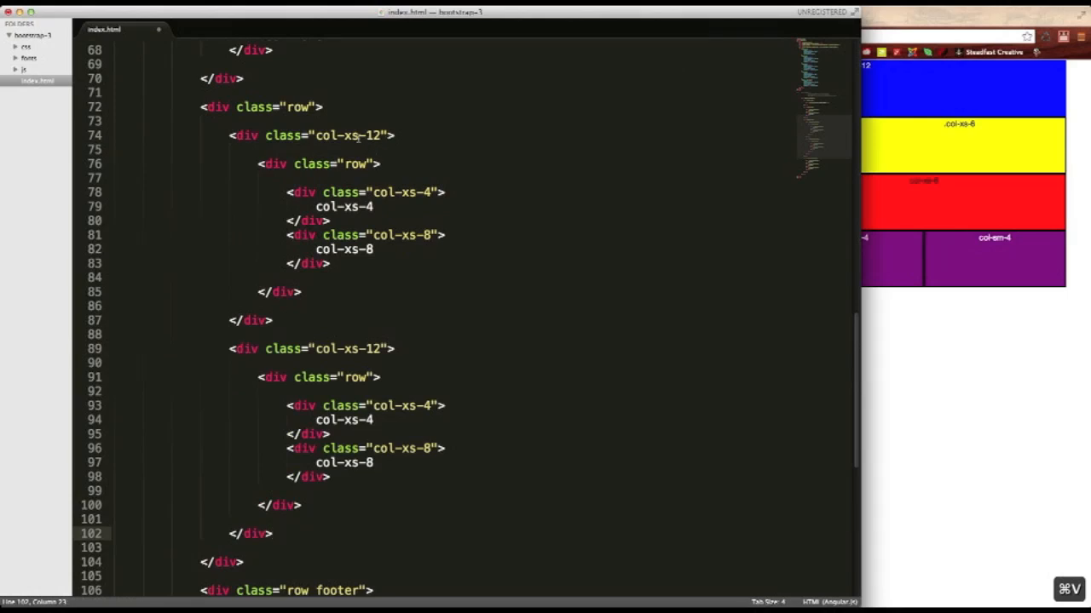
{"action": "double_click", "coordinate": [351, 136]}
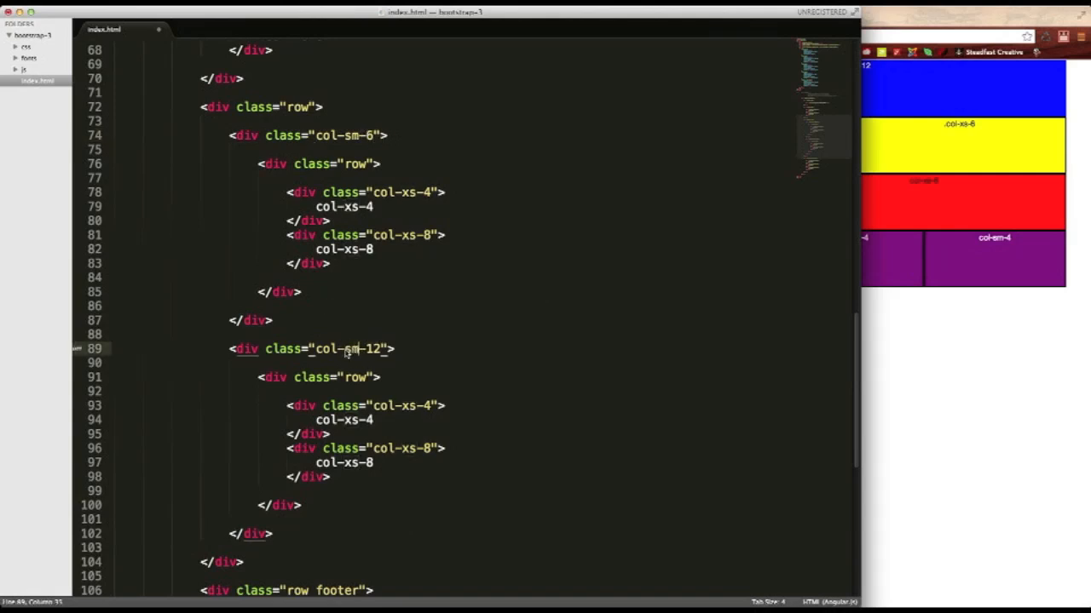
{"action": "double_click", "coordinate": [371, 347]}
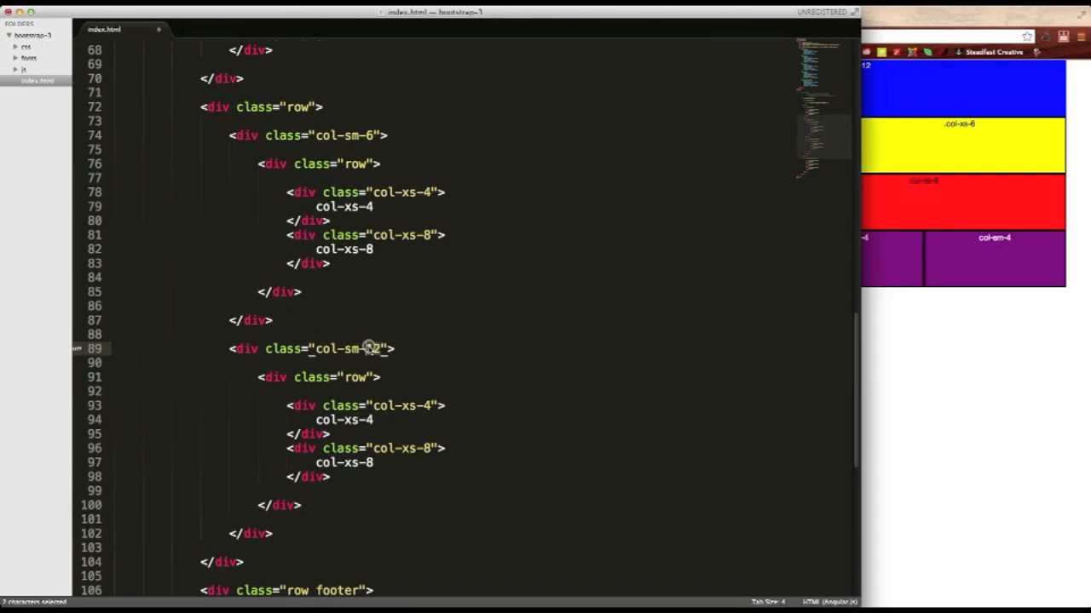
{"action": "type", "text": "6"}
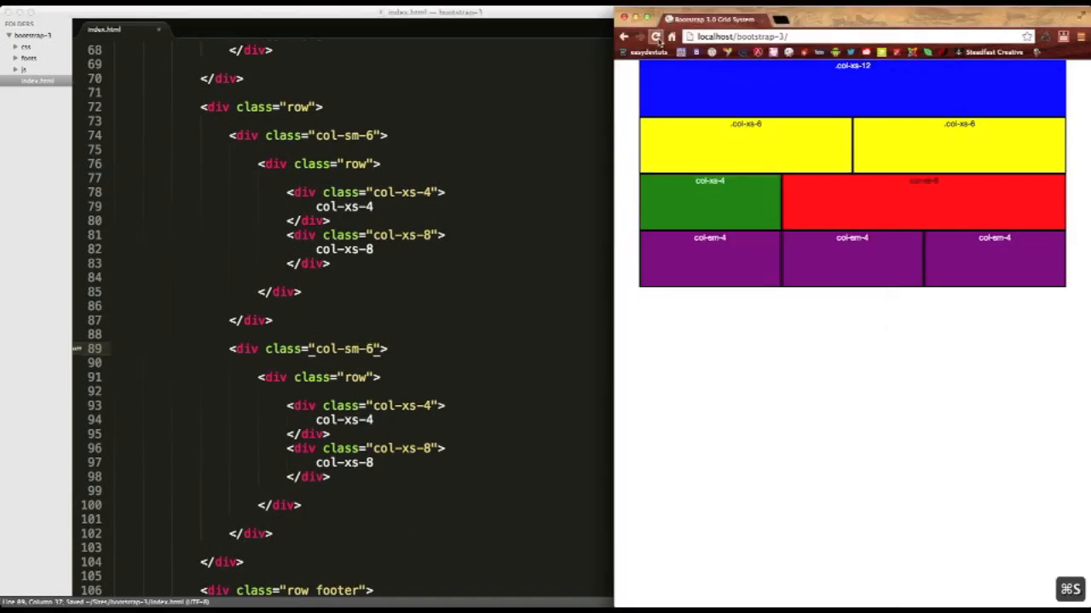
Step: Reload the preview so the two col-sm-6 rows render, then scroll the markup back up
{"action": "left_click", "coordinate": [655, 35]}
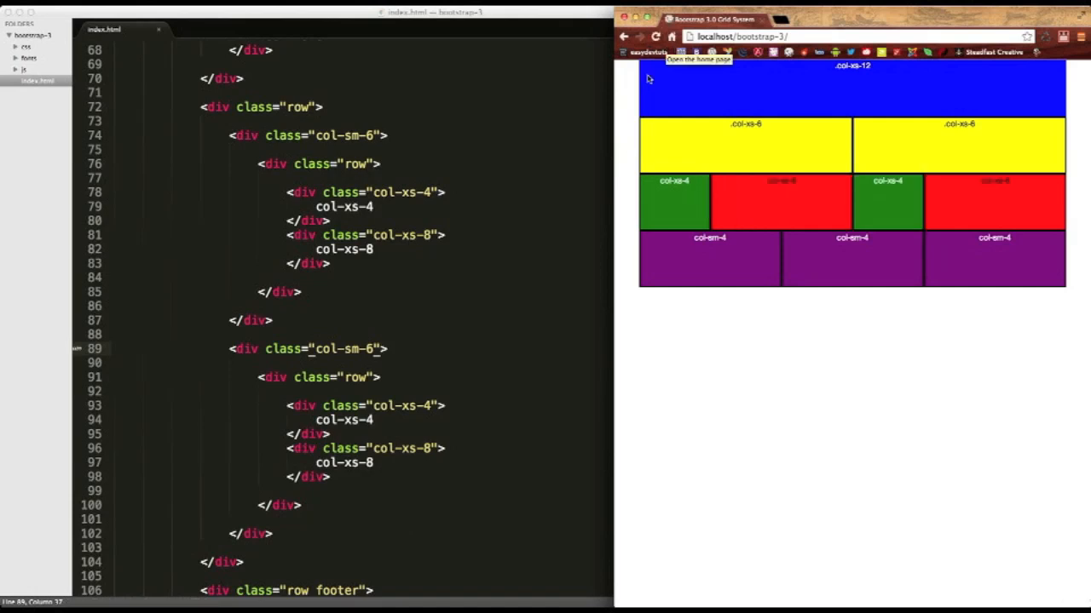
{"action": "mouse_move", "coordinate": [787, 235]}
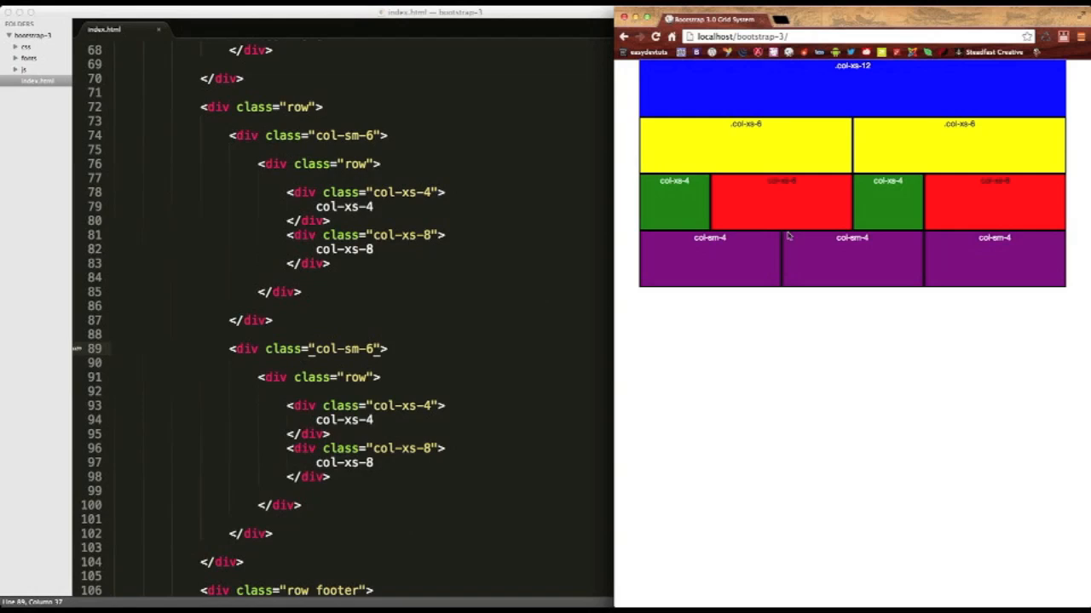
{"action": "mouse_move", "coordinate": [681, 215]}
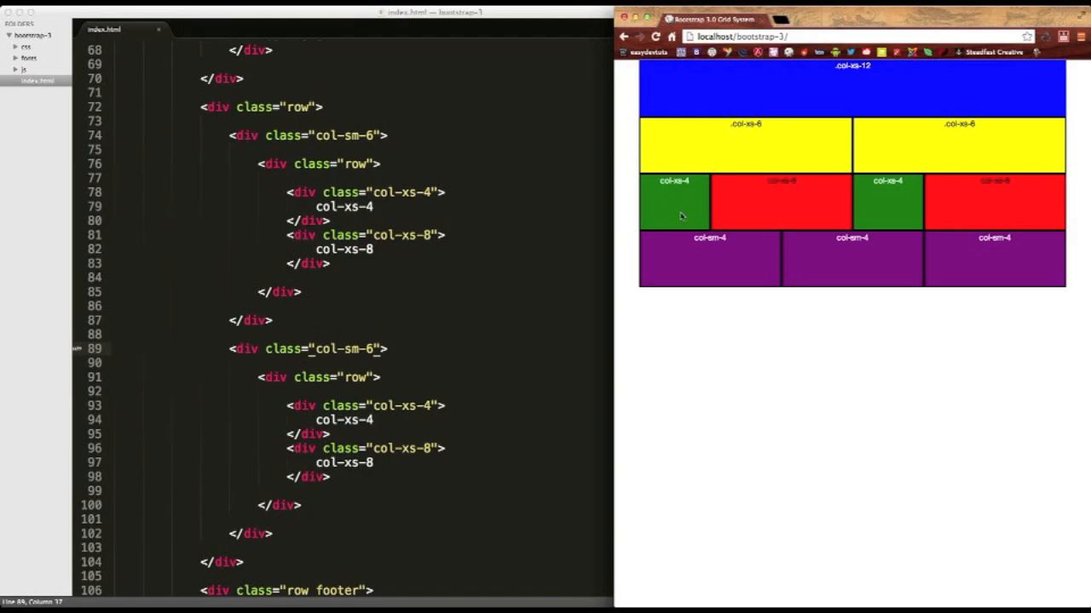
{"action": "mouse_move", "coordinate": [917, 194]}
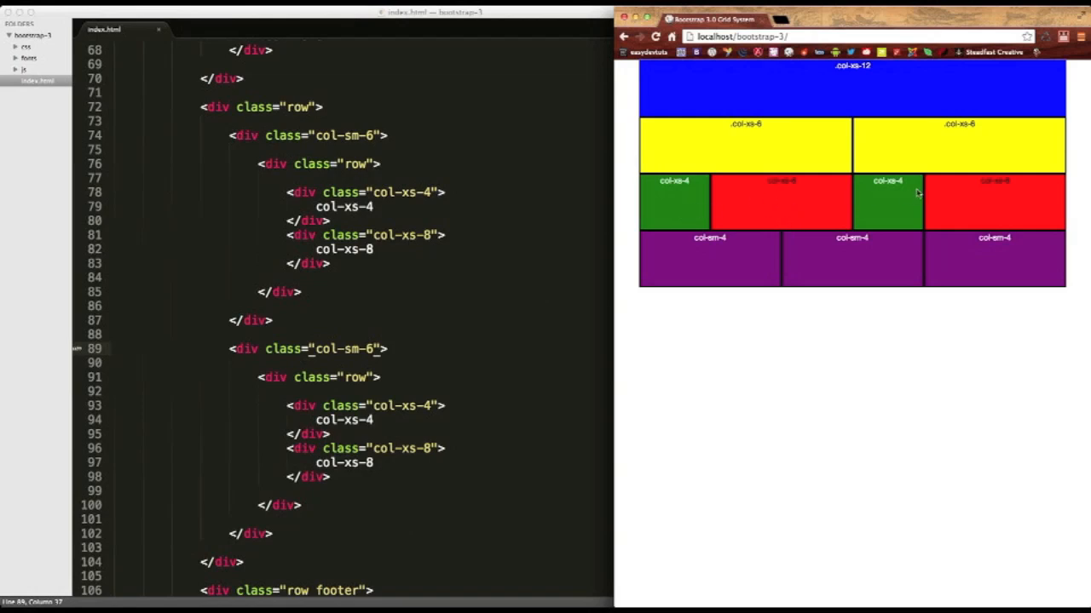
{"action": "mouse_move", "coordinate": [878, 191]}
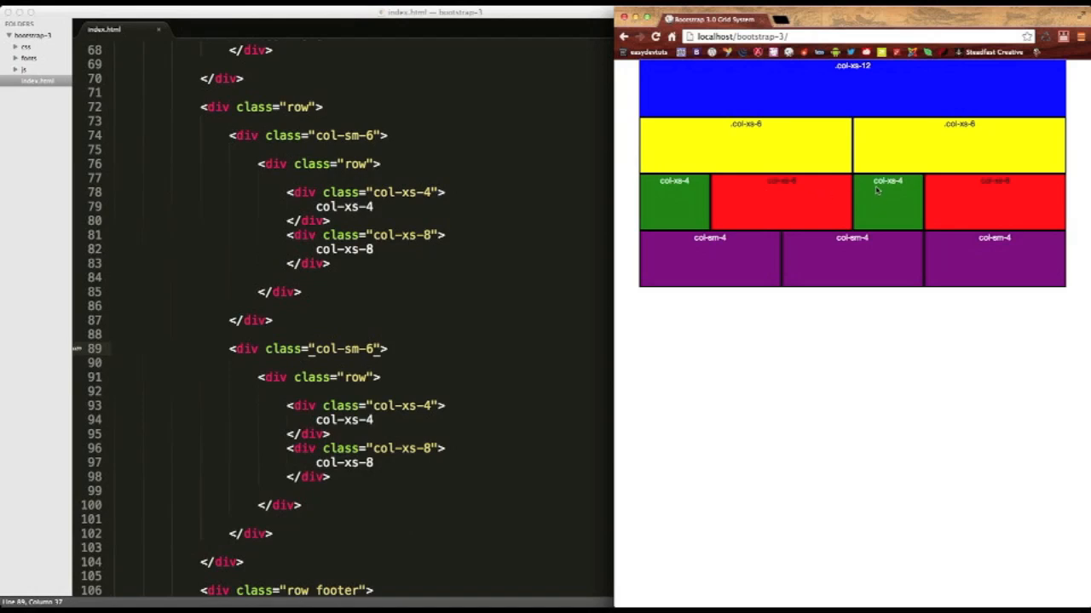
{"action": "mouse_move", "coordinate": [622, 205]}
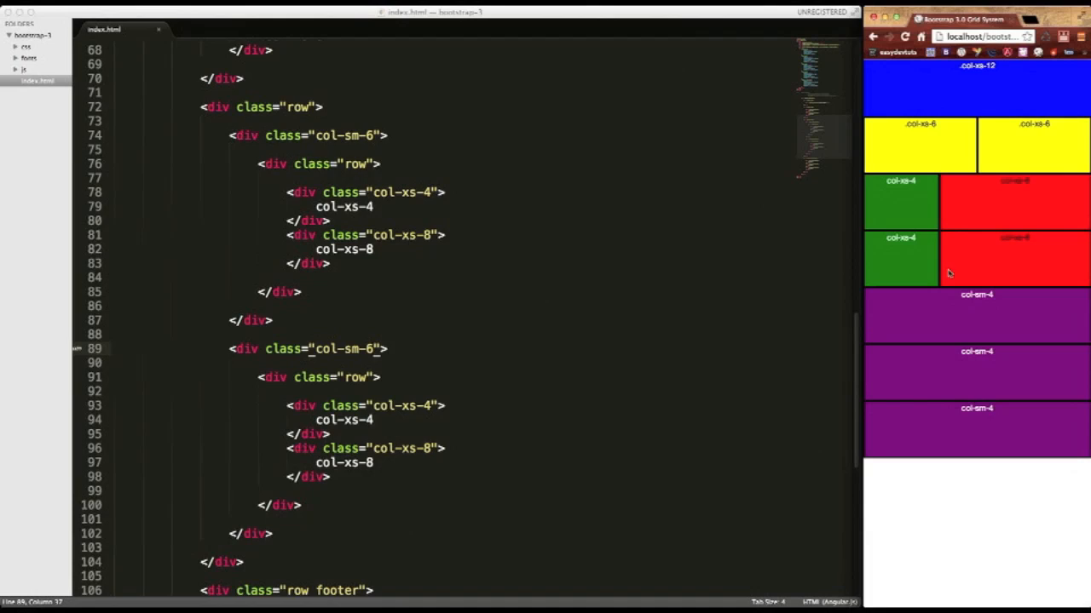
{"action": "mouse_move", "coordinate": [980, 318]}
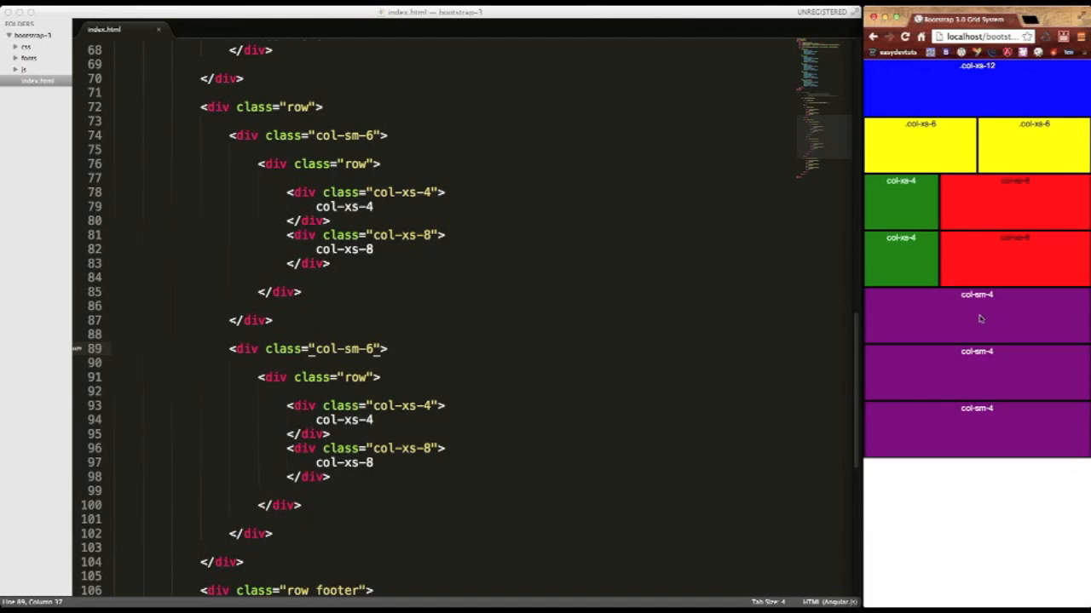
{"action": "mouse_move", "coordinate": [980, 339]}
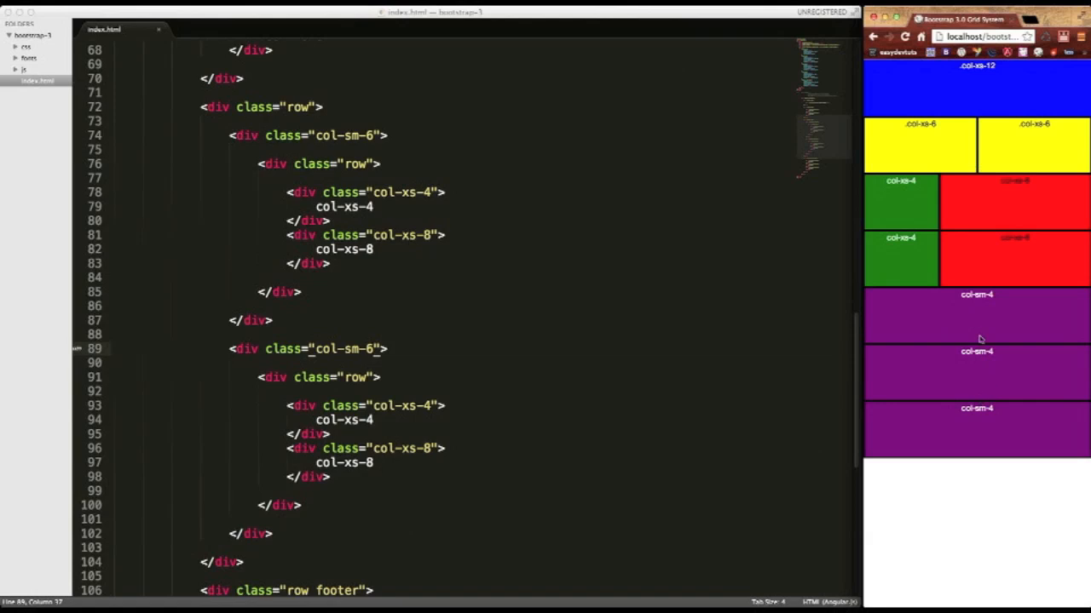
{"action": "mouse_move", "coordinate": [868, 194]}
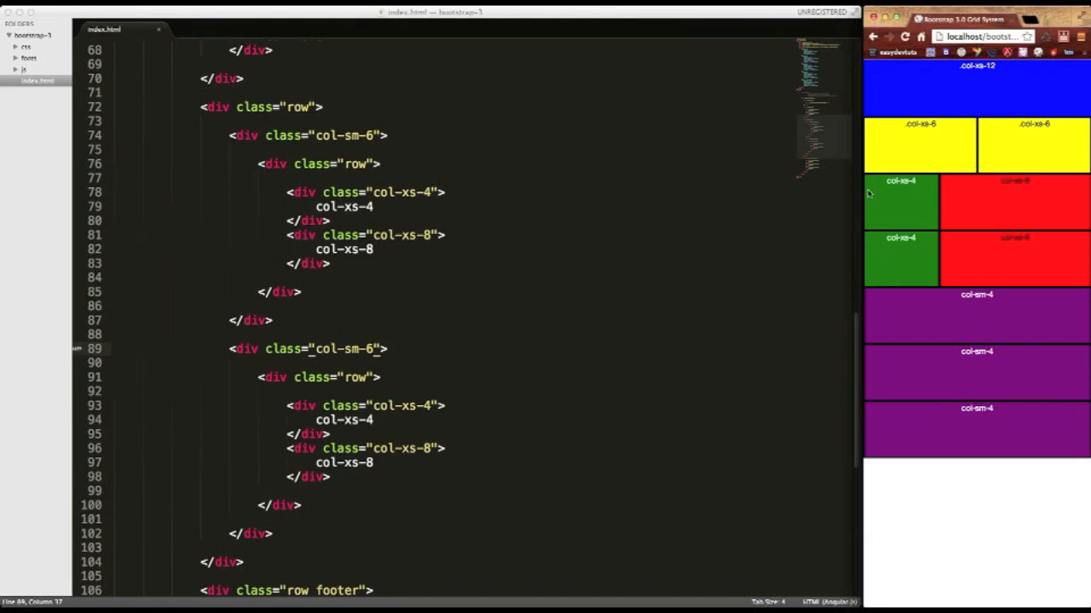
{"action": "scroll", "scroll_direction": "up", "scroll_amount": 3}
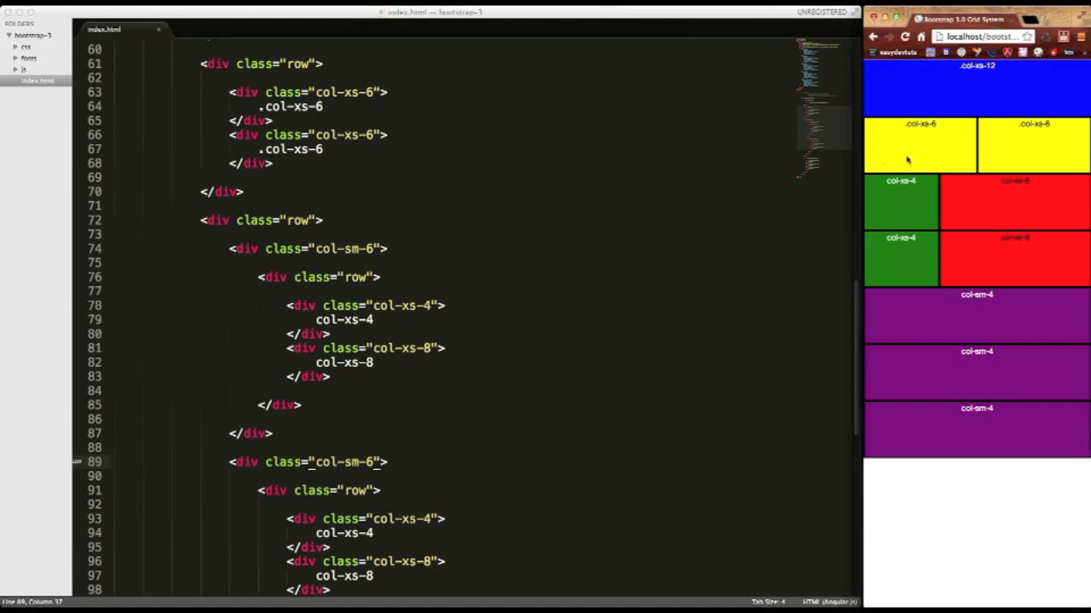
{"action": "mouse_move", "coordinate": [235, 346]}
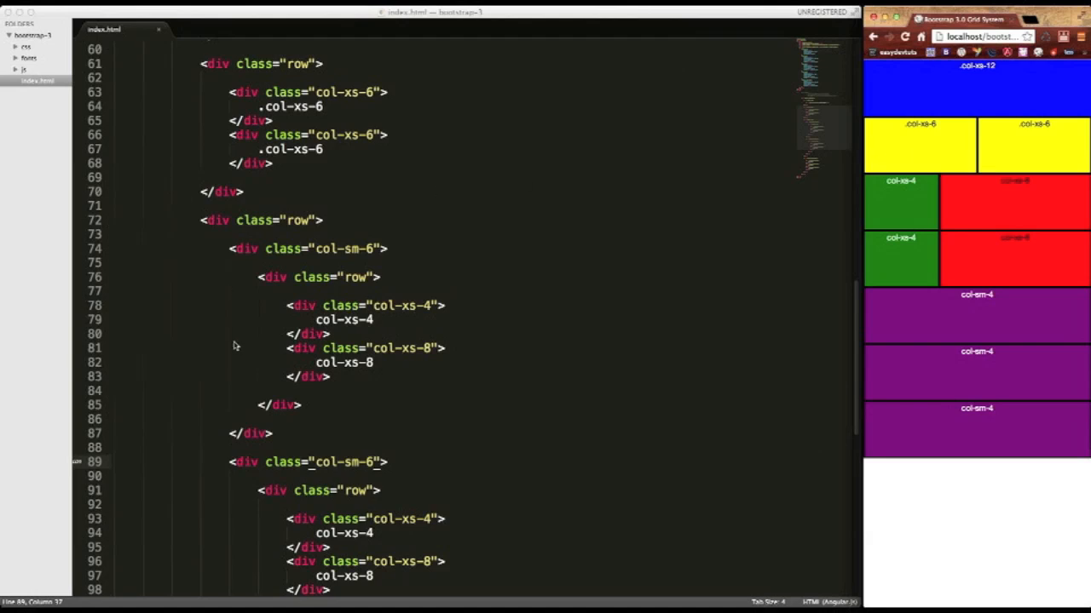
Step: Add col-lg-4 to the first col-xs-6 div and col-lg-8 to the second
{"action": "scroll", "scroll_direction": "down", "scroll_amount": 3}
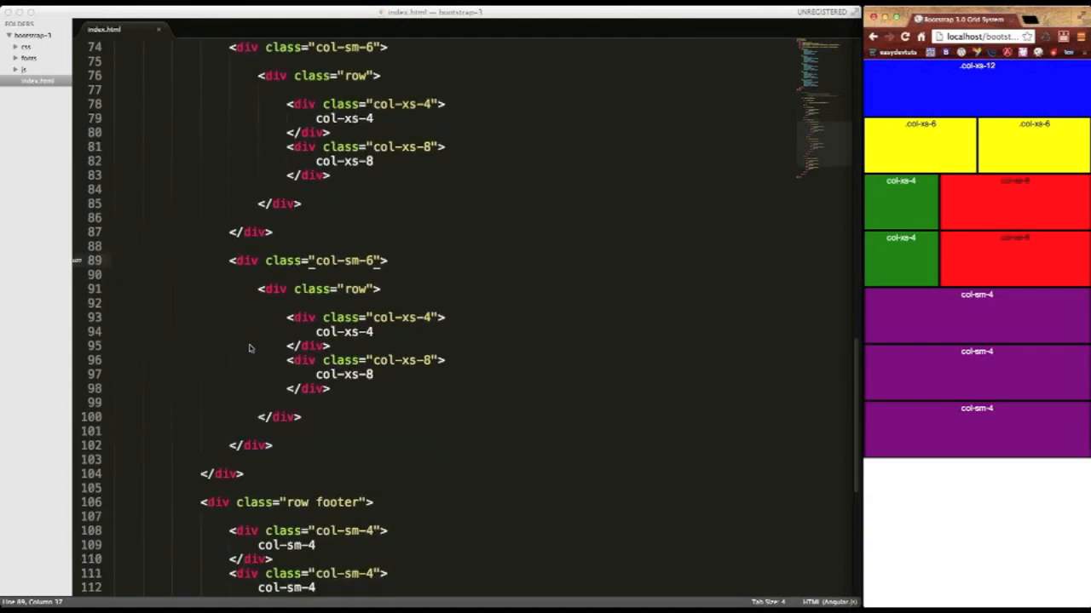
{"action": "scroll", "scroll_direction": "up", "scroll_amount": 3}
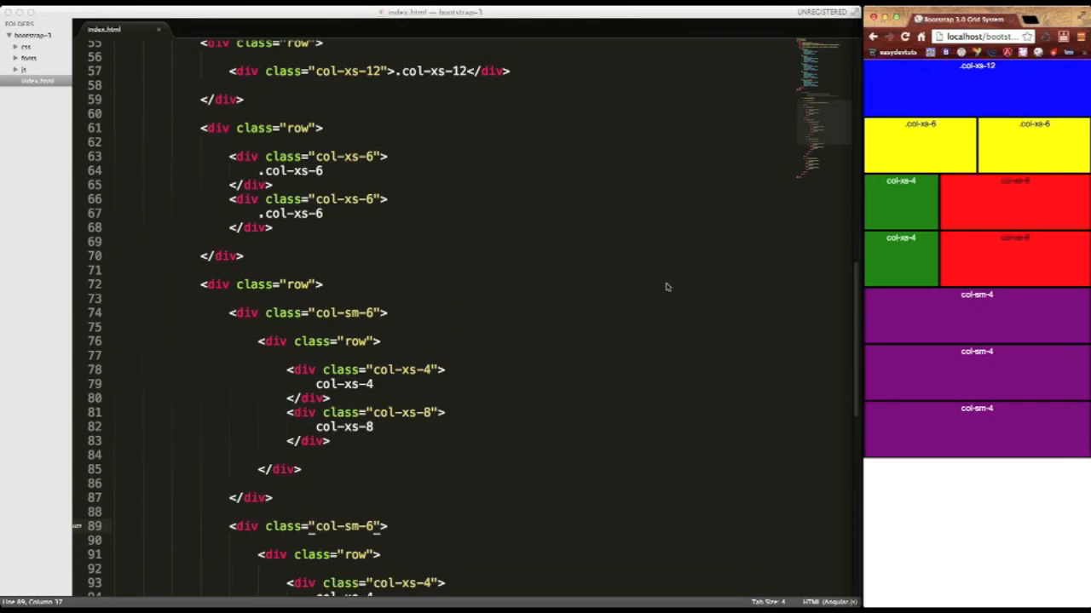
{"action": "mouse_move", "coordinate": [886, 150]}
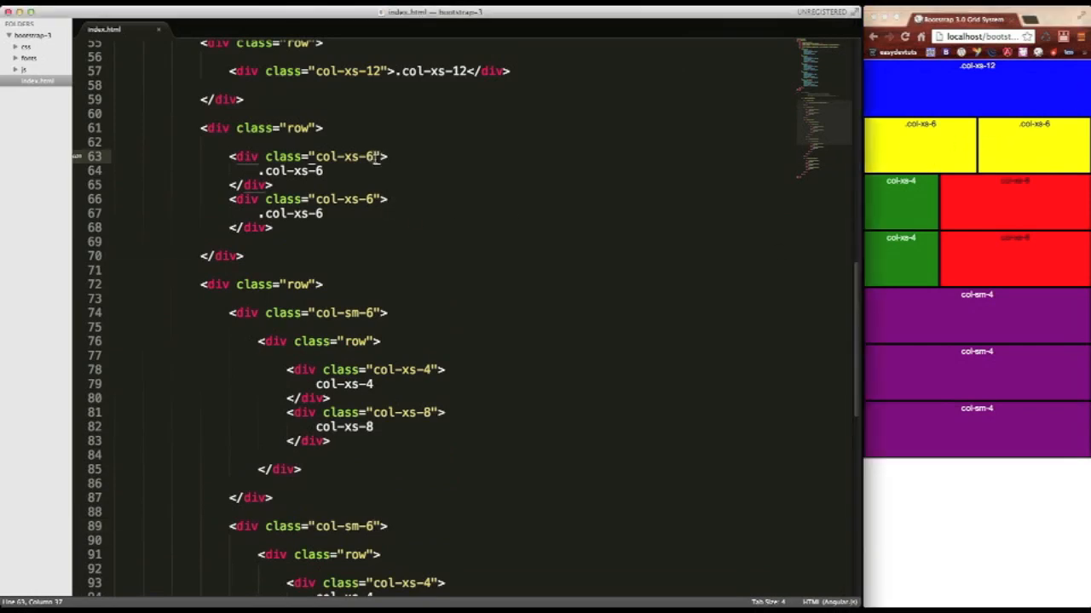
{"action": "type", "text": "c"}
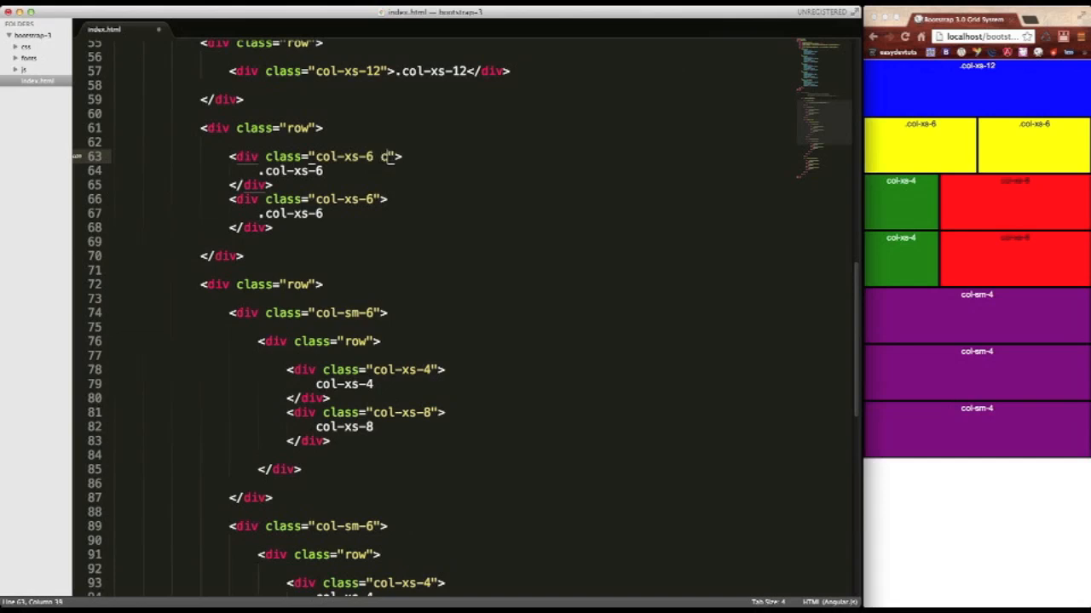
{"action": "type", "text": "col-lg-4"}
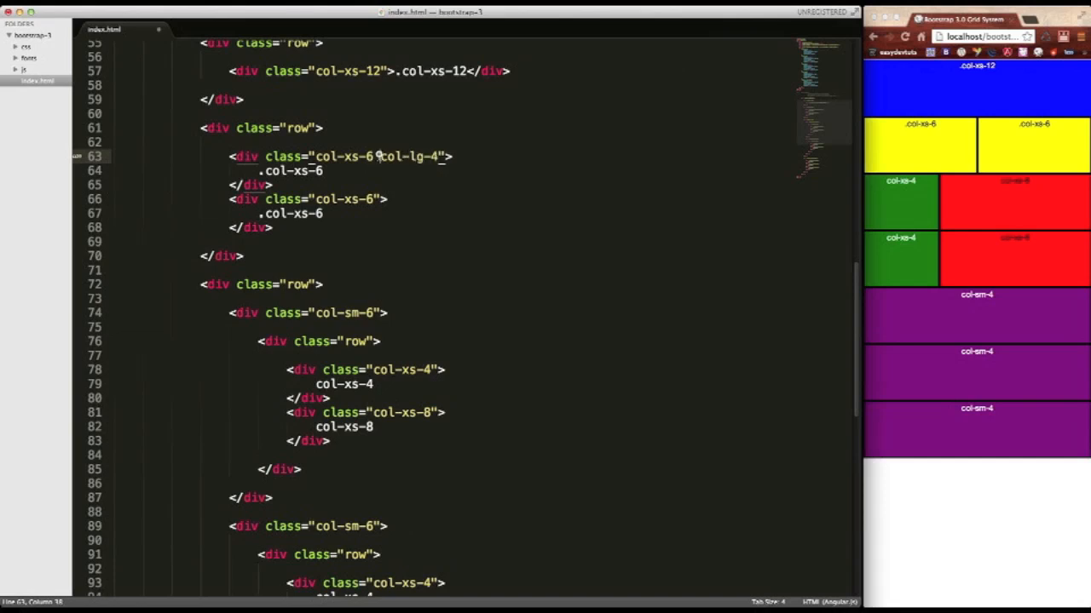
{"action": "double_click", "coordinate": [410, 156]}
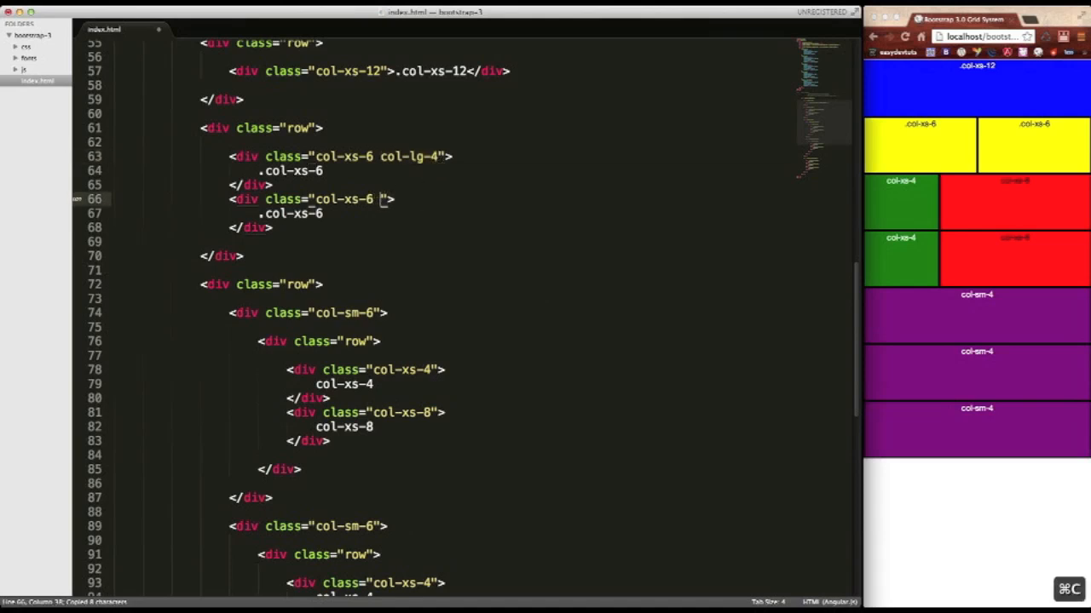
{"action": "type", "text": "col-lg-4"}
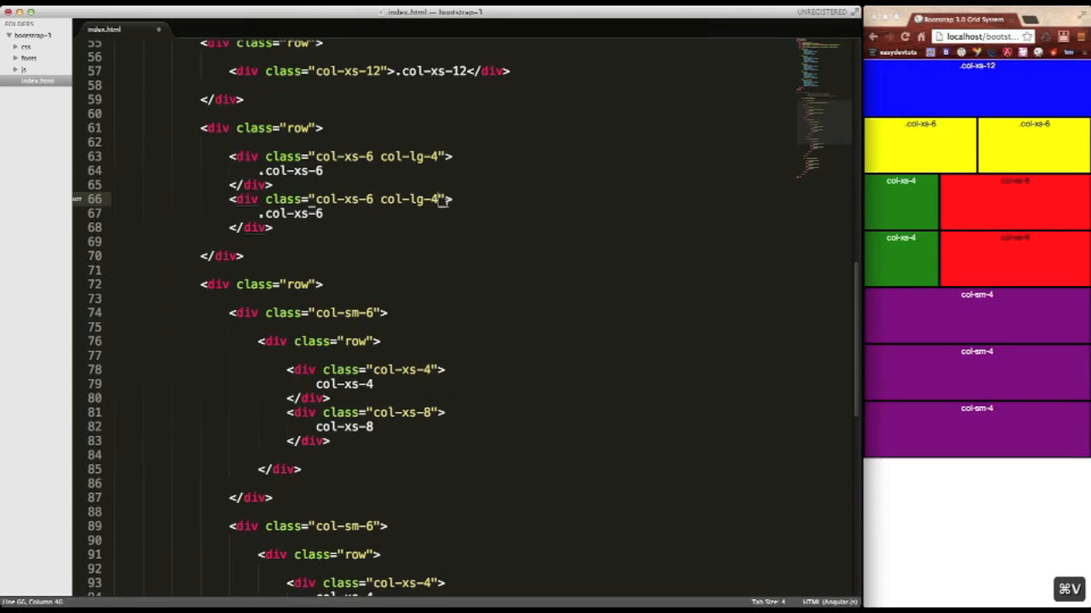
{"action": "type", "text": "8"}
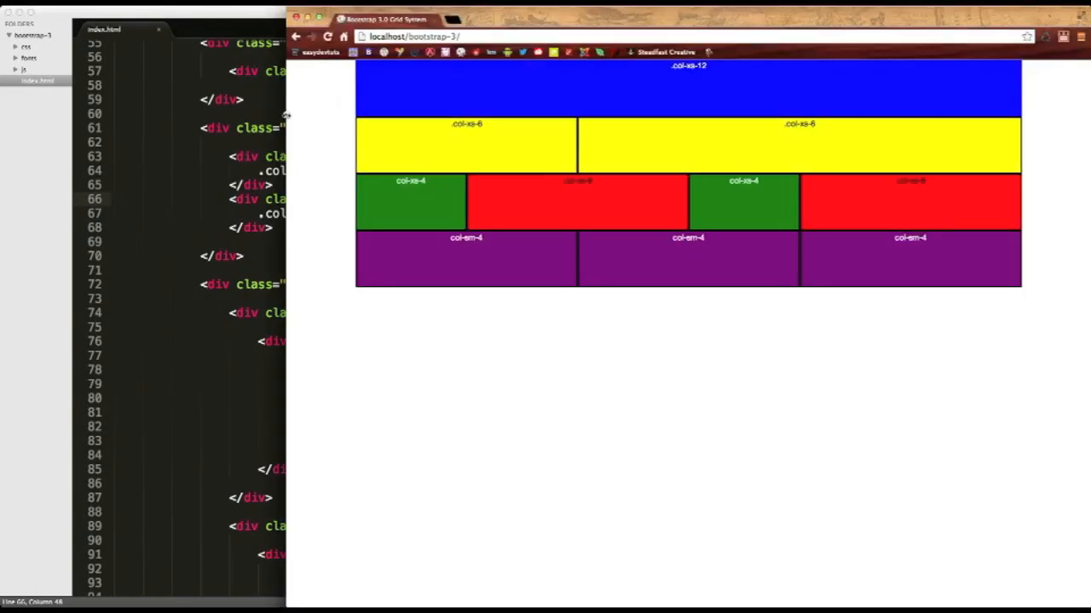
{"action": "mouse_move", "coordinate": [668, 129]}
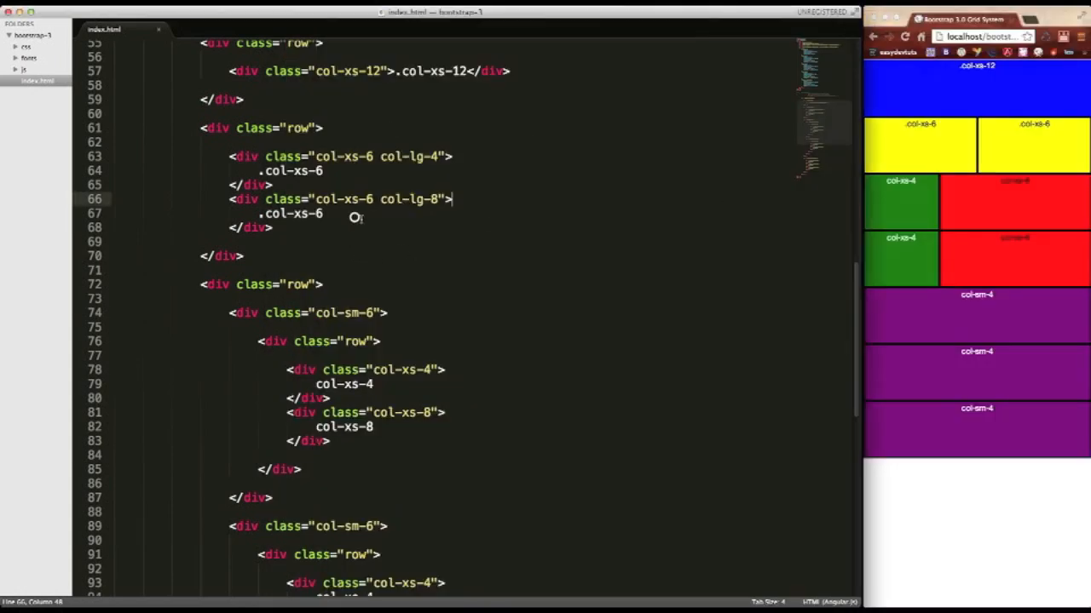
{"action": "mouse_move", "coordinate": [395, 160]}
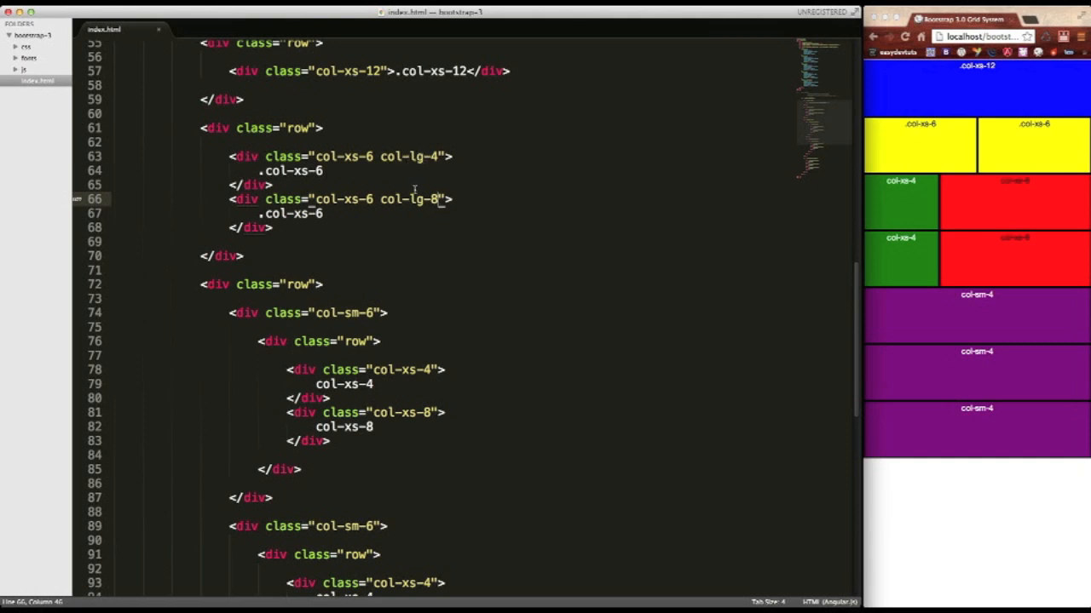
{"action": "mouse_move", "coordinate": [912, 304]}
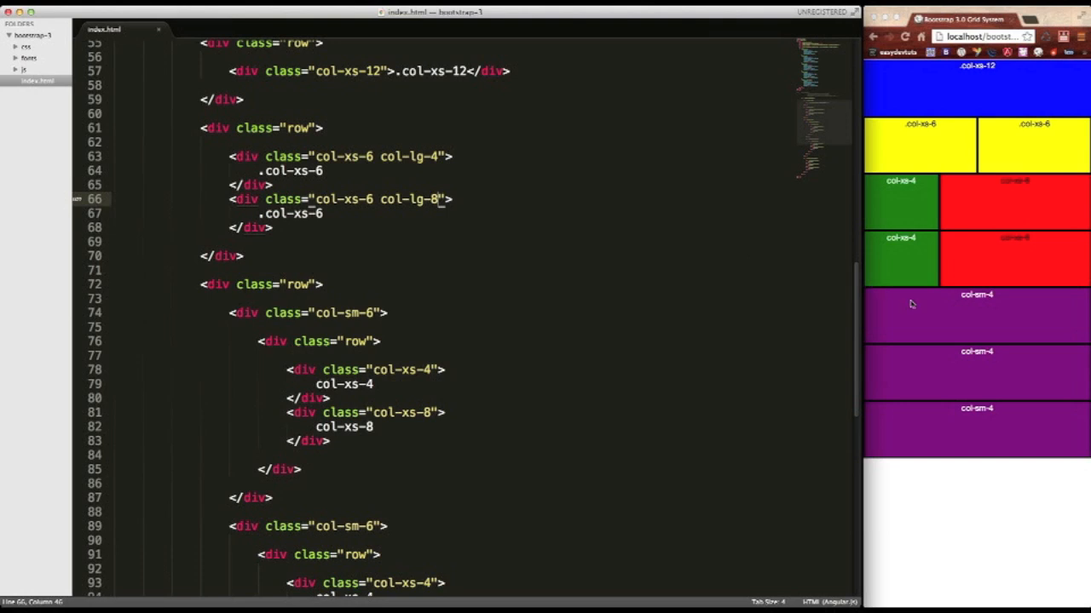
{"action": "mouse_move", "coordinate": [937, 414]}
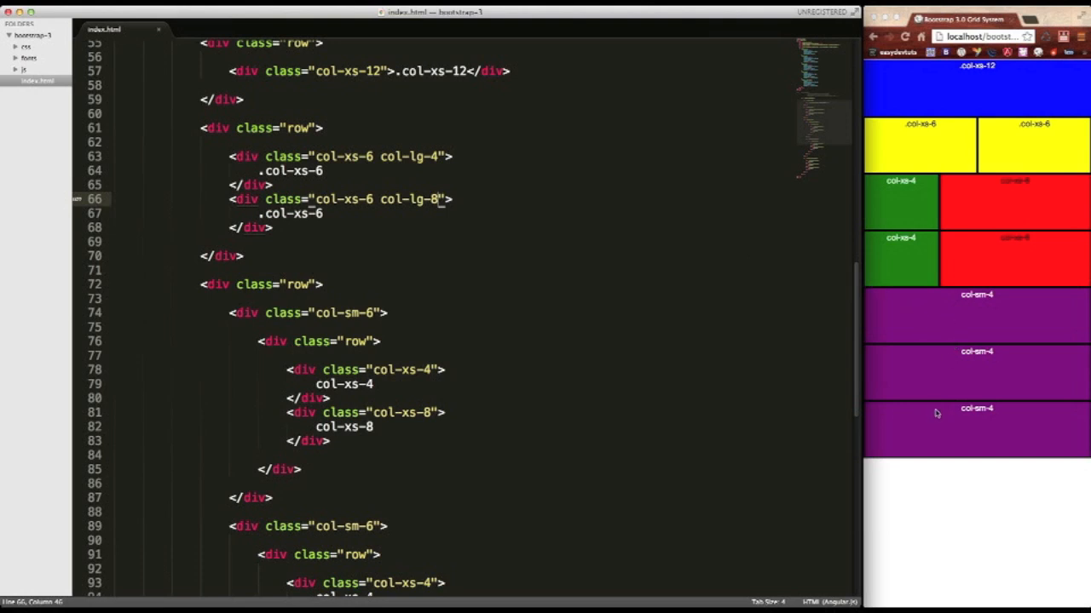
{"action": "mouse_move", "coordinate": [460, 150]}
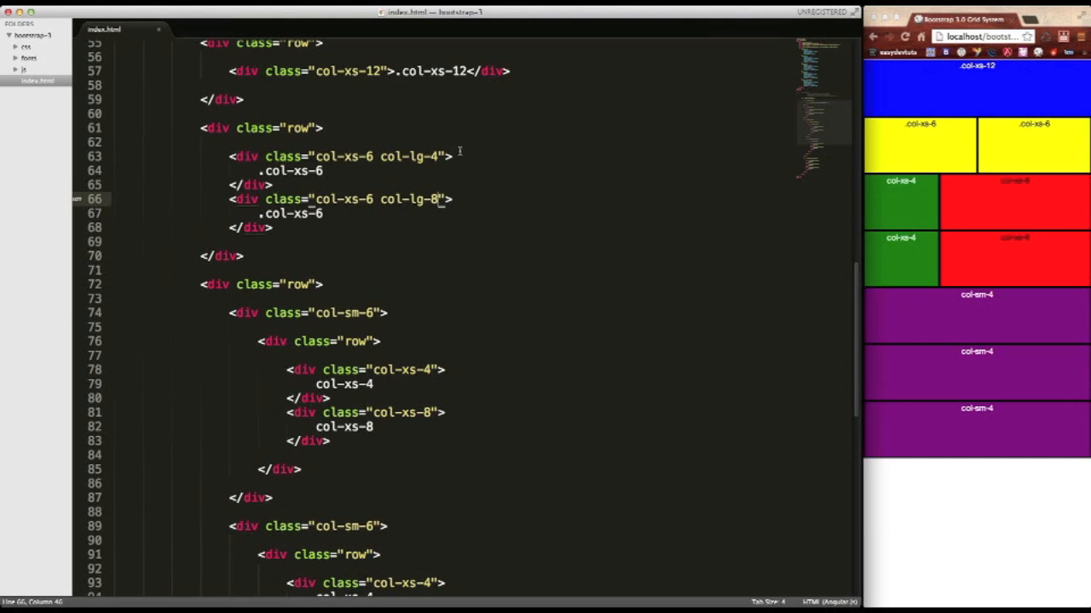
{"action": "left_click", "coordinate": [377, 157]}
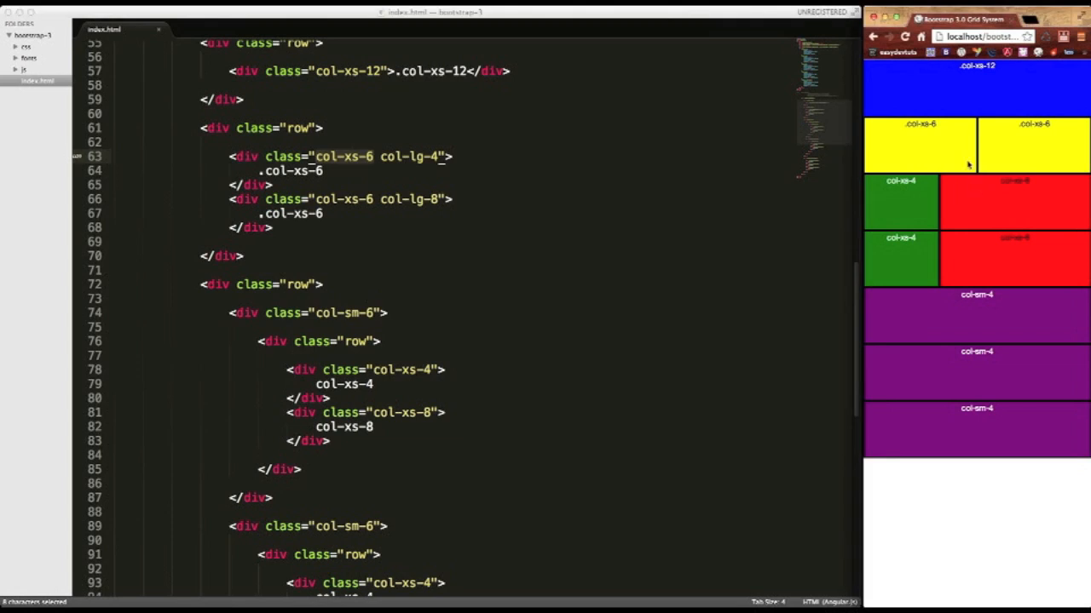
{"action": "mouse_move", "coordinate": [1026, 139]}
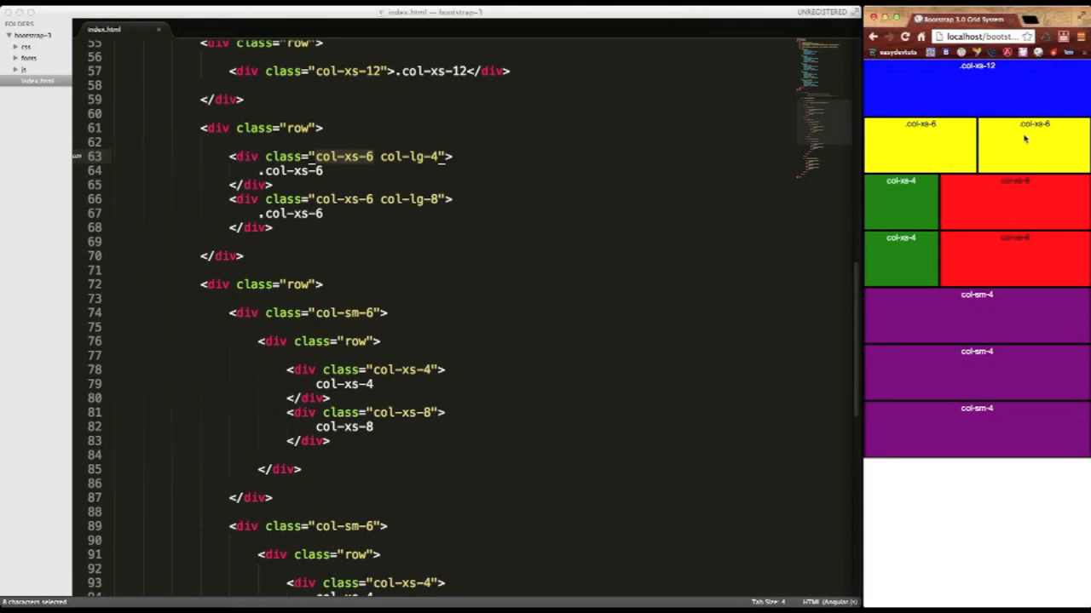
{"action": "mouse_move", "coordinate": [927, 153]}
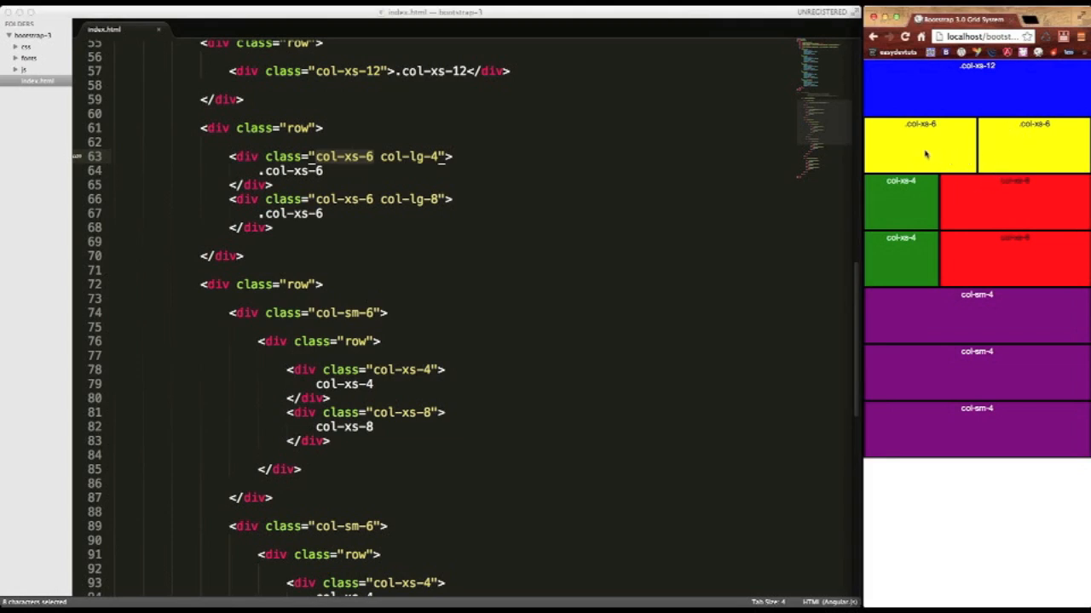
{"action": "mouse_move", "coordinate": [995, 160]}
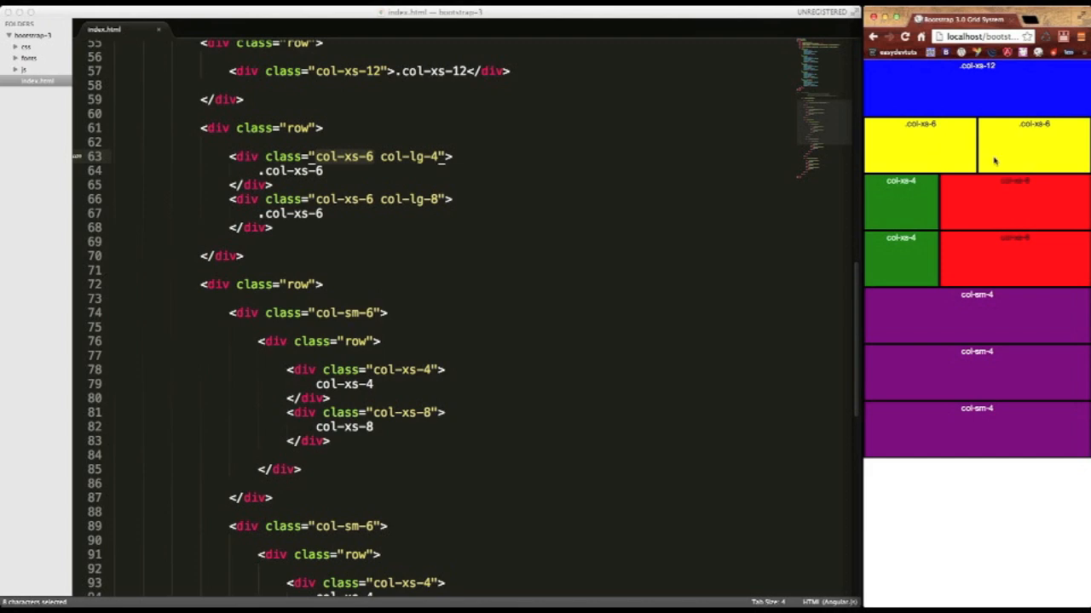
{"action": "mouse_move", "coordinate": [862, 191]}
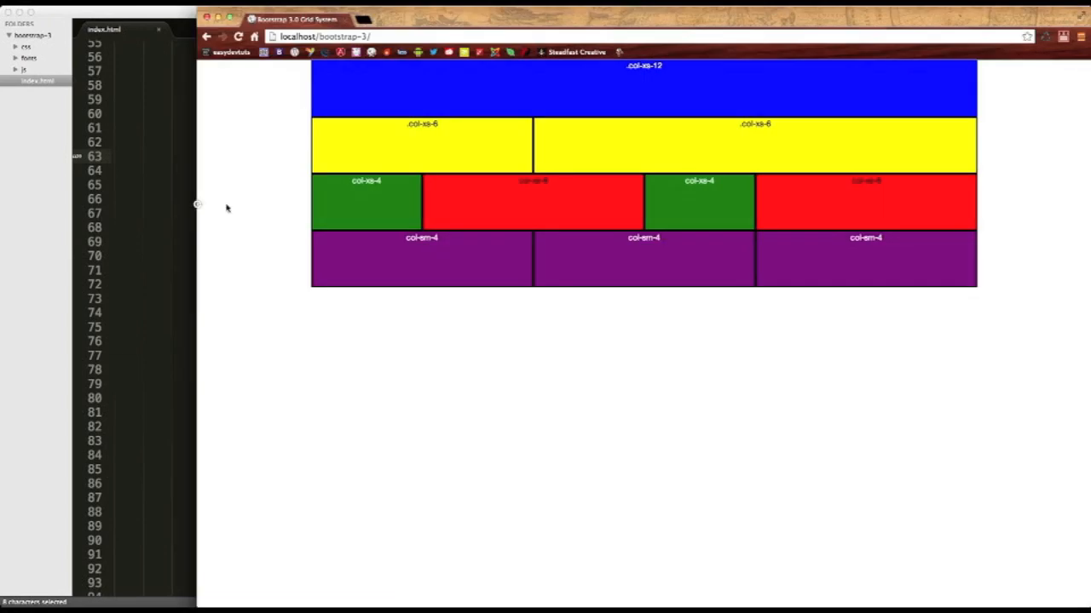
{"action": "mouse_move", "coordinate": [505, 146]}
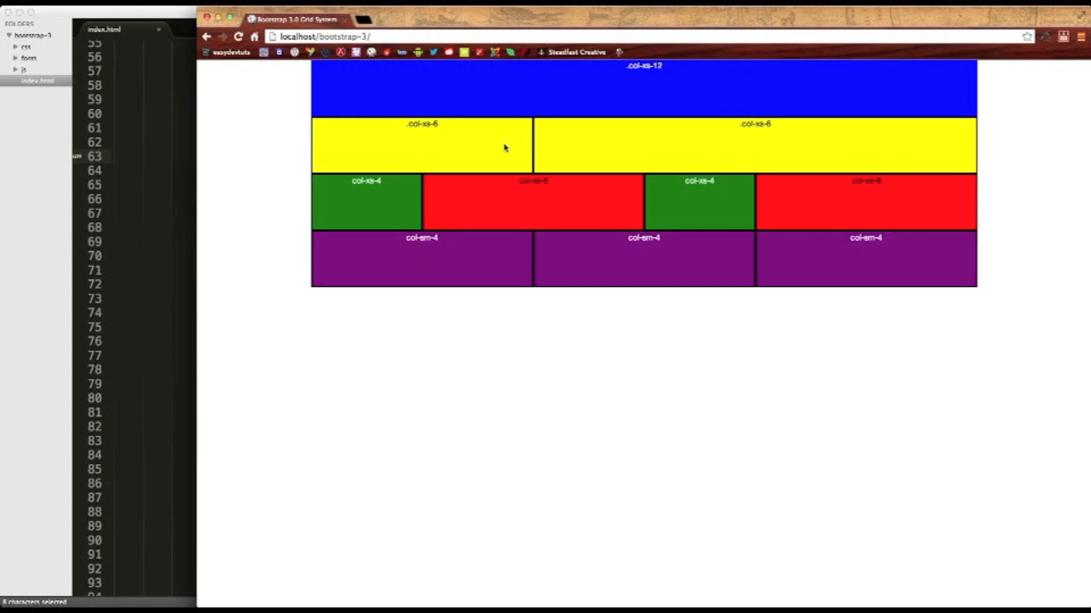
{"action": "mouse_move", "coordinate": [675, 337]}
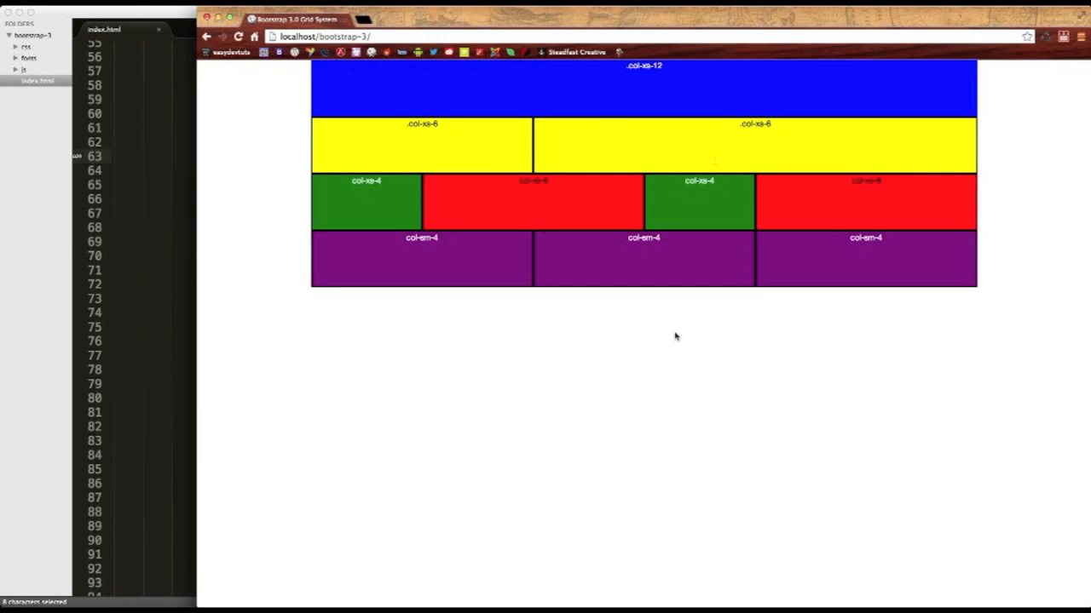
{"action": "mouse_move", "coordinate": [624, 232]}
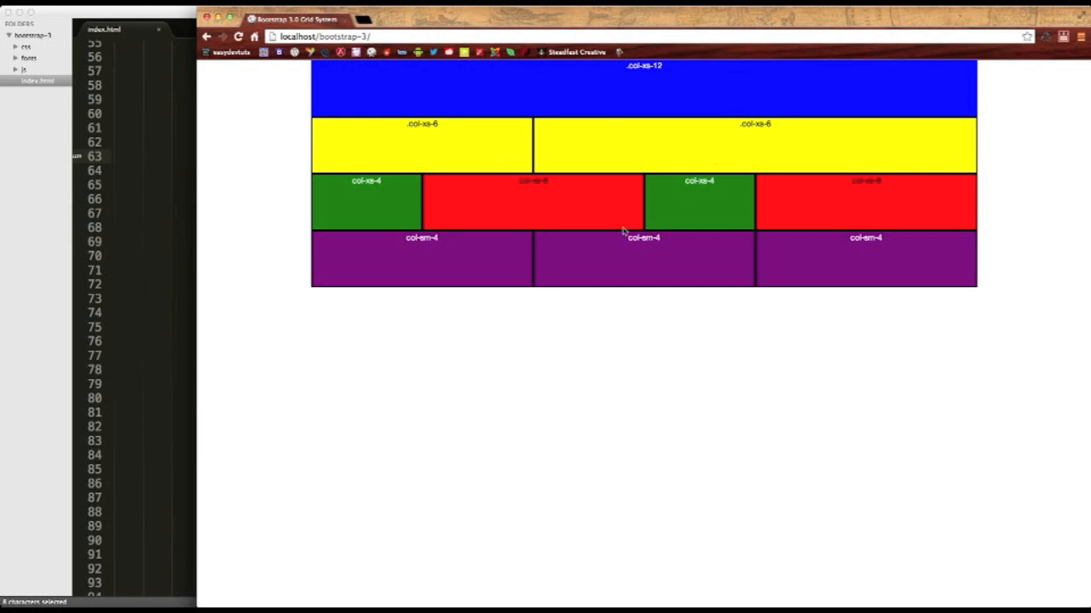
{"action": "mouse_move", "coordinate": [545, 228]}
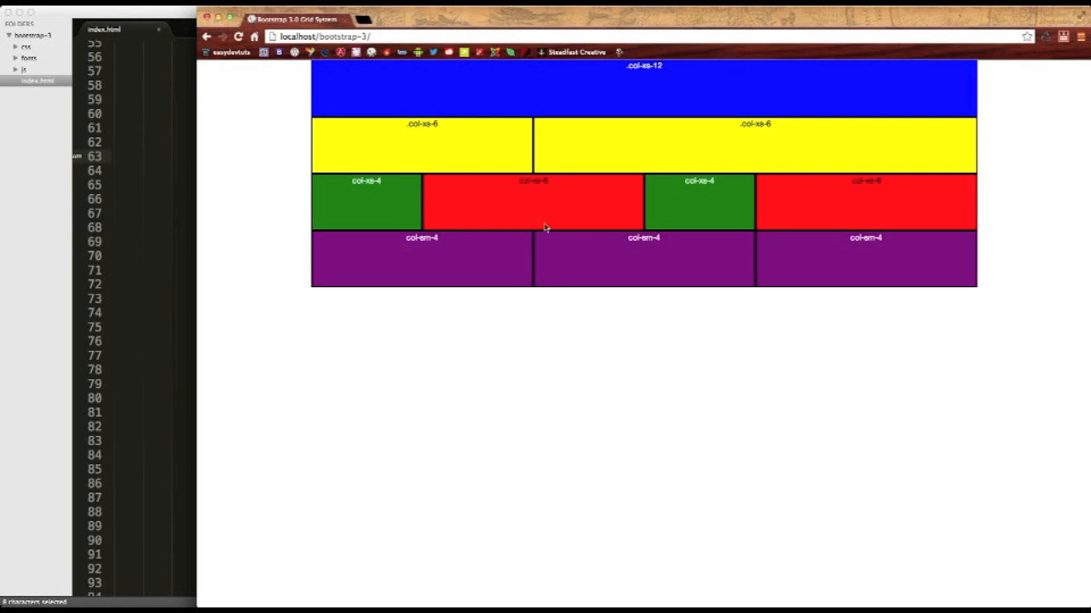
{"action": "mouse_move", "coordinate": [630, 191]}
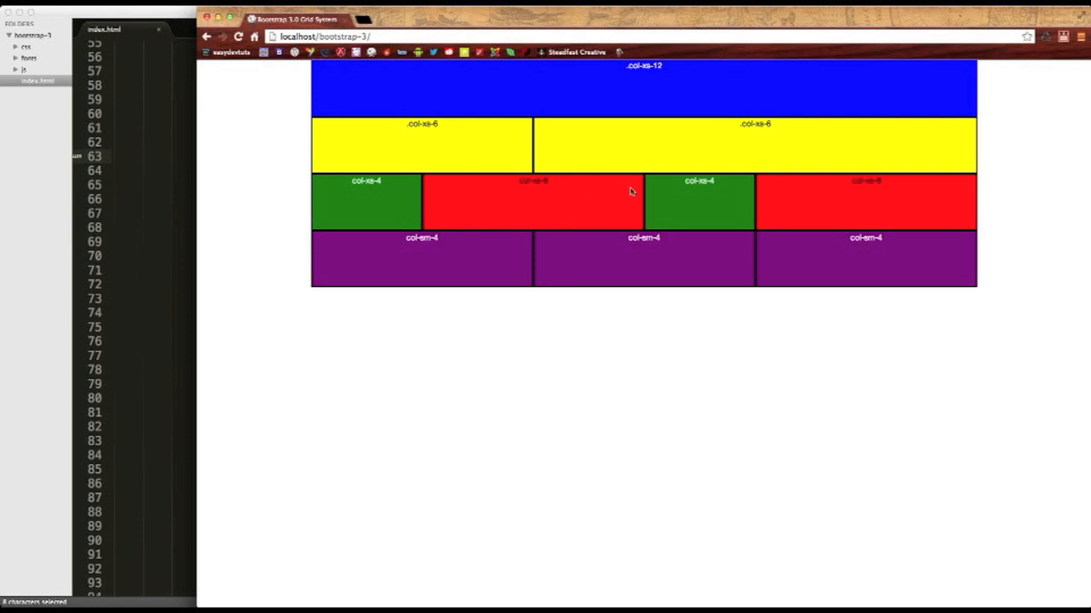
{"action": "mouse_move", "coordinate": [583, 368]}
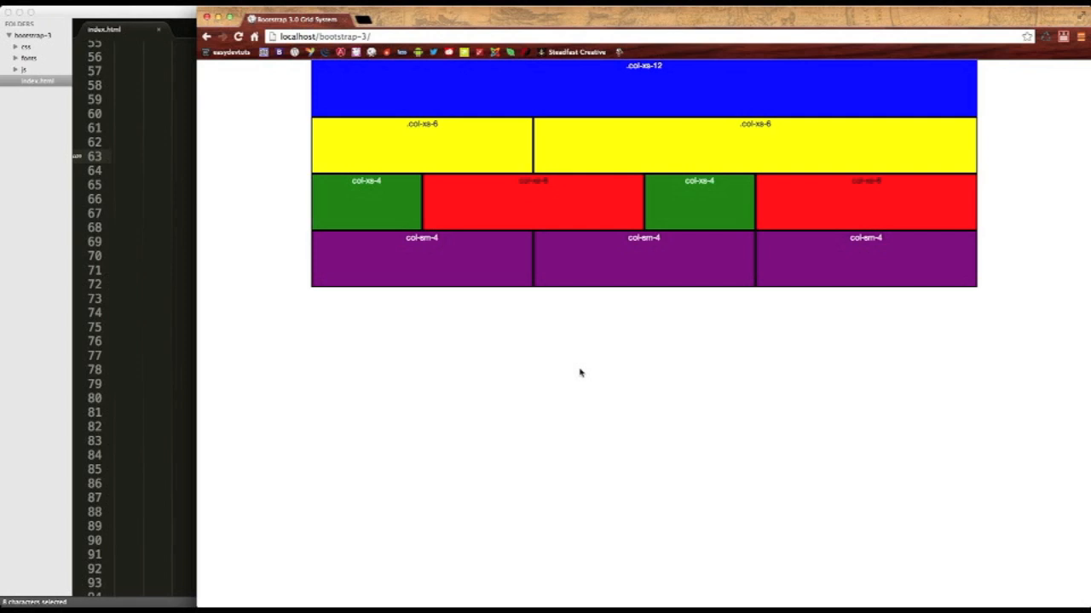
{"action": "mouse_move", "coordinate": [525, 249]}
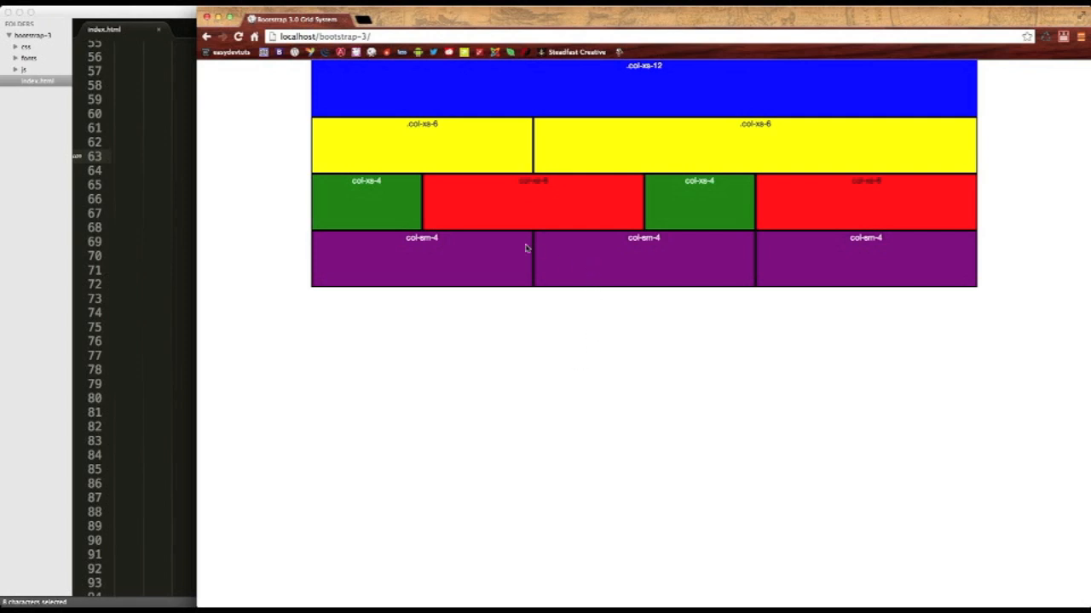
{"action": "mouse_move", "coordinate": [472, 239]}
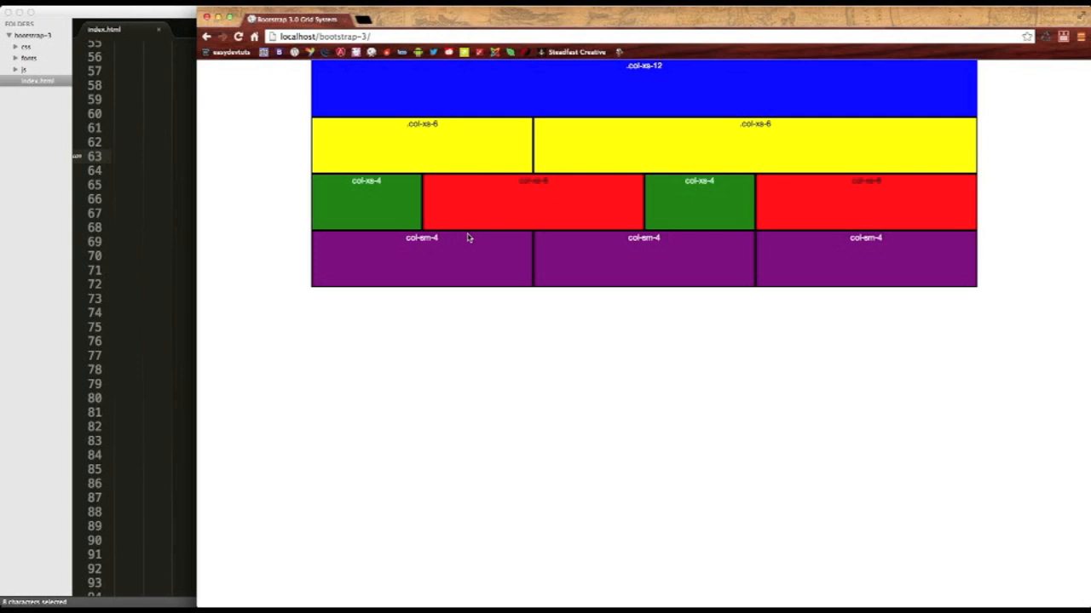
{"action": "mouse_move", "coordinate": [196, 218]}
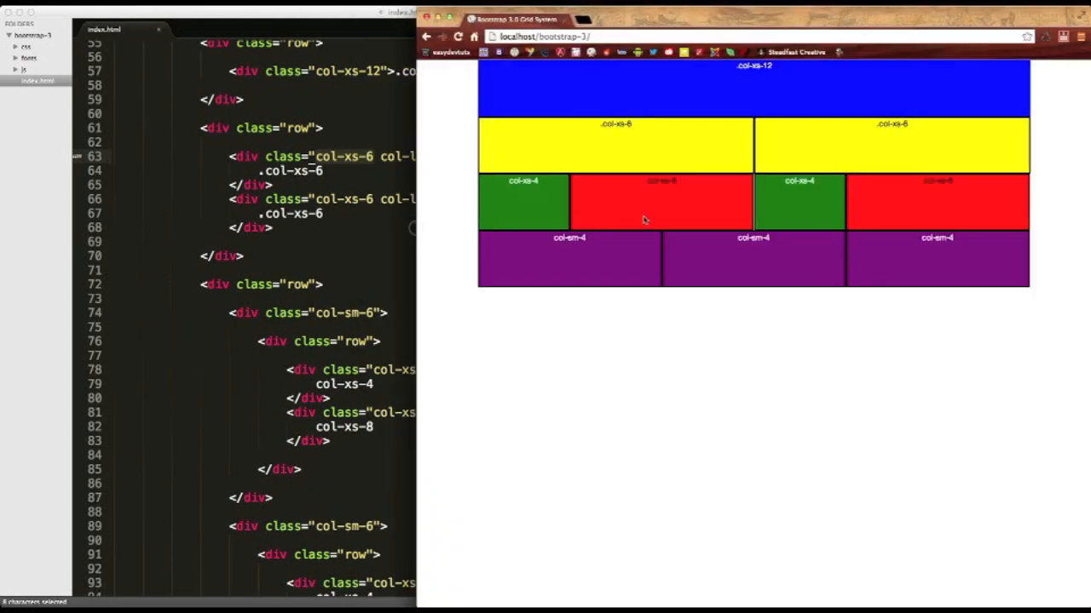
{"action": "mouse_move", "coordinate": [806, 196]}
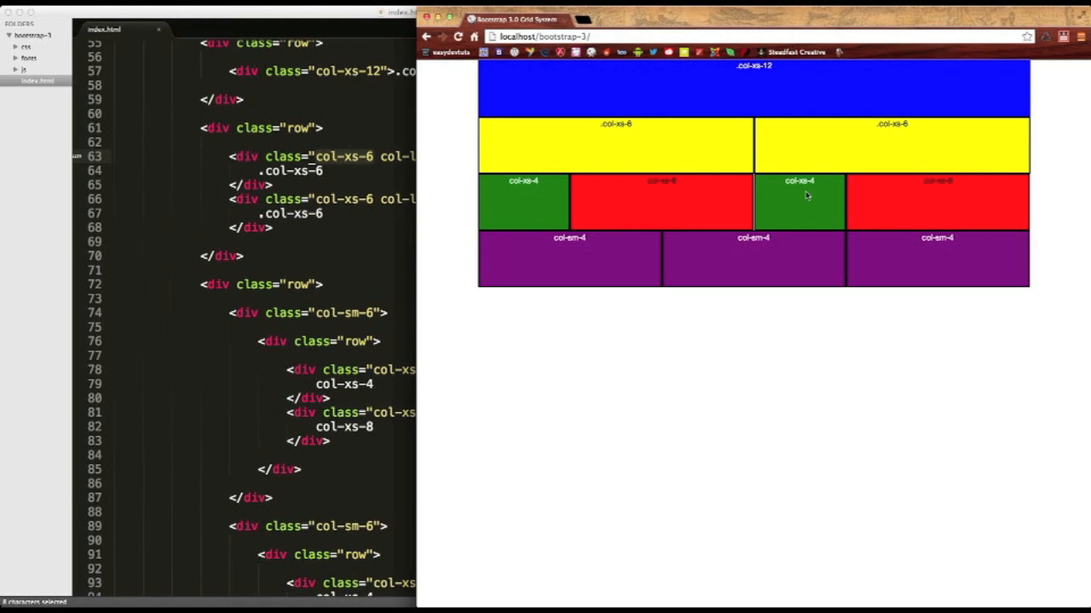
{"action": "mouse_move", "coordinate": [952, 201]}
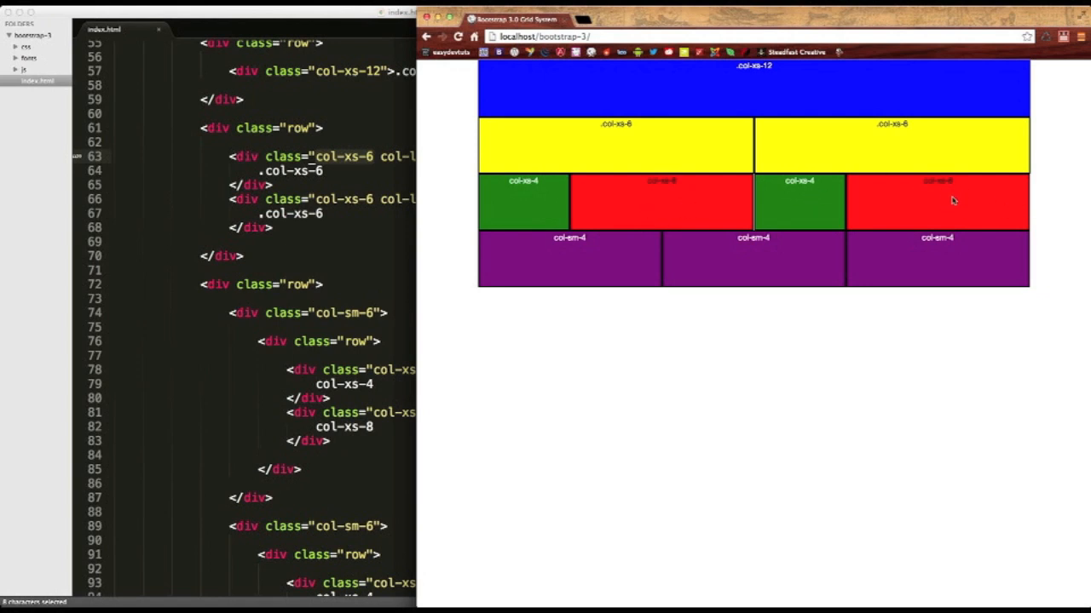
{"action": "mouse_move", "coordinate": [675, 213]}
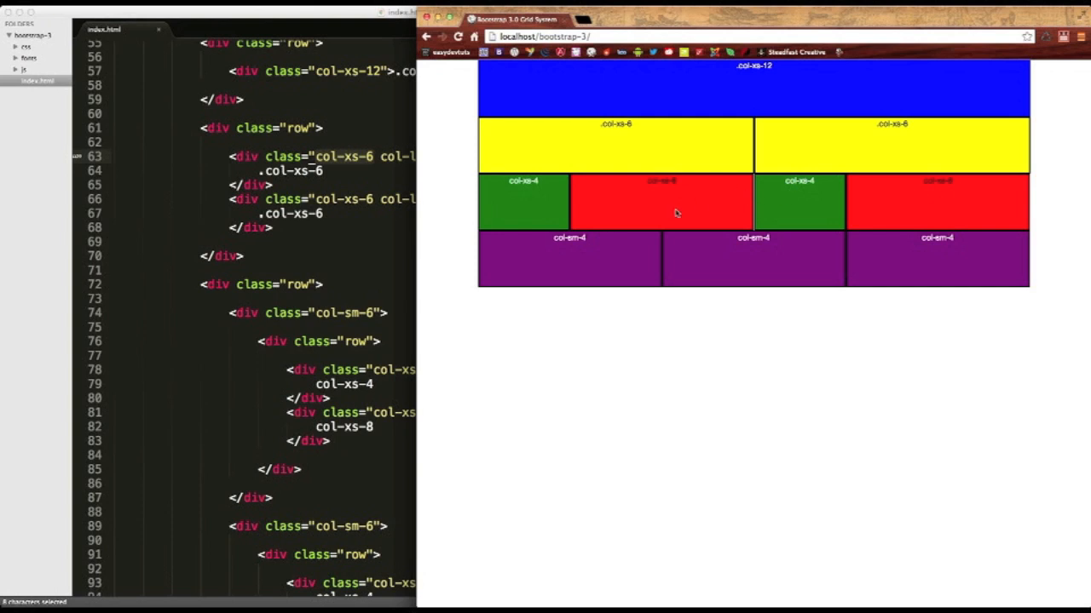
{"action": "mouse_move", "coordinate": [688, 201]}
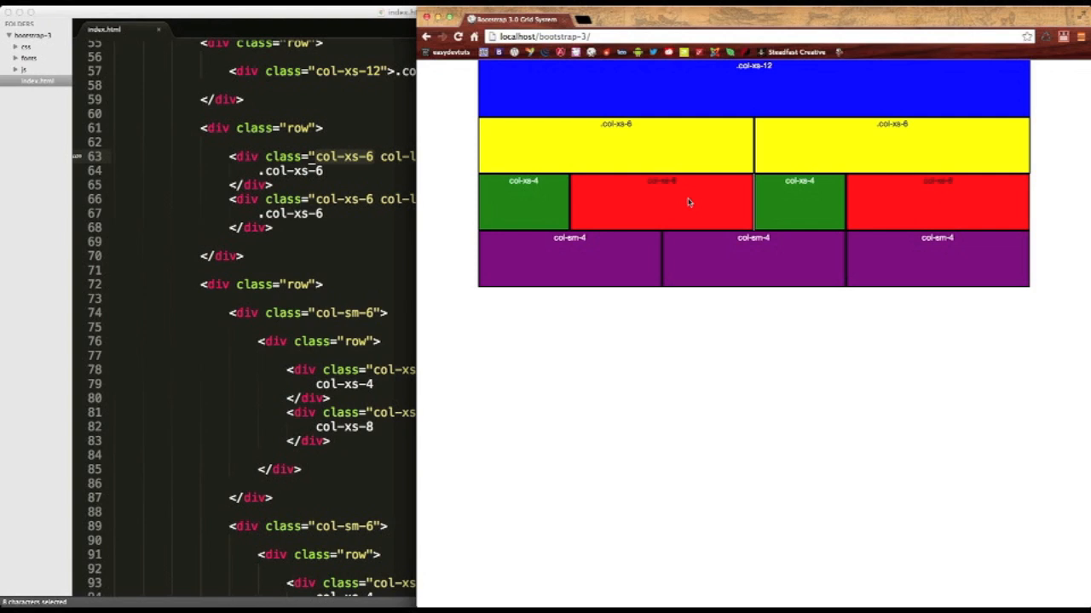
{"action": "mouse_move", "coordinate": [627, 211]}
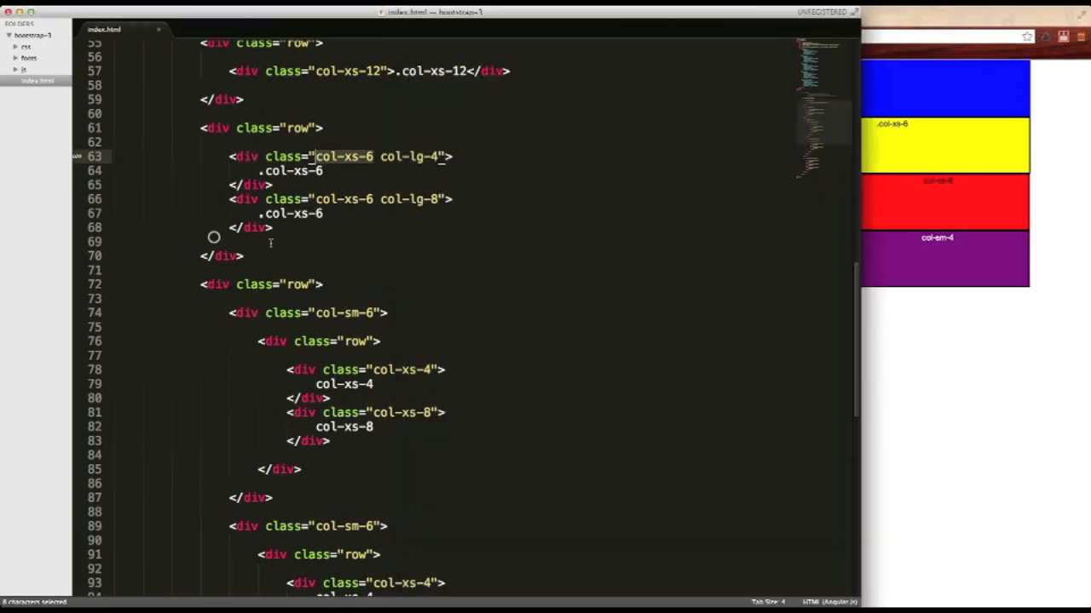
Step: Add an 'Ordering Classes:' heading below the grid class notes in the comment
{"action": "scroll", "scroll_direction": "up", "scroll_amount": 3}
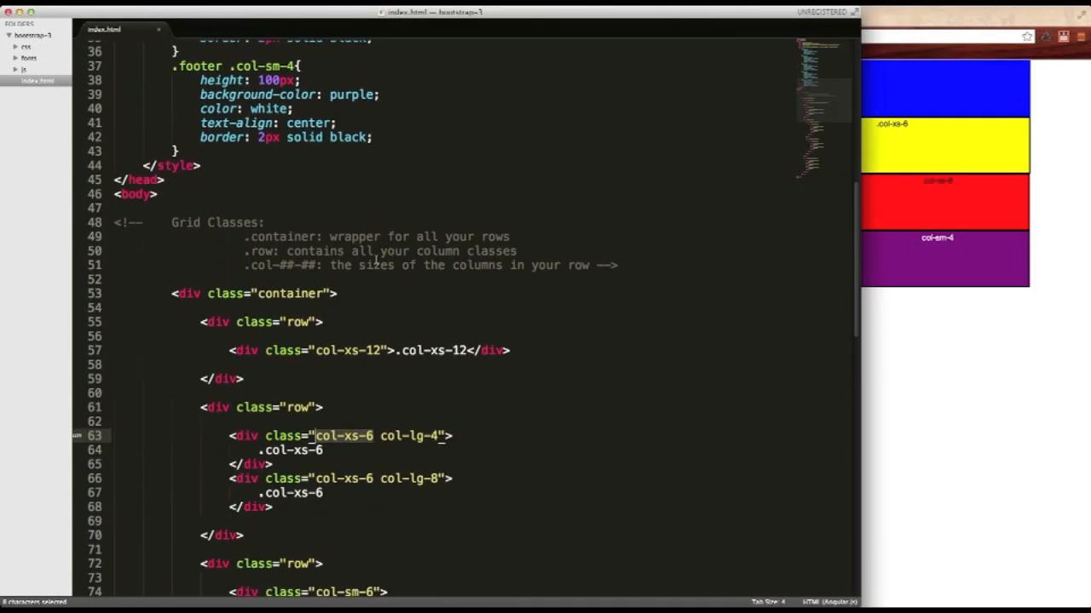
{"action": "scroll", "scroll_direction": "down", "scroll_amount": 3}
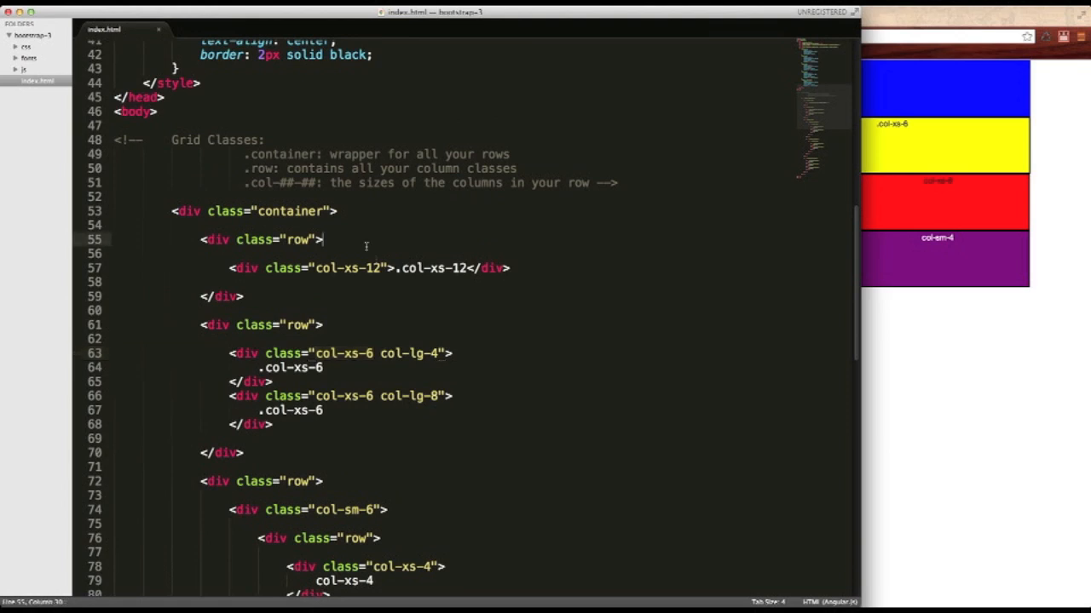
{"action": "mouse_move", "coordinate": [593, 184]}
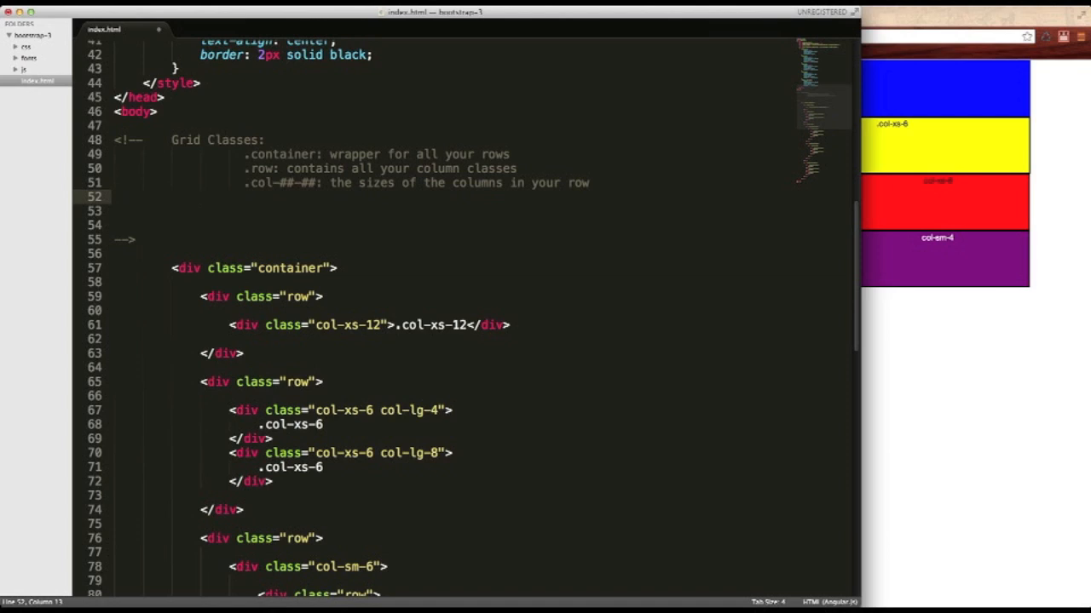
{"action": "type", "text": "Orderi"}
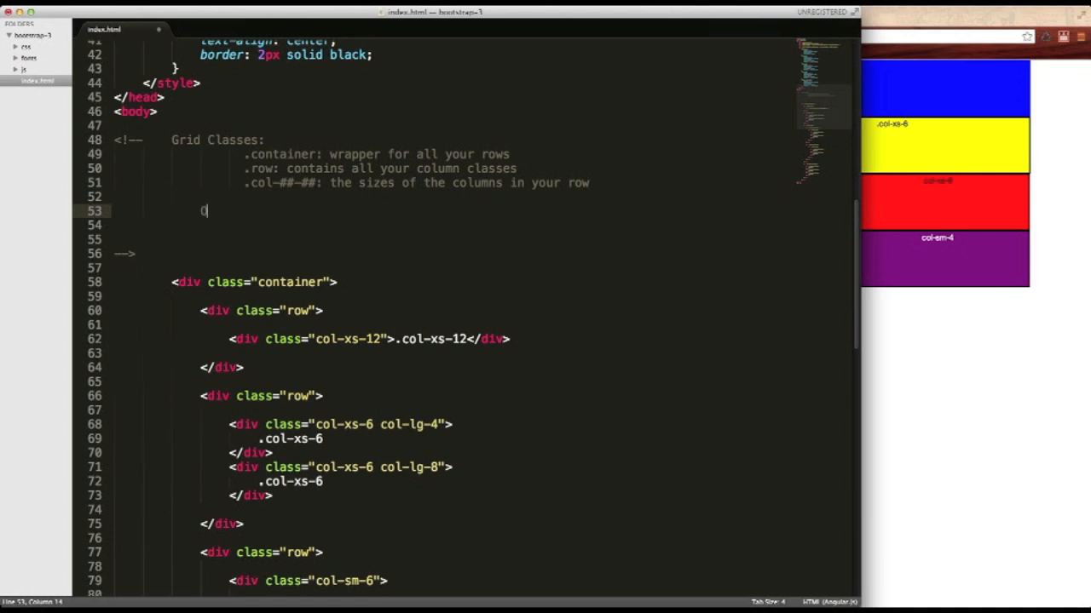
{"action": "type", "text": "Orderings"}
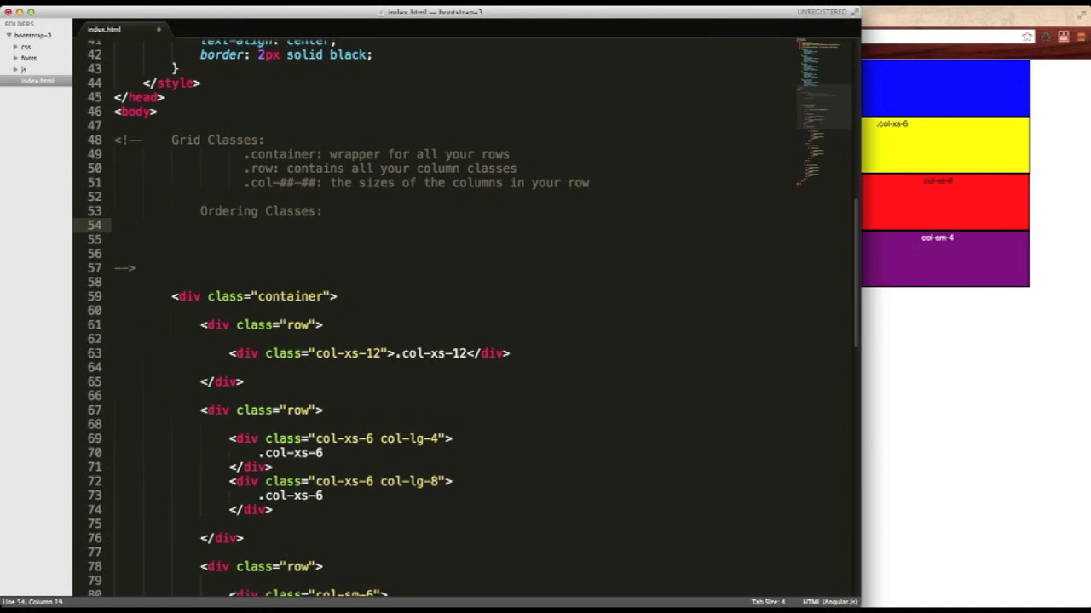
Step: Write the class name '.col-##-push-##' under Ordering Classes
{"action": "type", "text": ".col-"}
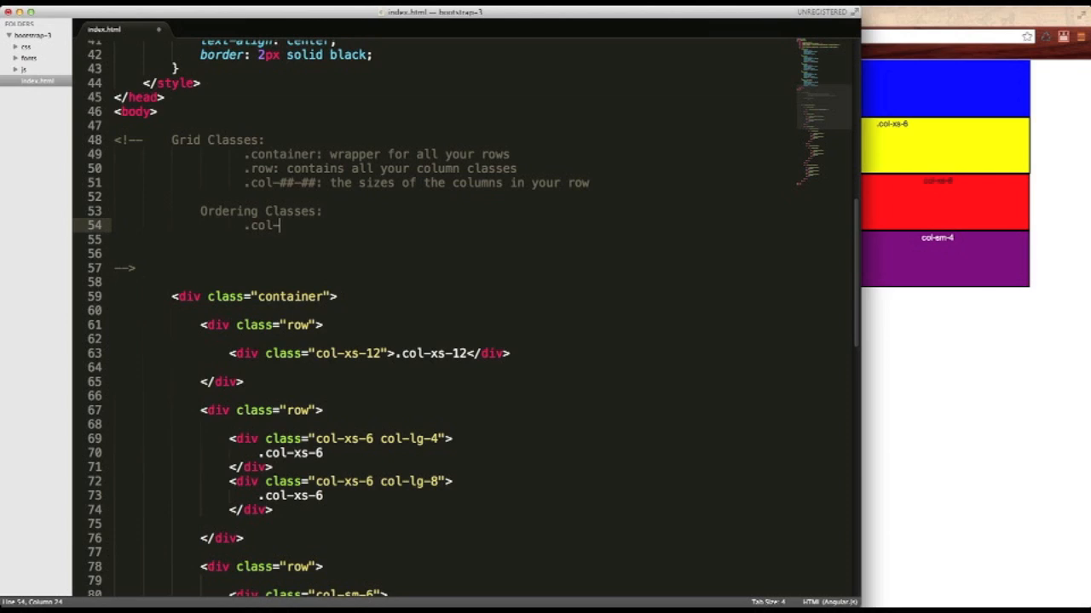
{"action": "type", "text": "##"}
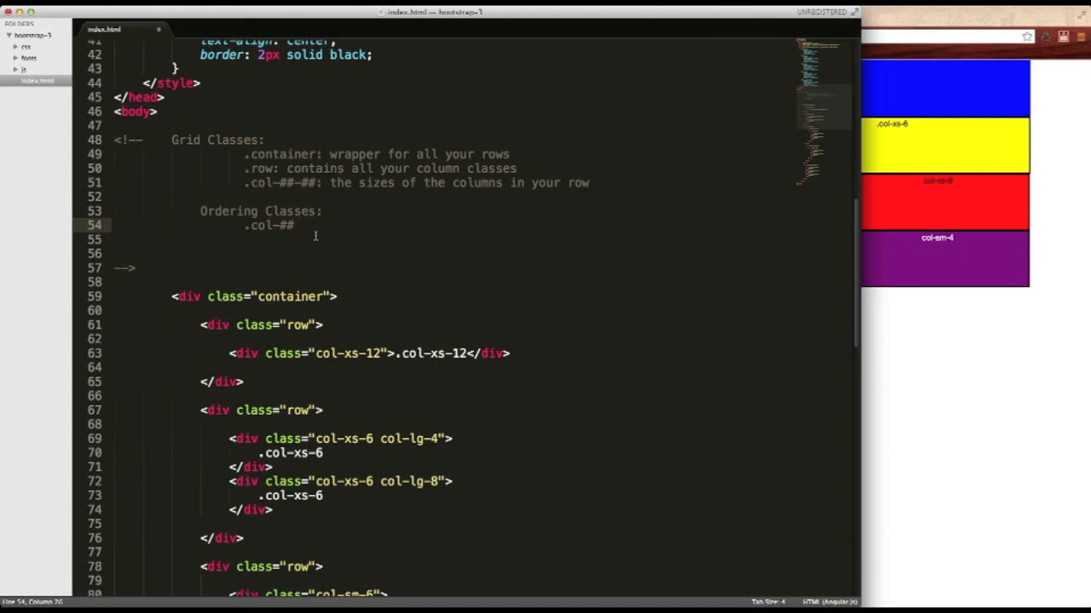
{"action": "type", "text": "-"}
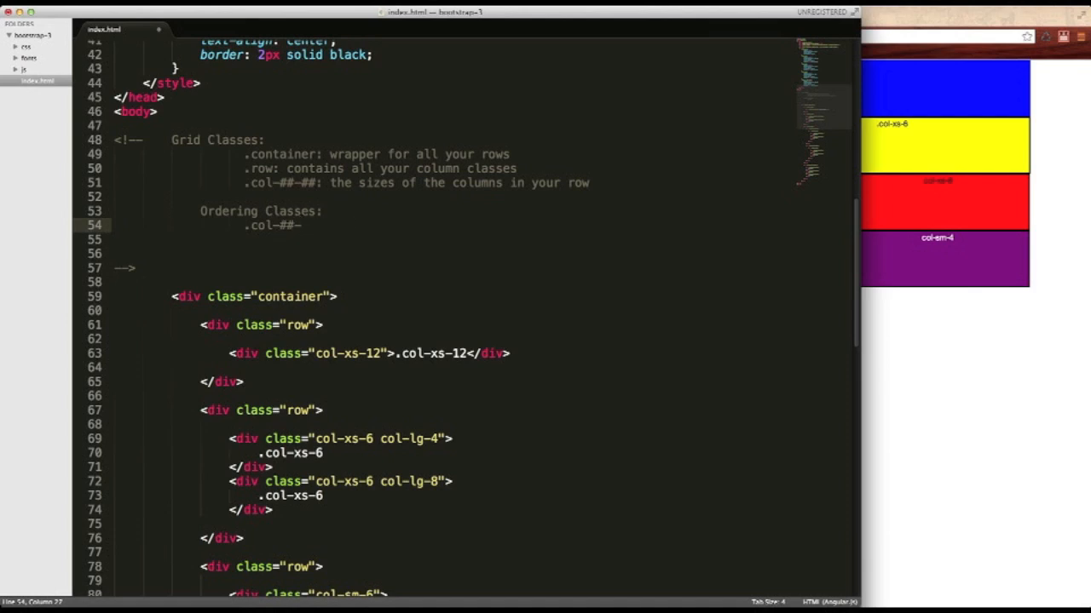
{"action": "type", "text": "push"}
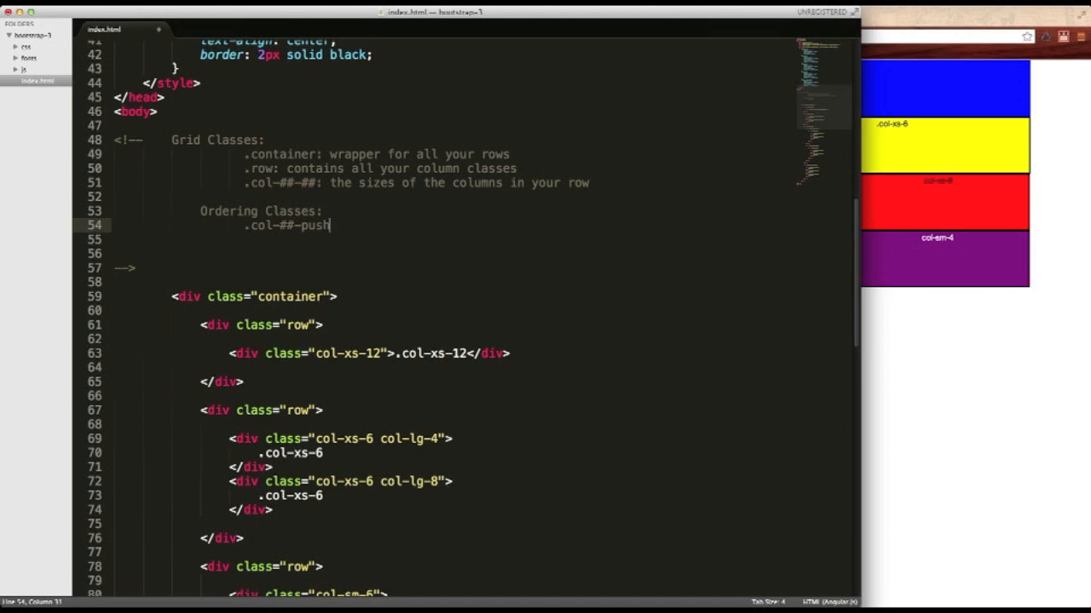
{"action": "type", "text": "-"}
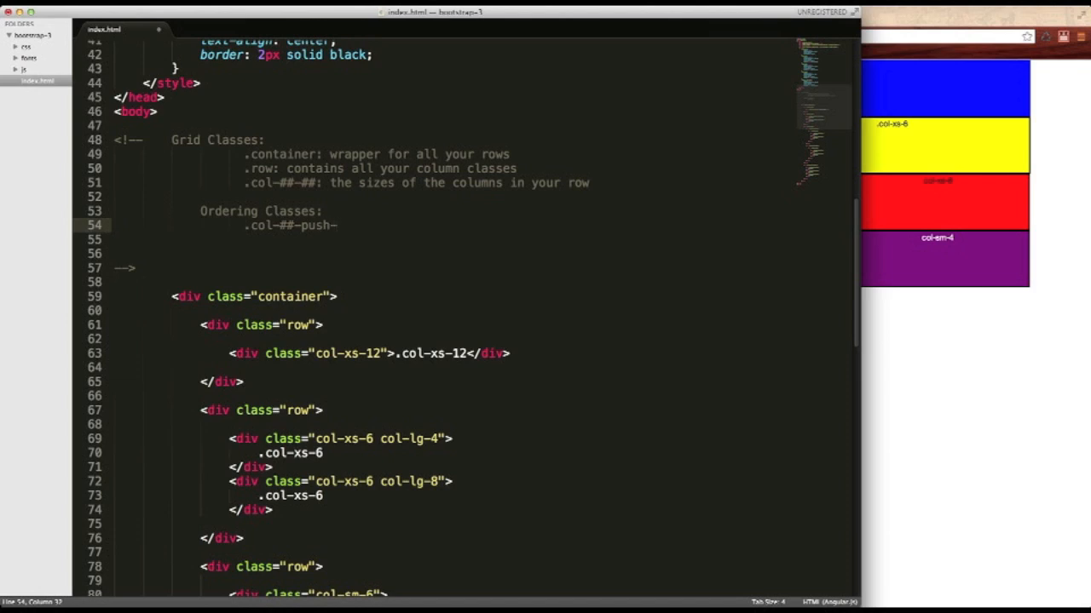
{"action": "type", "text": "##"}
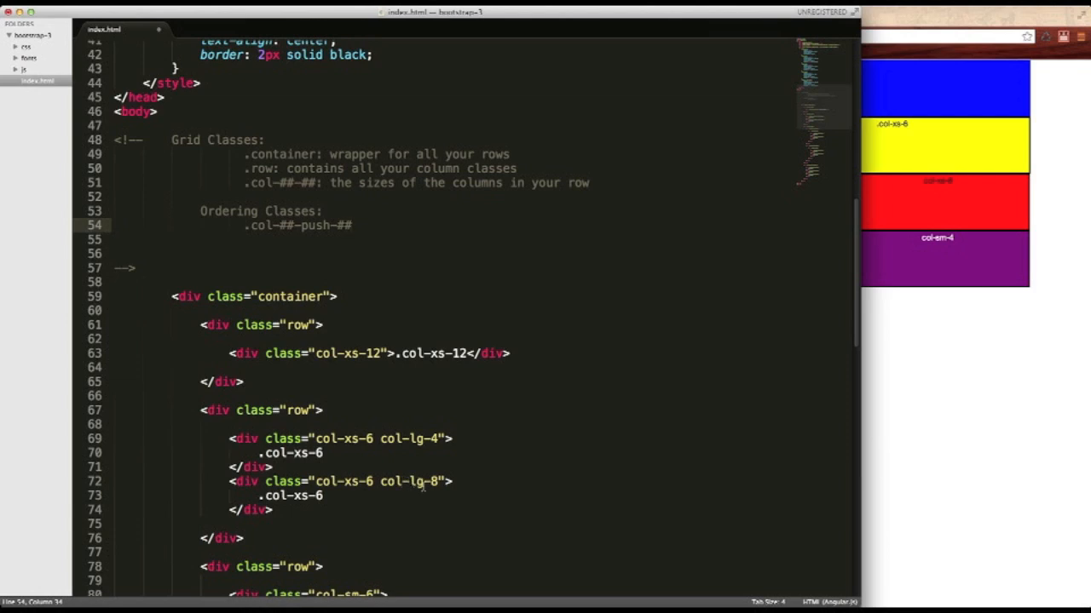
Step: Complete the note as '.col-##-push-##: Pushes your columns' and duplicate the line
{"action": "double_click", "coordinate": [313, 224]}
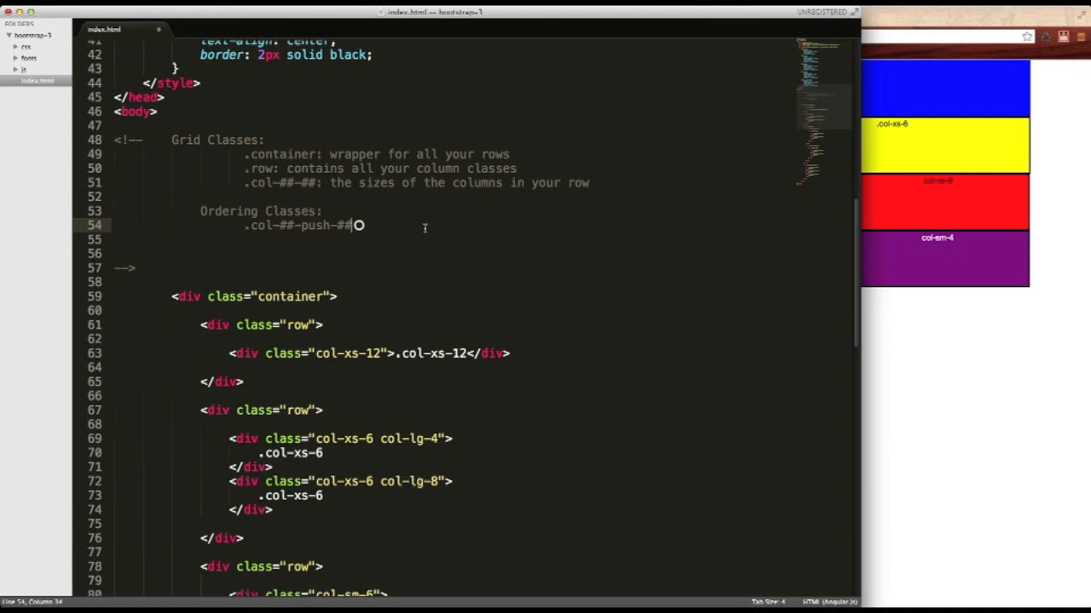
{"action": "type", "text": ": Pus"}
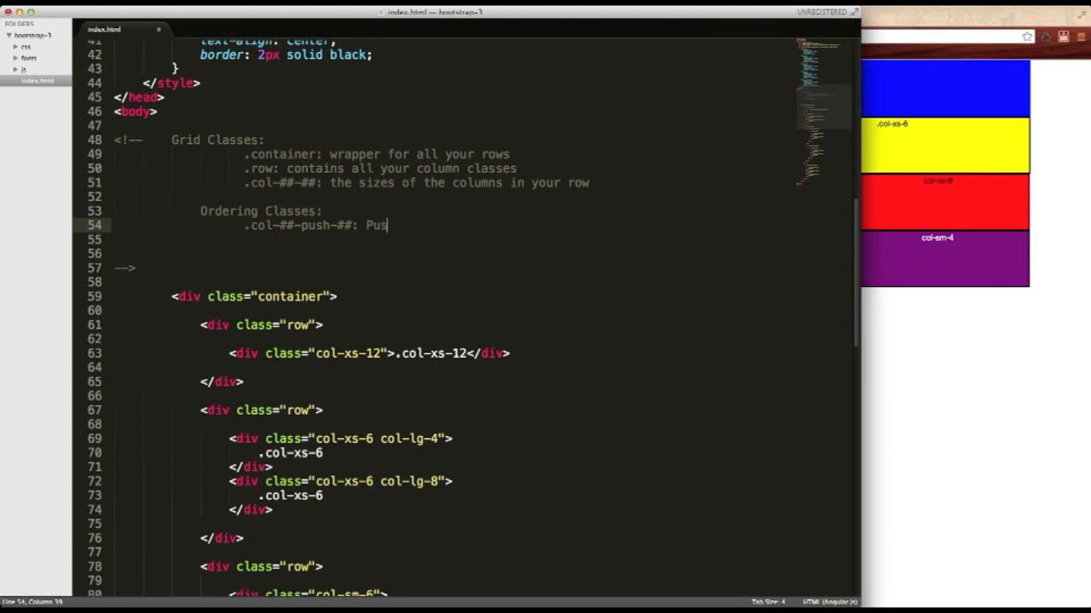
{"action": "type", "text": "hes you"}
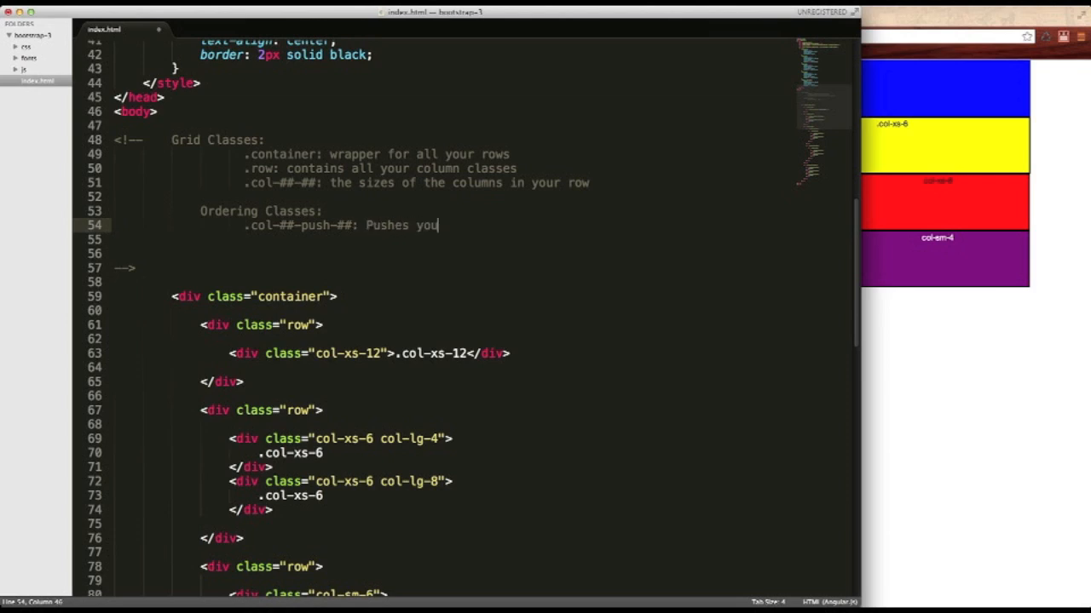
{"action": "type", "text": "r columns"}
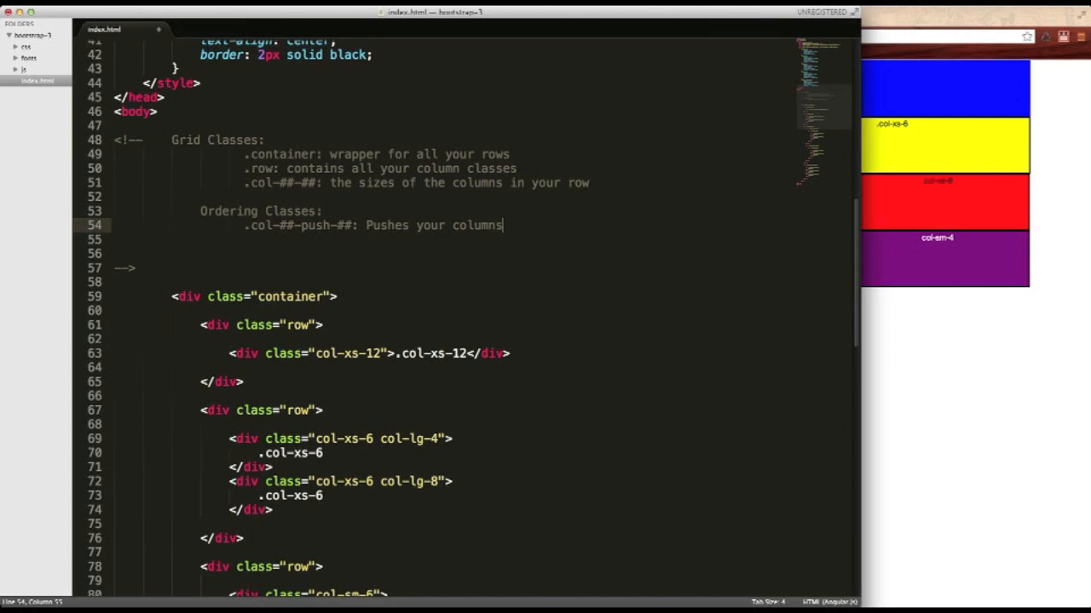
{"action": "key", "text": "enter"}
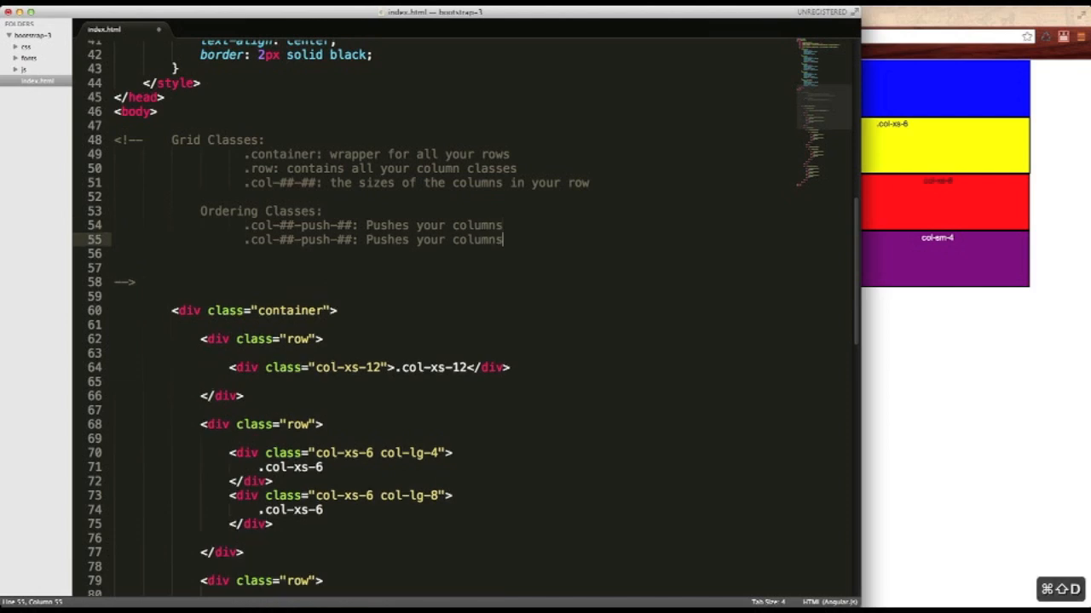
Step: Change the copied line to read '.col-##-pull-##: Pulls your columns'
{"action": "double_click", "coordinate": [315, 225]}
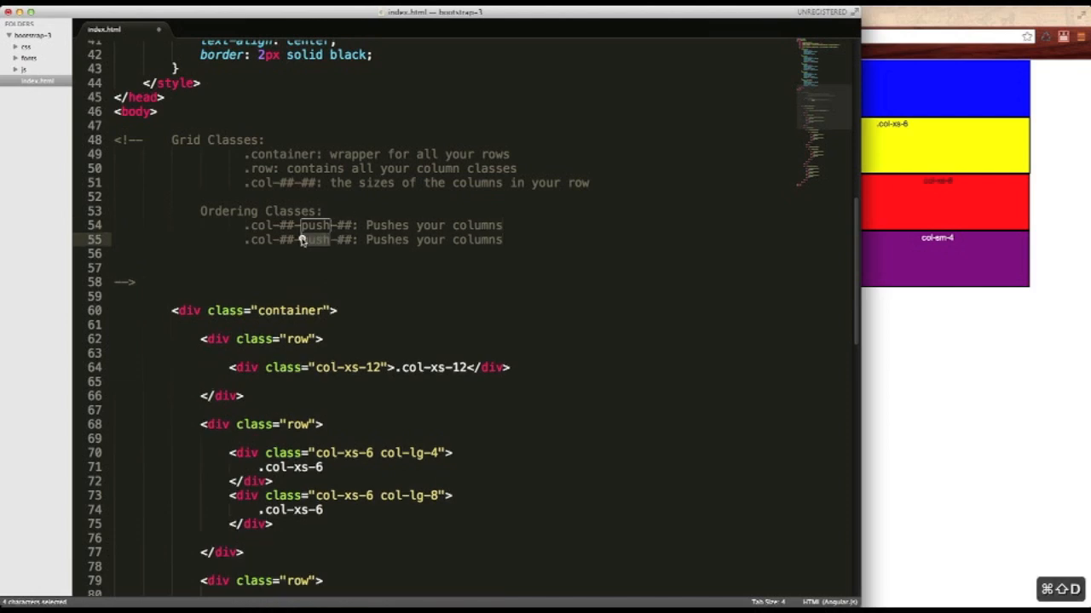
{"action": "type", "text": "pull"}
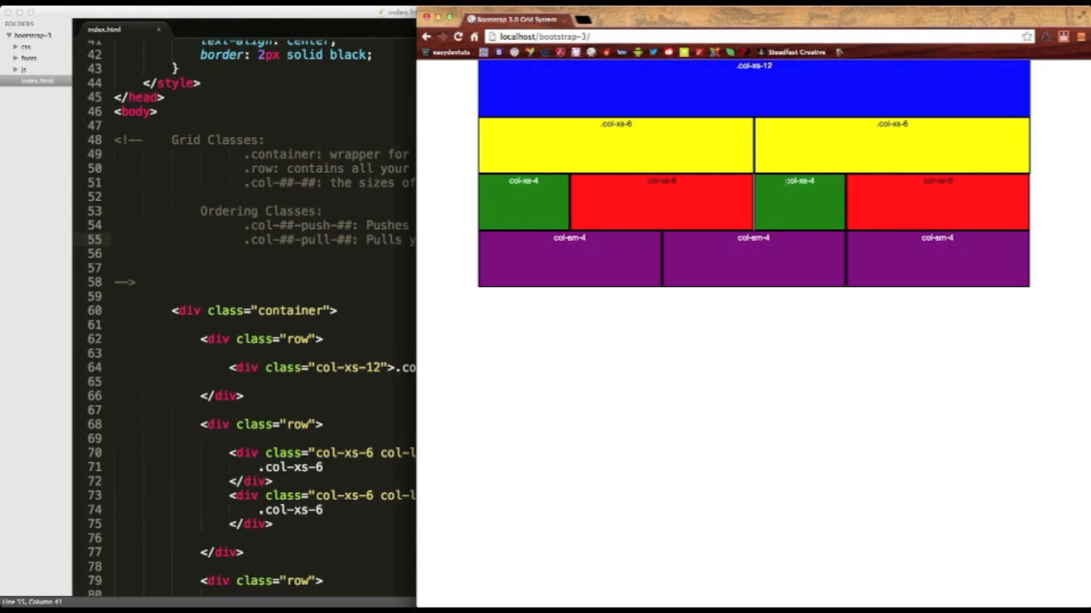
{"action": "mouse_move", "coordinate": [780, 204]}
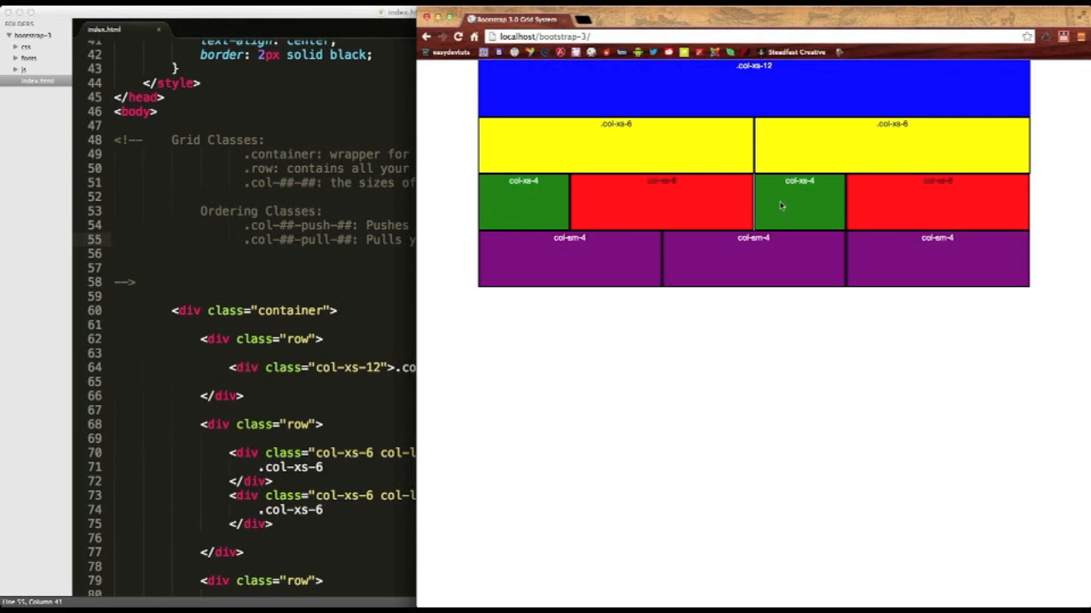
{"action": "mouse_move", "coordinate": [982, 201]}
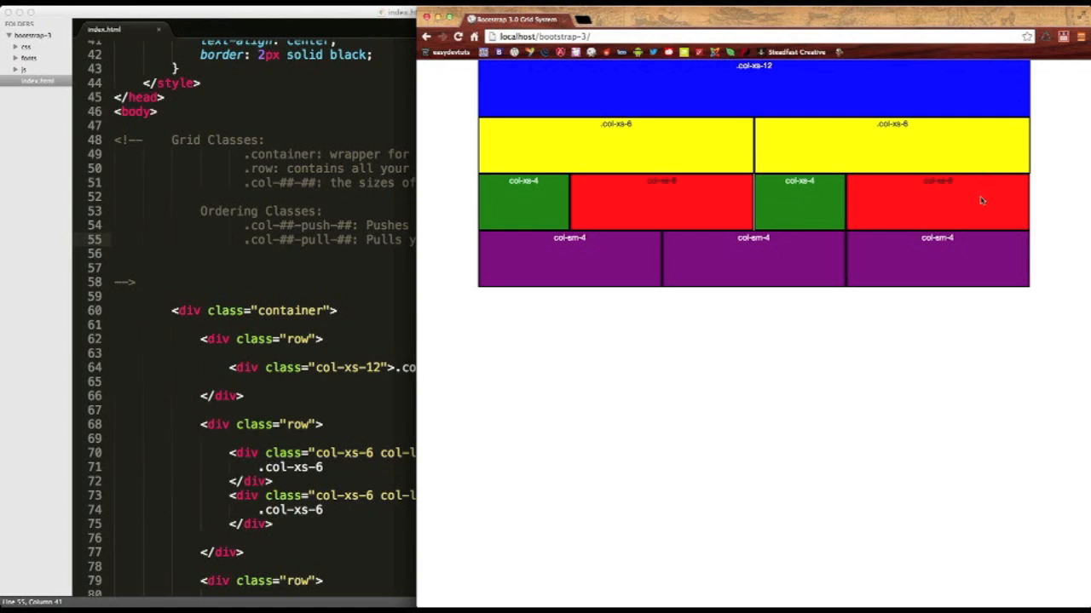
{"action": "mouse_move", "coordinate": [927, 194]}
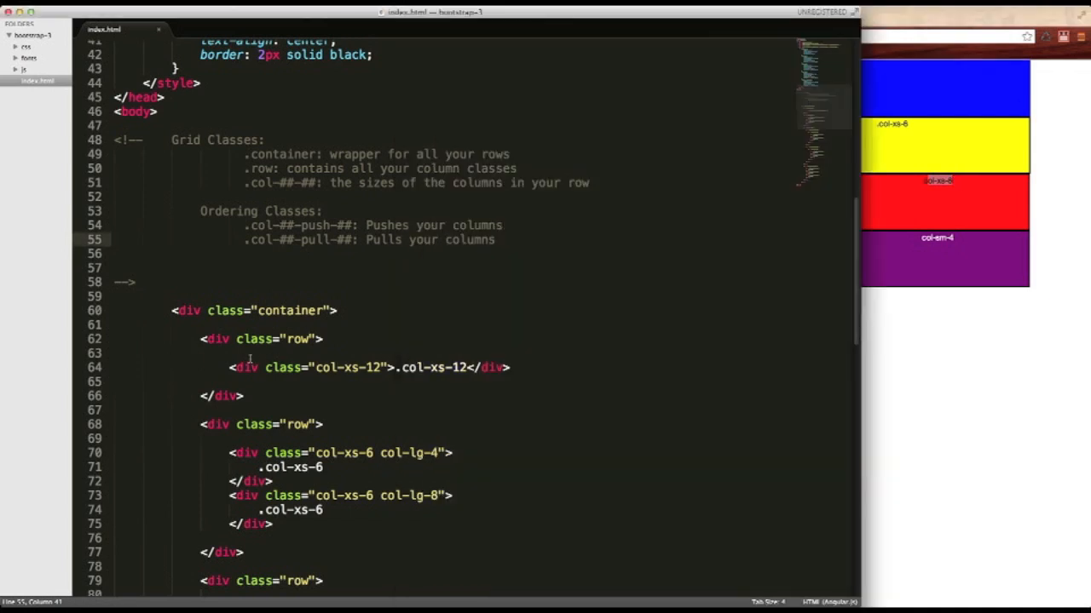
{"action": "scroll", "scroll_direction": "down", "scroll_amount": 3}
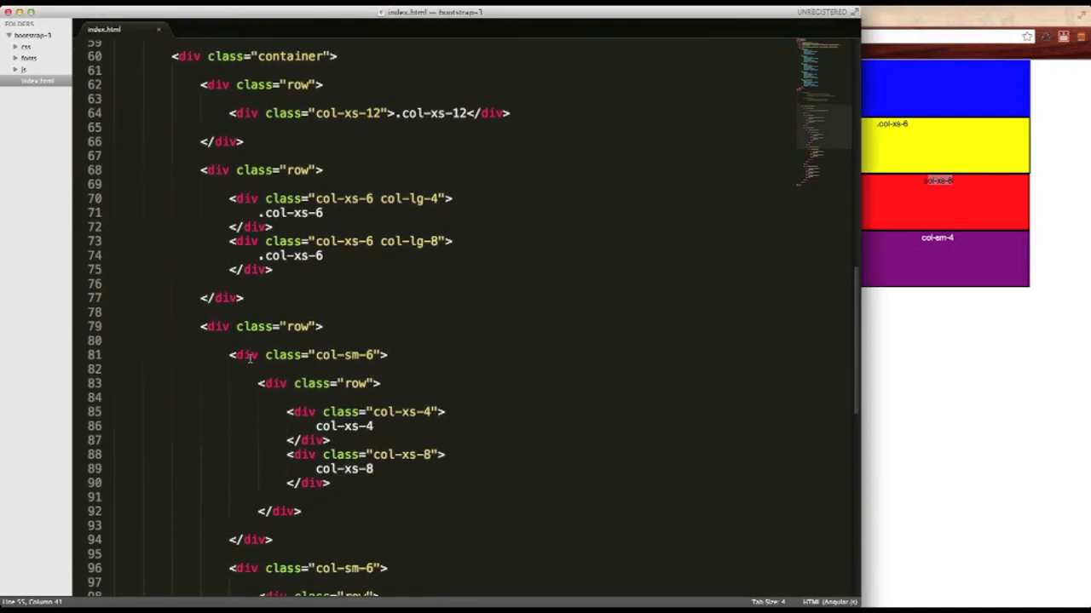